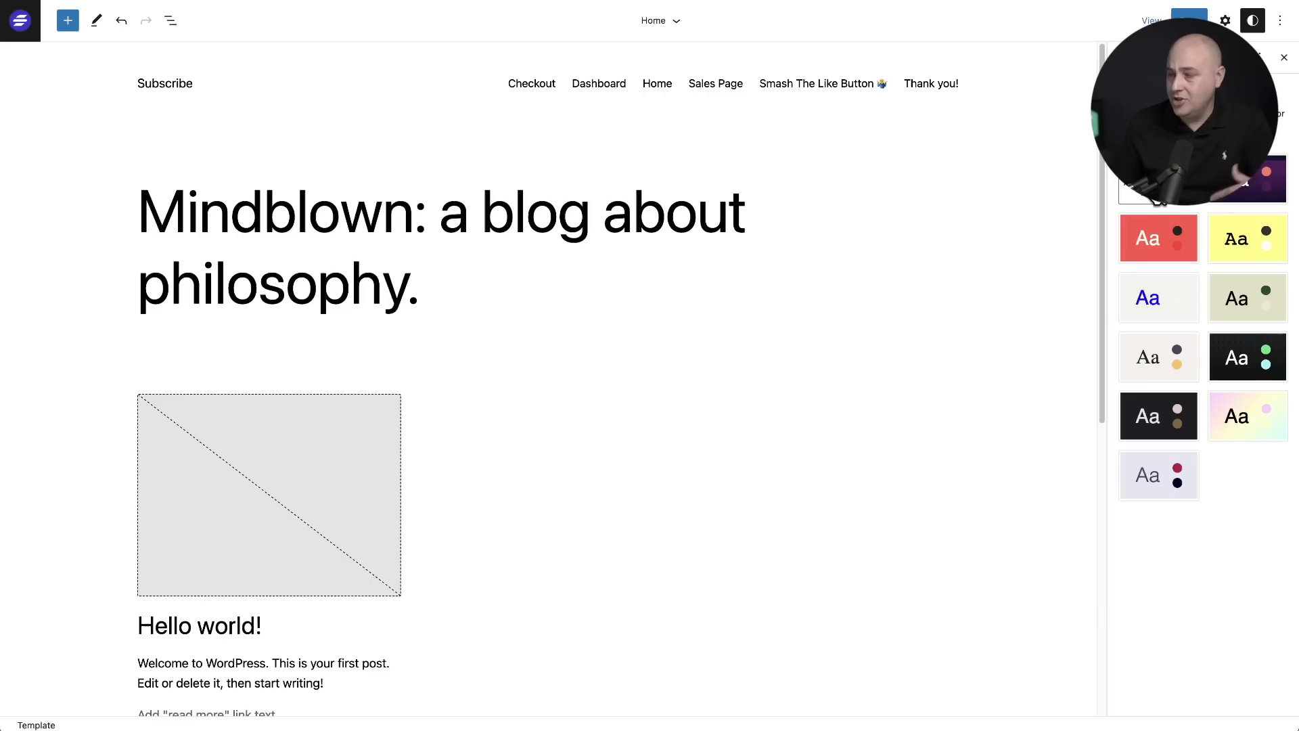
Step: Preview the Blockout and two further style variations on the home template
click(1158, 238)
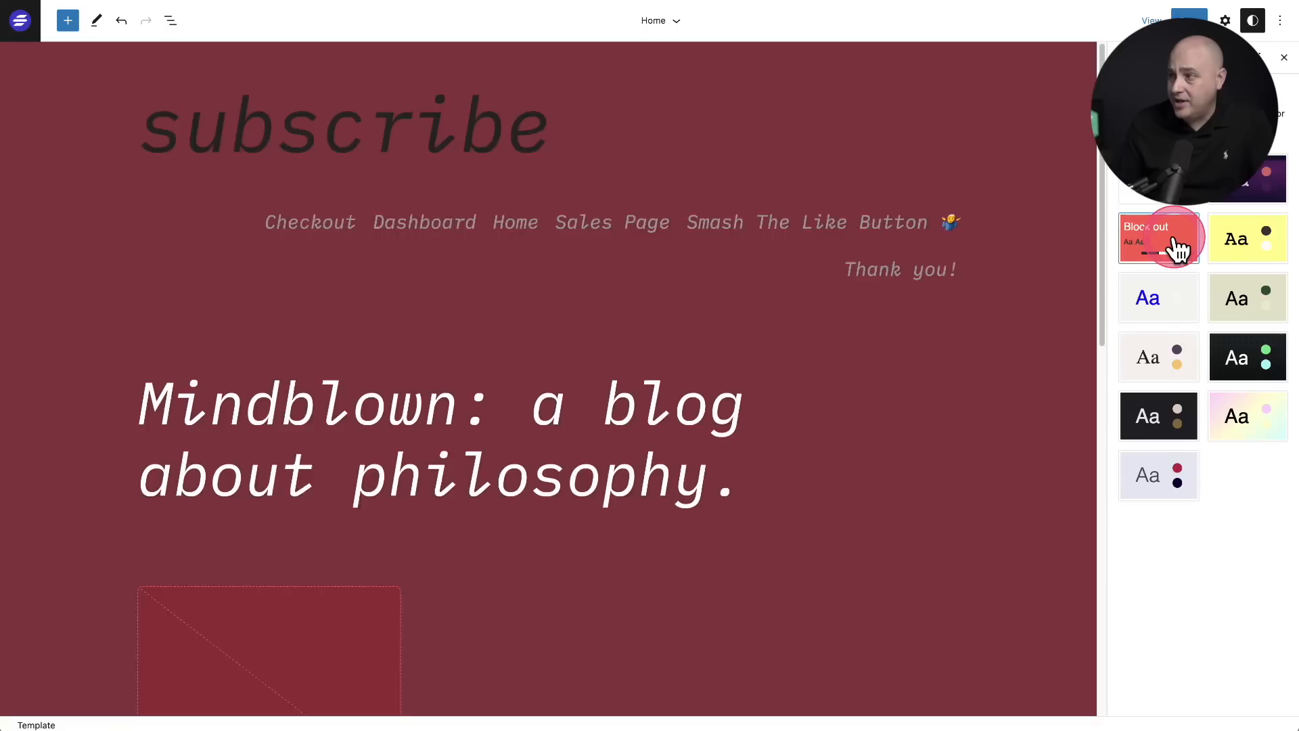
click(1158, 297)
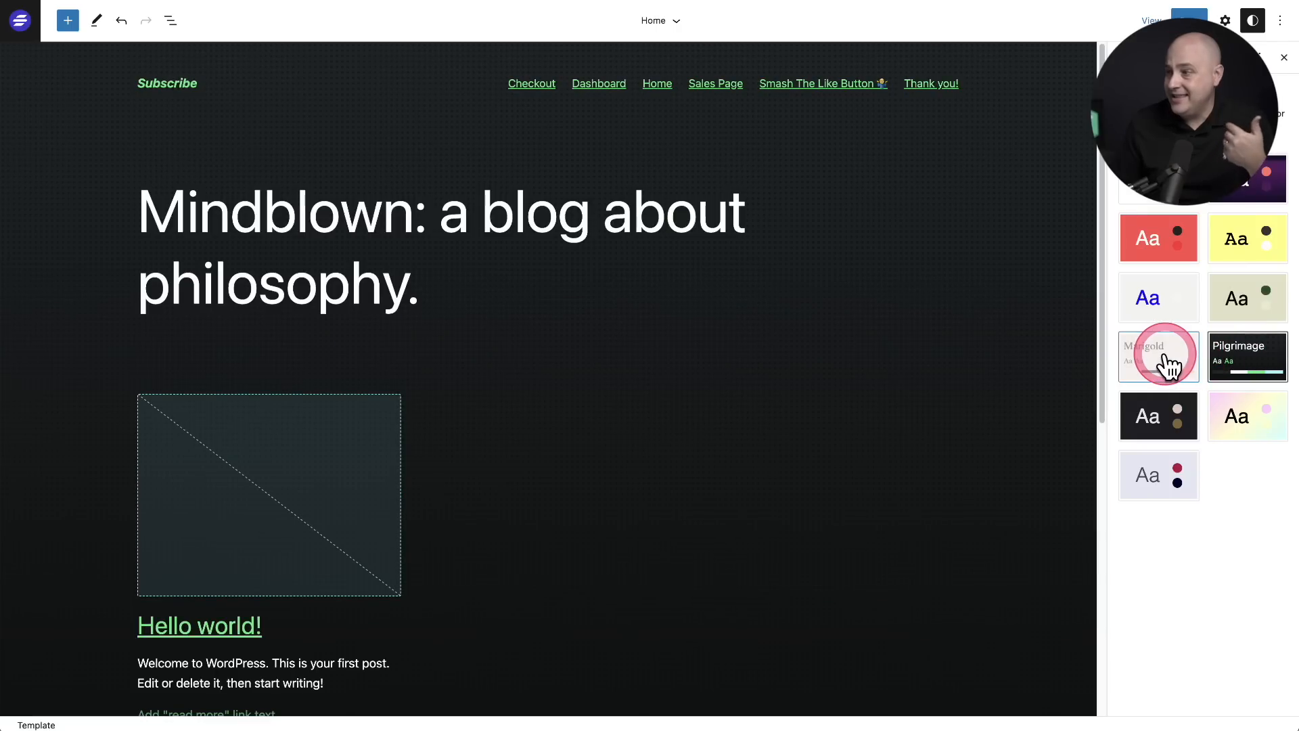
click(1157, 356)
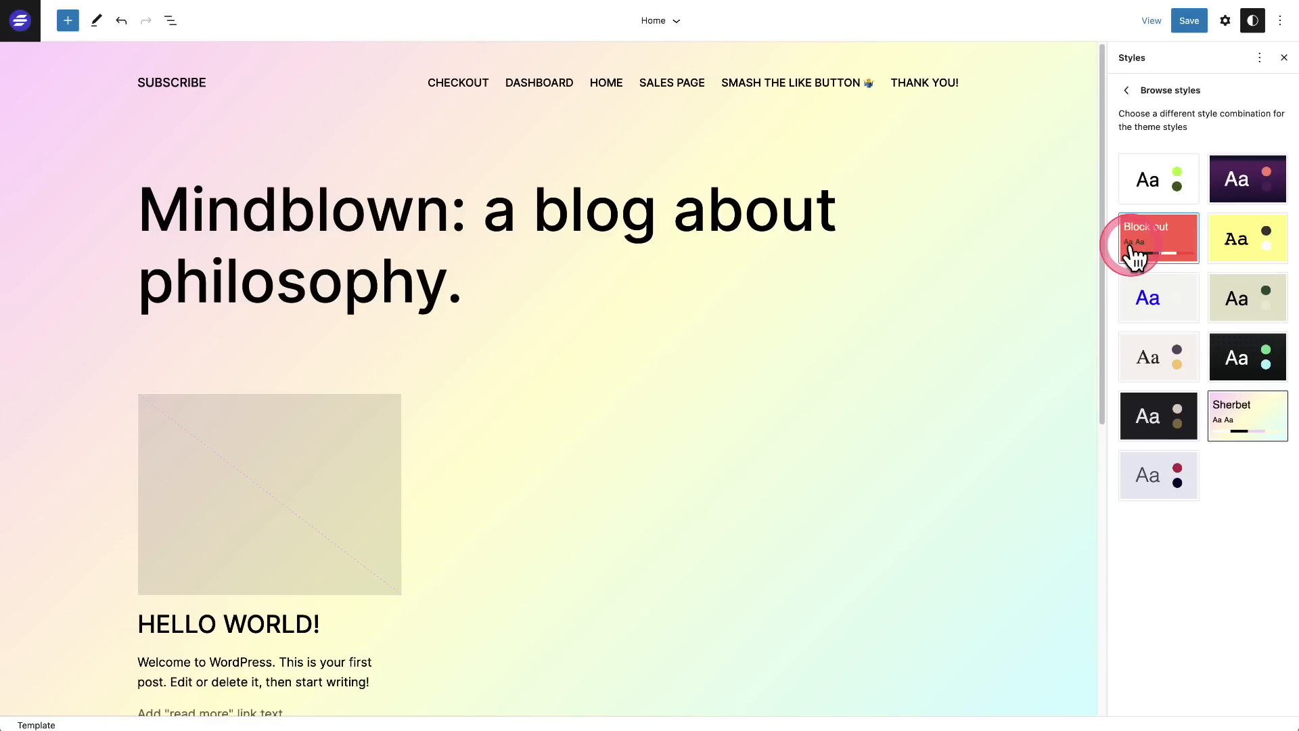
Step: Preview the Pitch, Pilgrimage, Electric, Canary and Aubergine style variations
click(1157, 415)
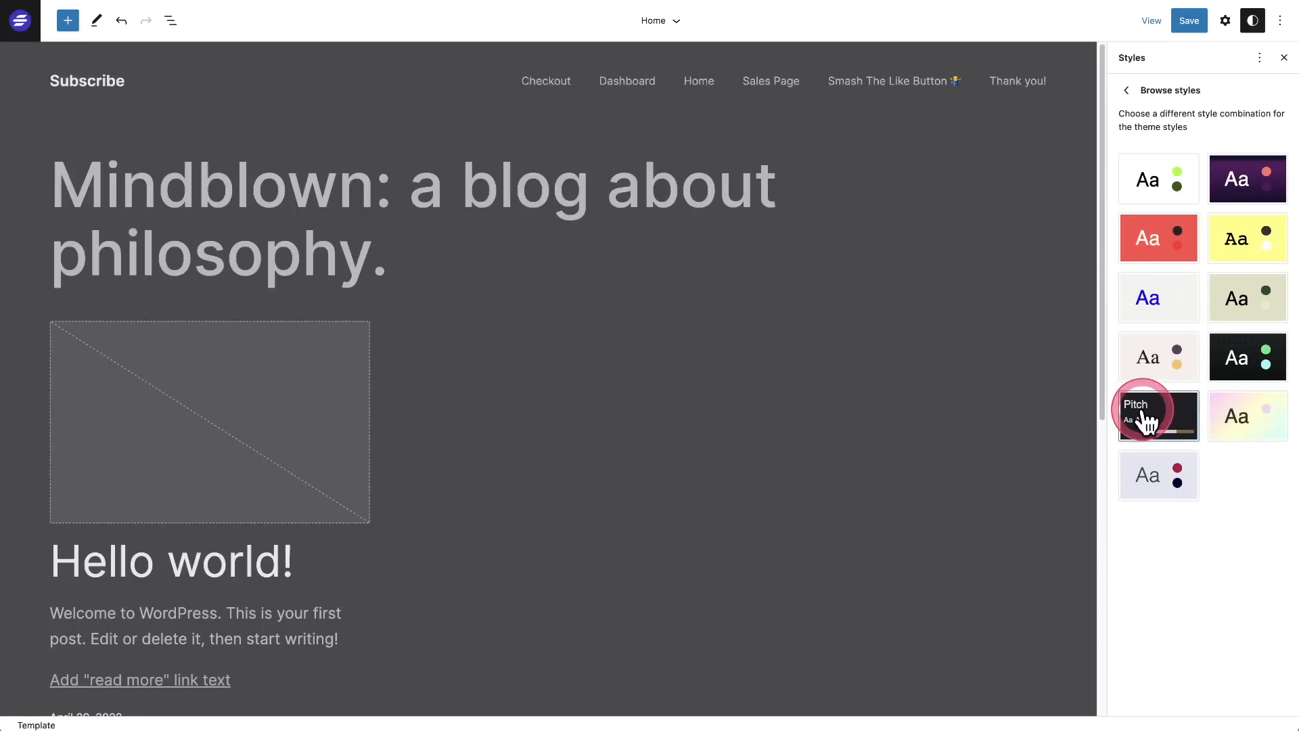
click(1157, 296)
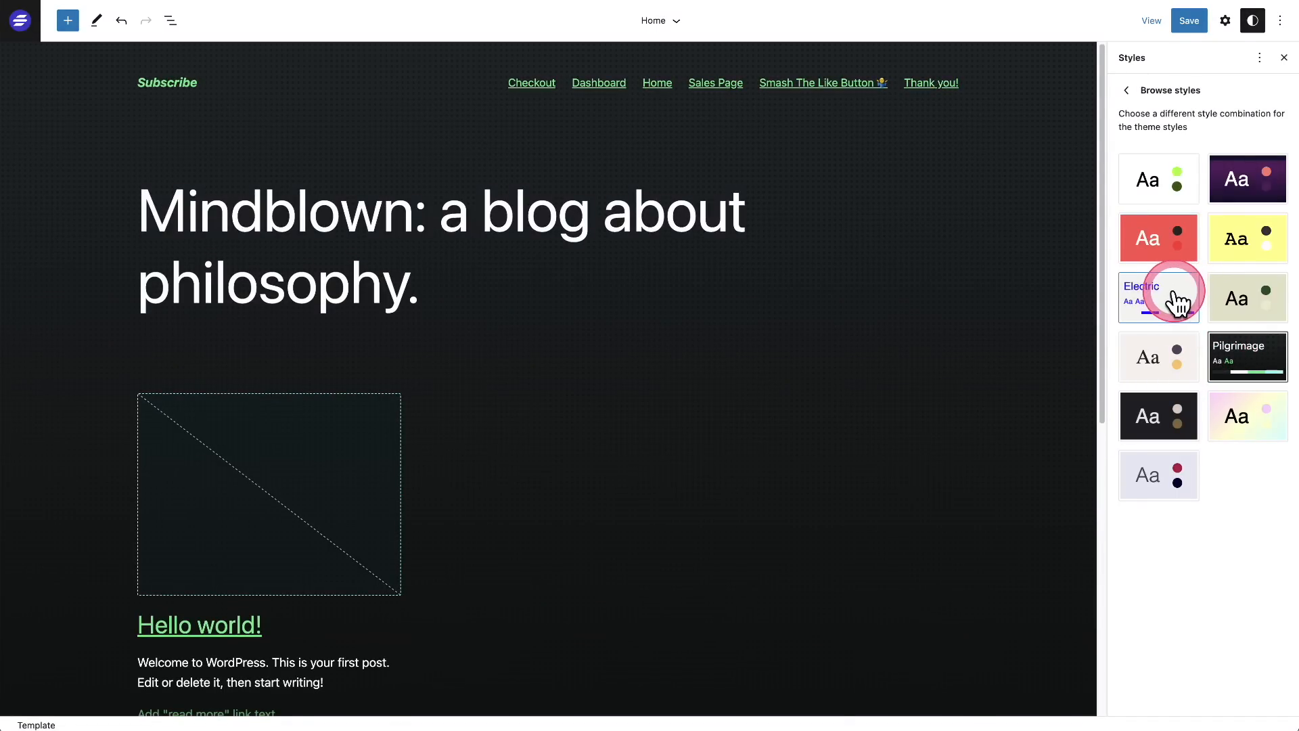
click(1159, 238)
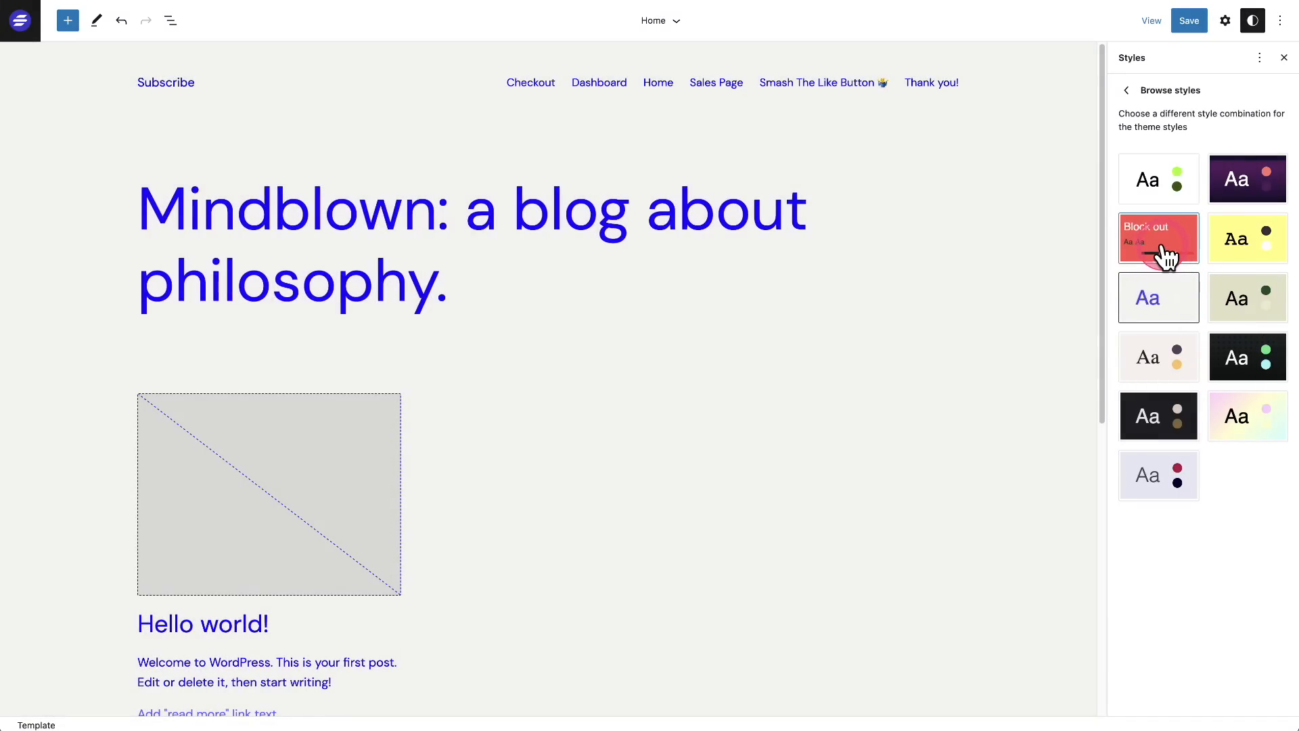
click(1246, 238)
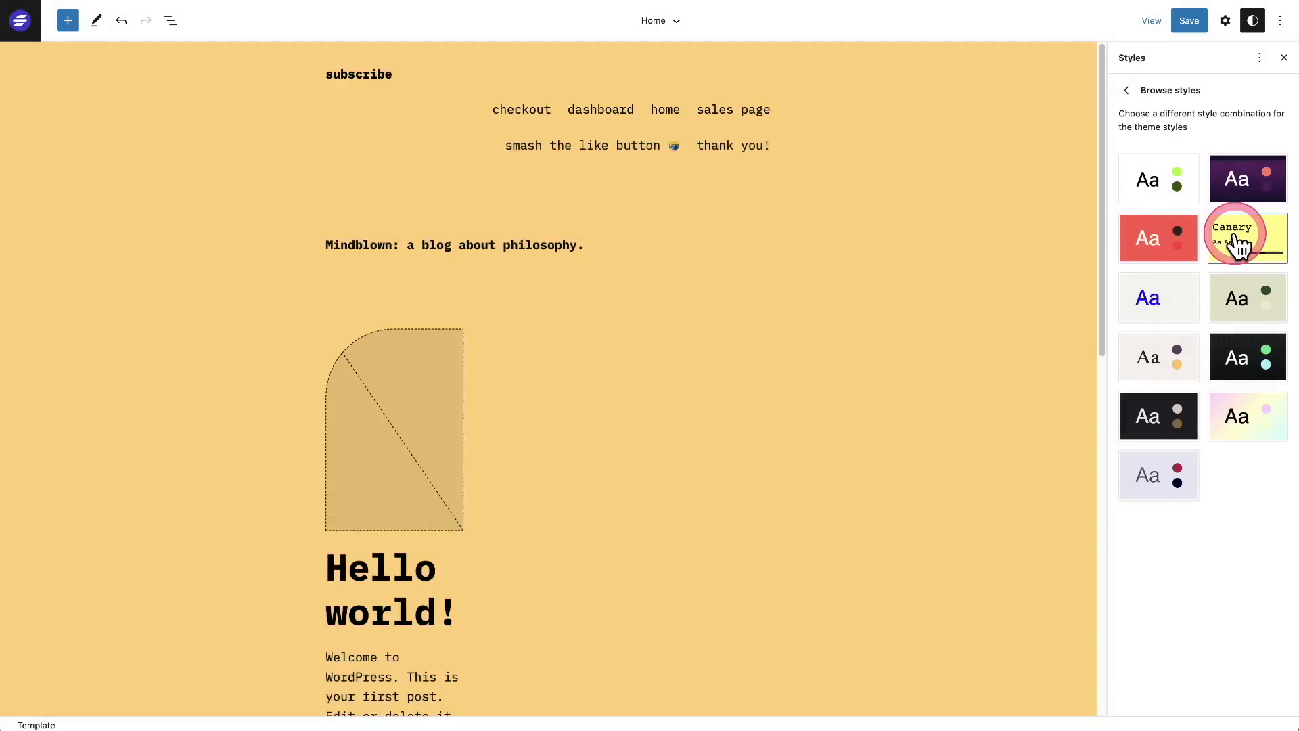
click(1247, 179)
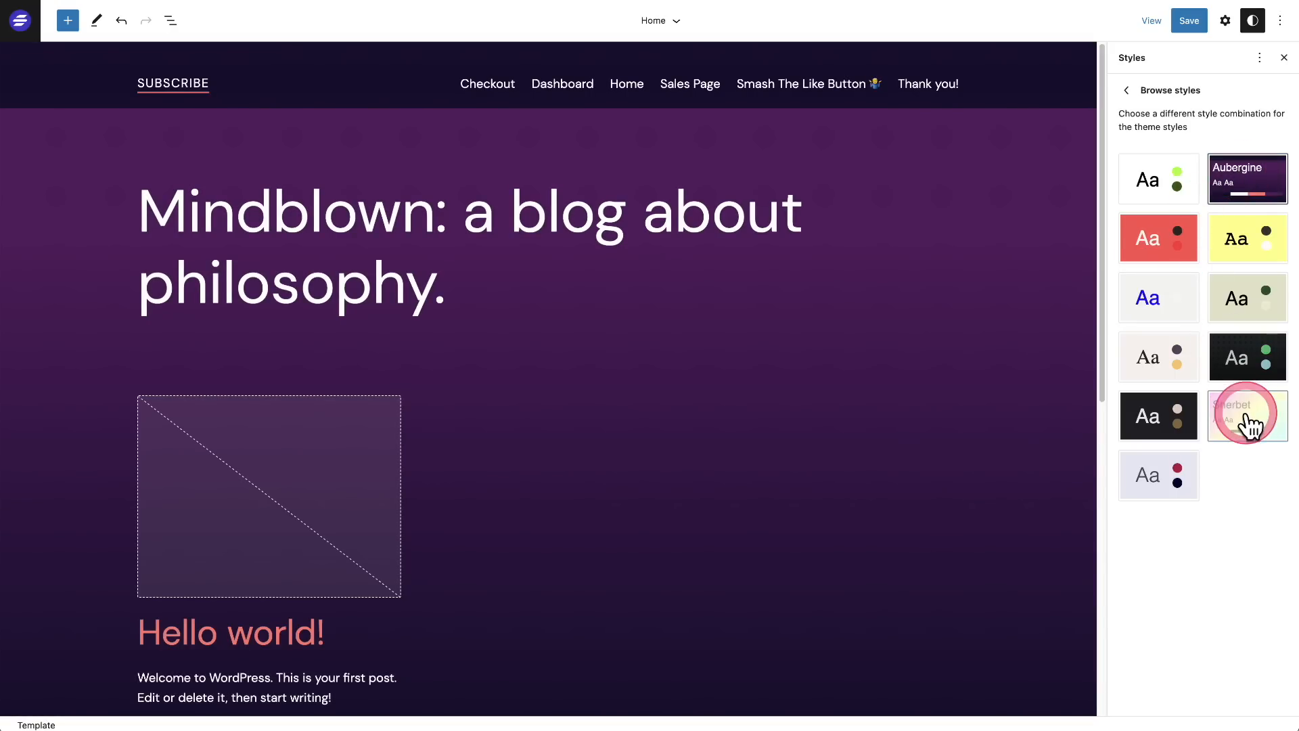
Step: Apply the gradient Sherbet style variation and save the site
click(1247, 416)
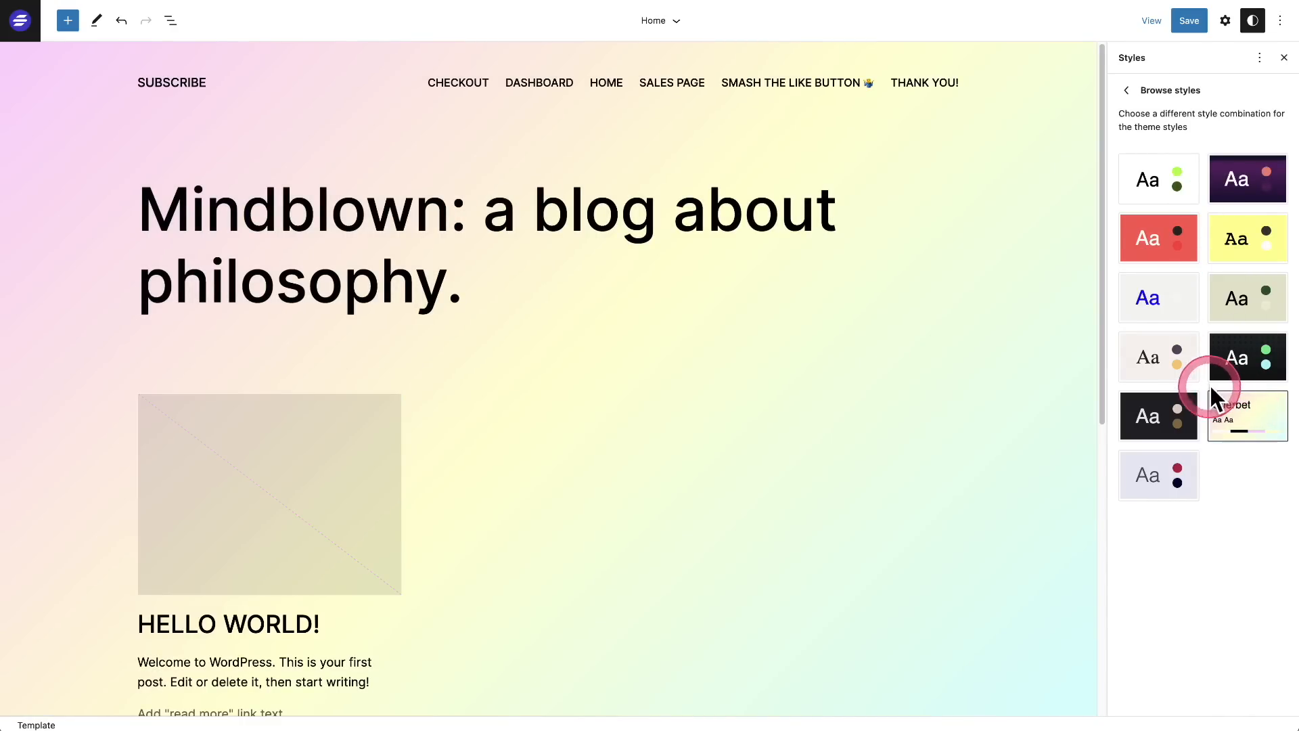
click(1247, 416)
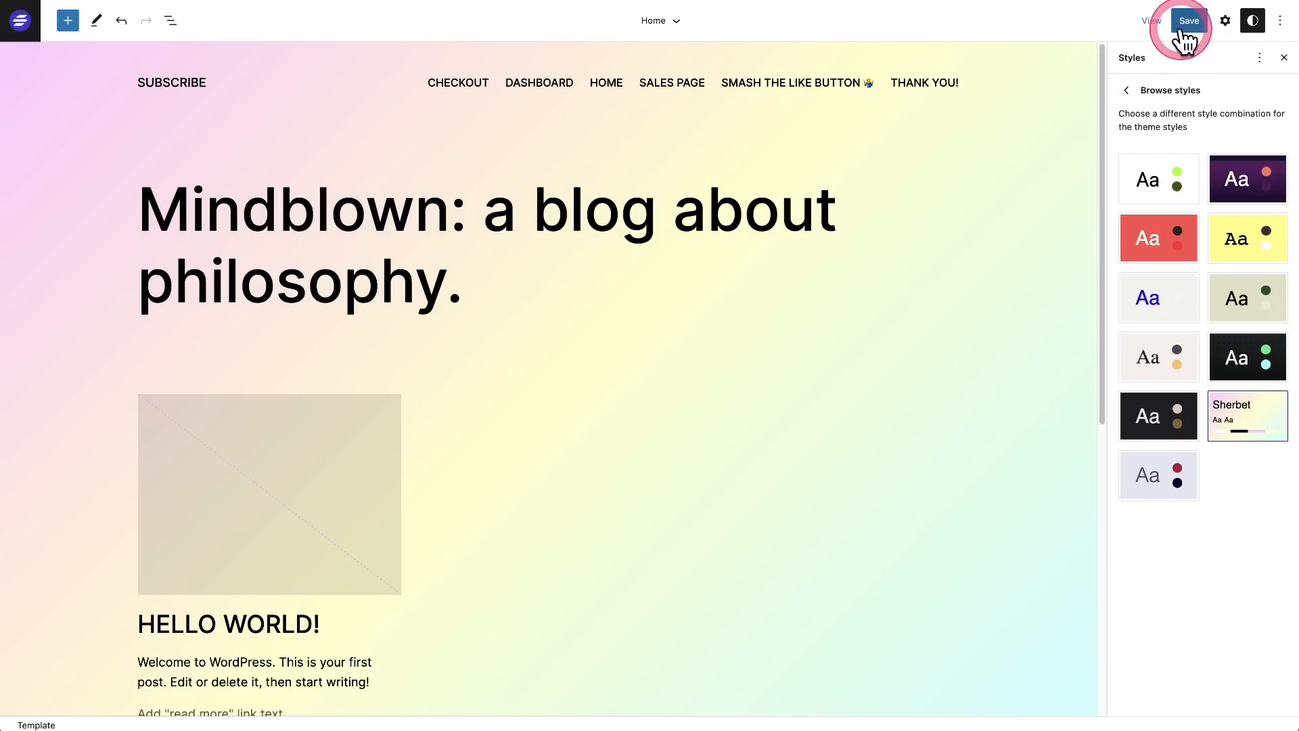
click(1189, 20)
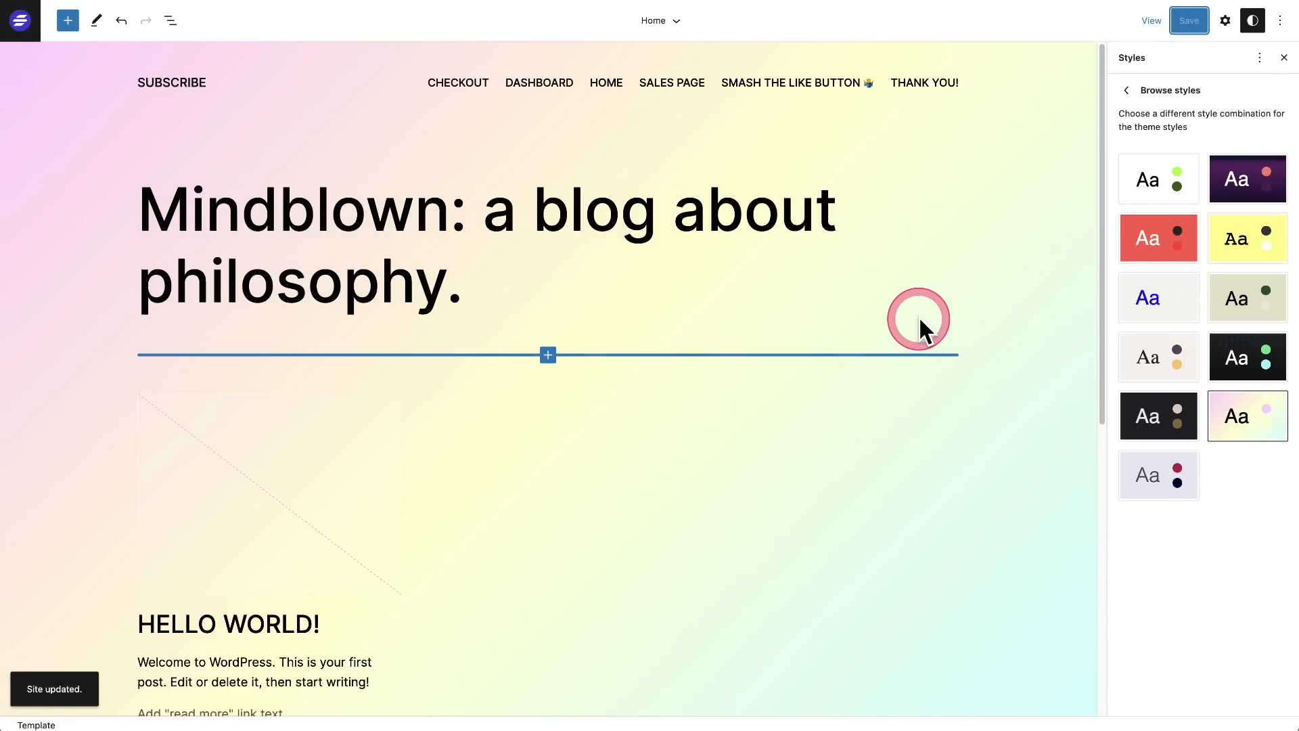
Step: View the live home page and scroll down to see the Sherbet gradient style
click(1150, 20)
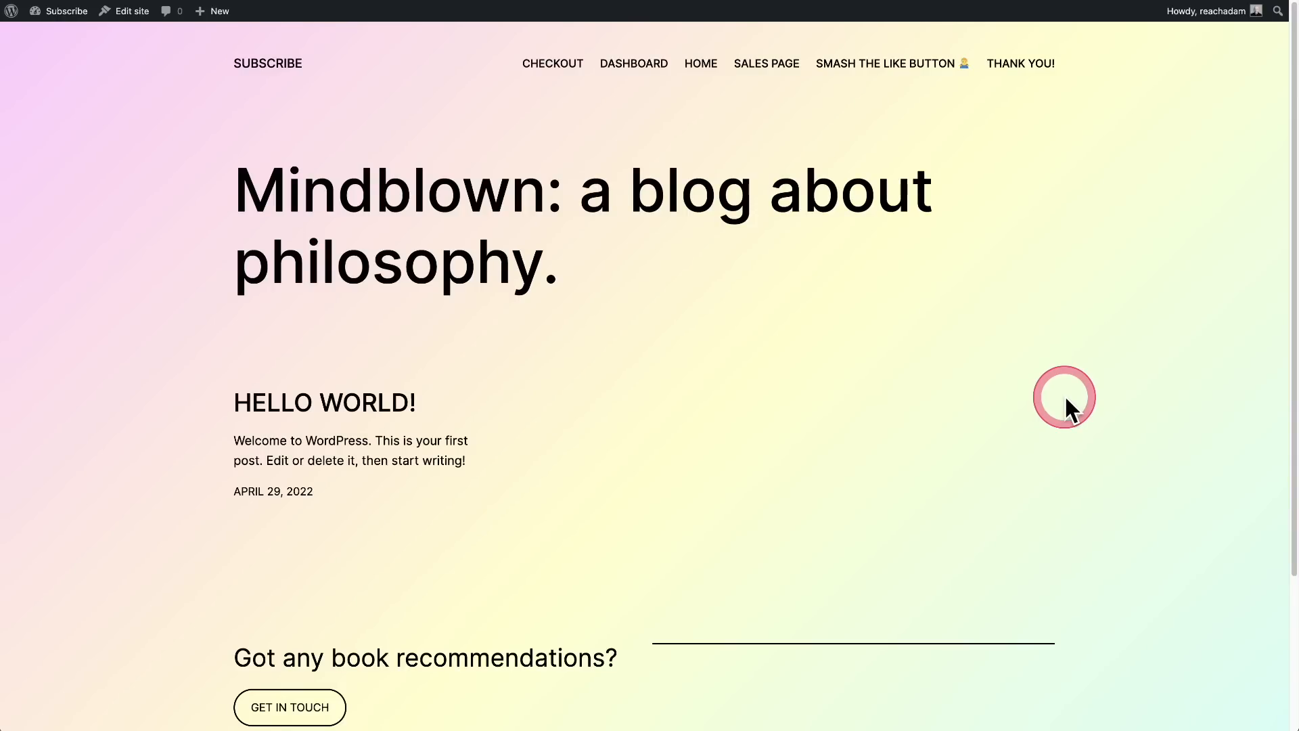
scroll(down, 3)
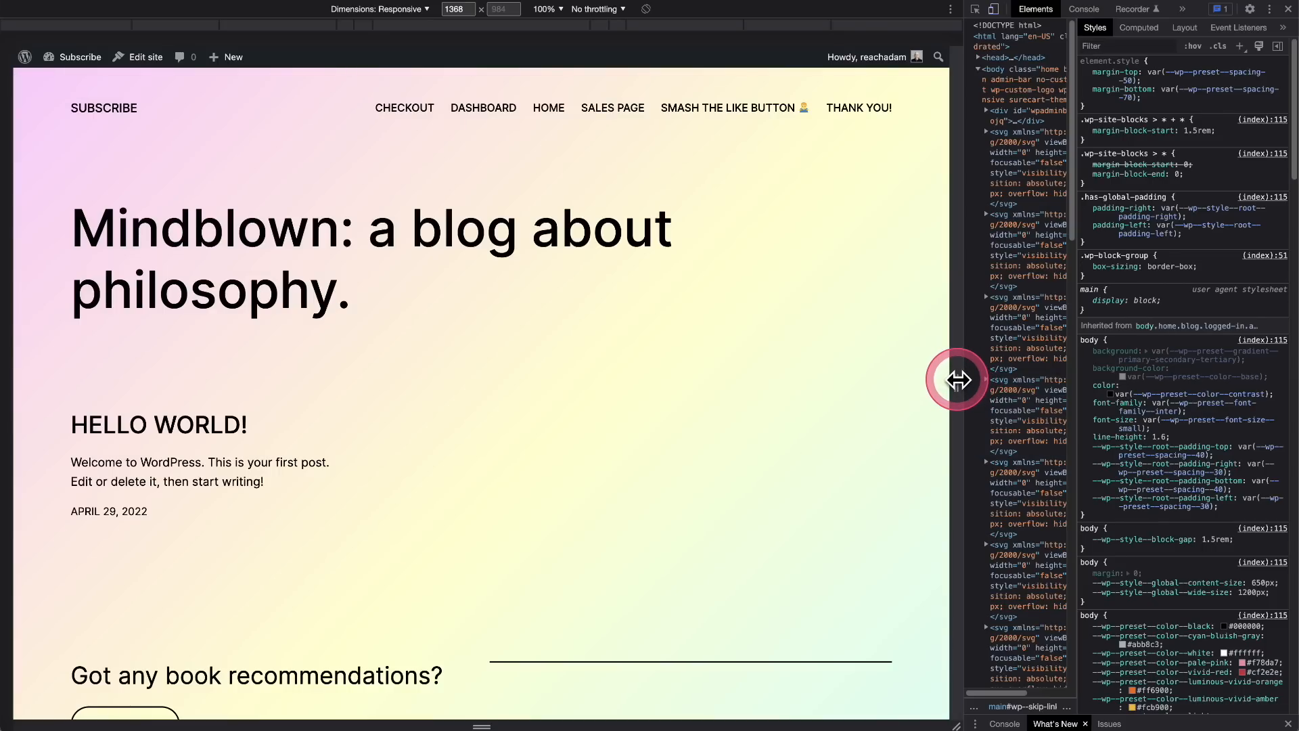
Step: Narrow the responsive preview stepwise from about 1150 px through 800 and 660 px down to phone width
drag(957, 379, 883, 366)
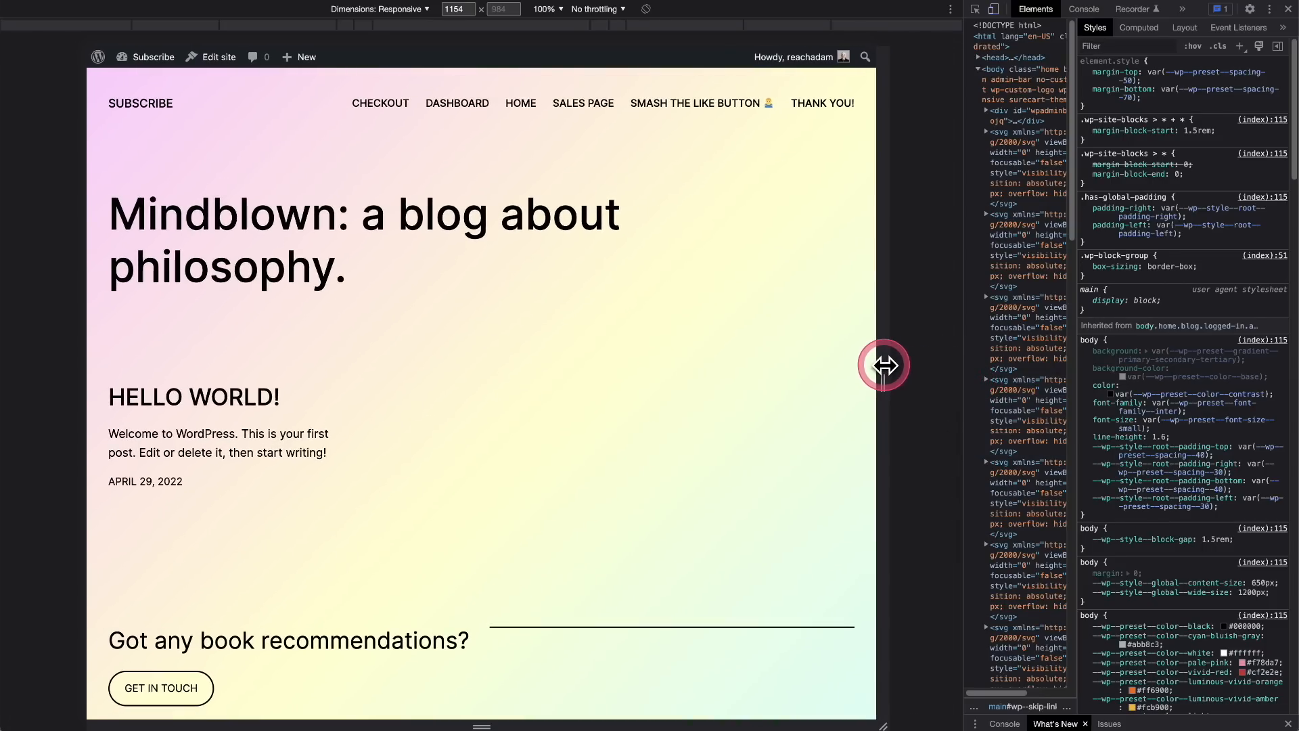
drag(884, 364, 762, 352)
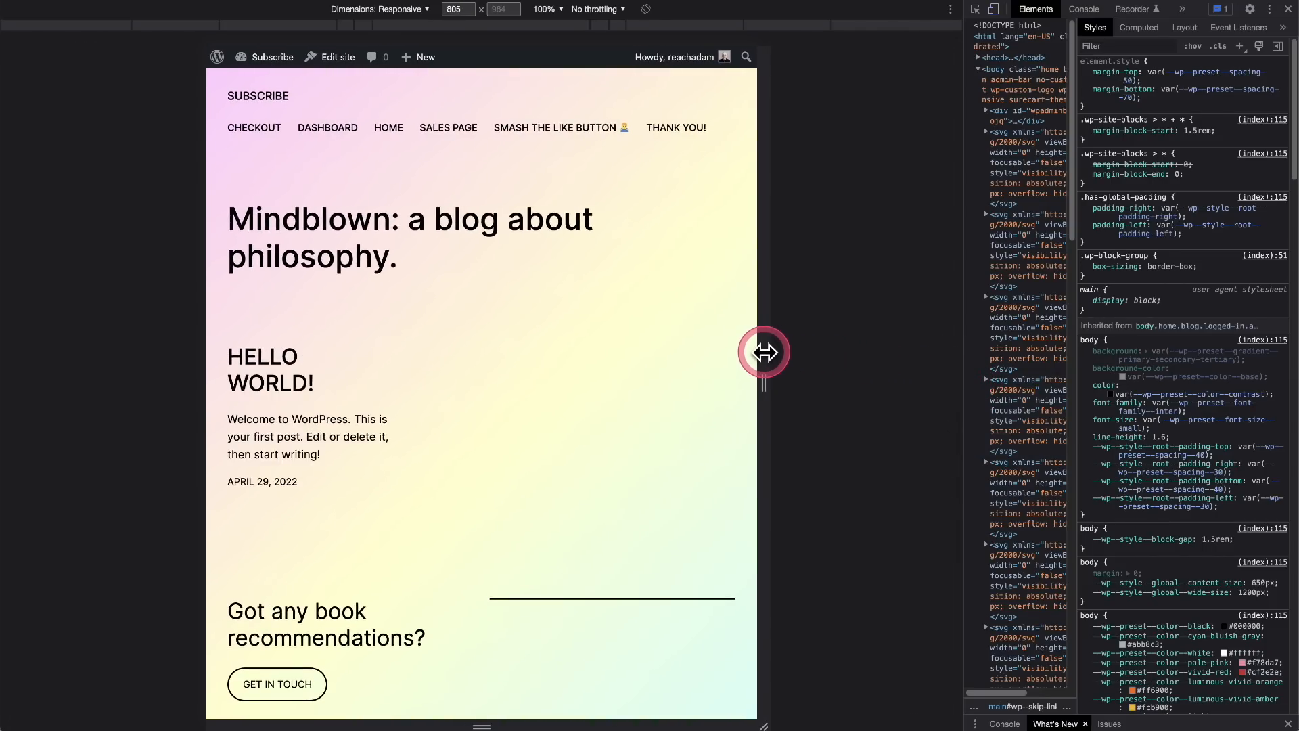
drag(764, 350, 713, 348)
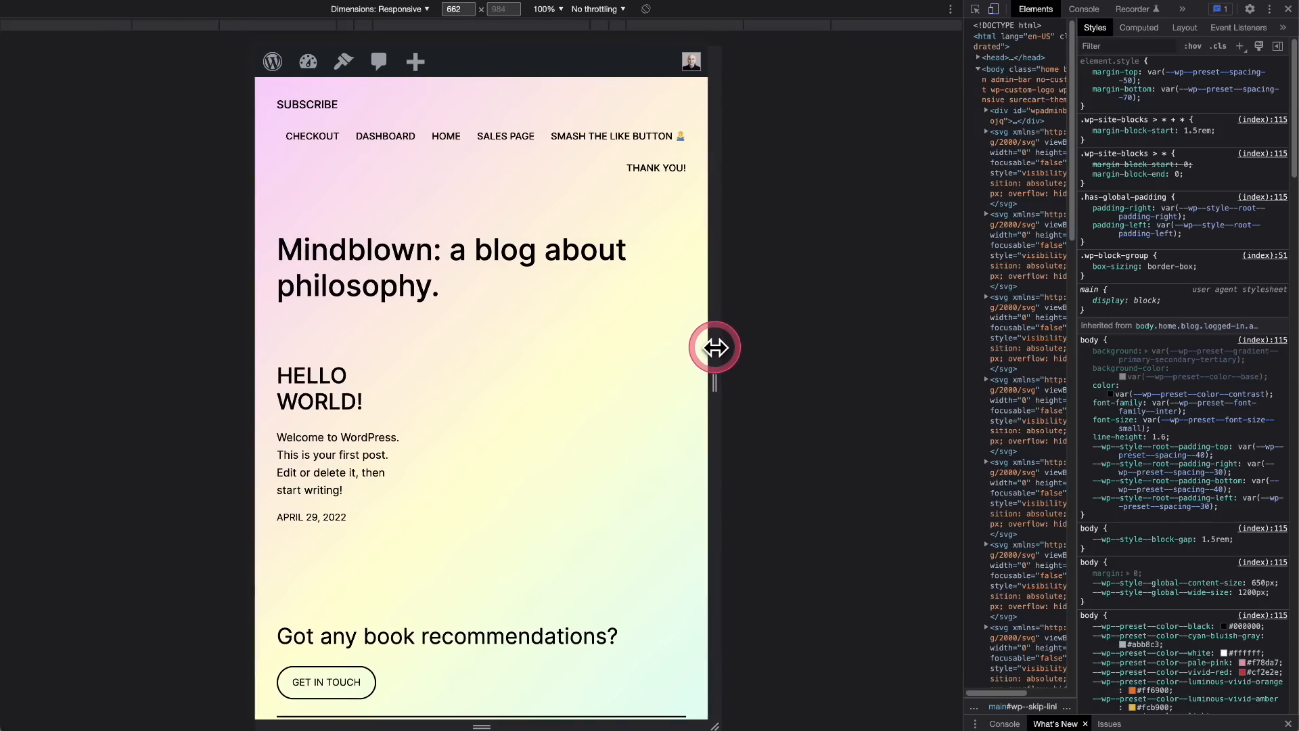
drag(715, 346, 673, 347)
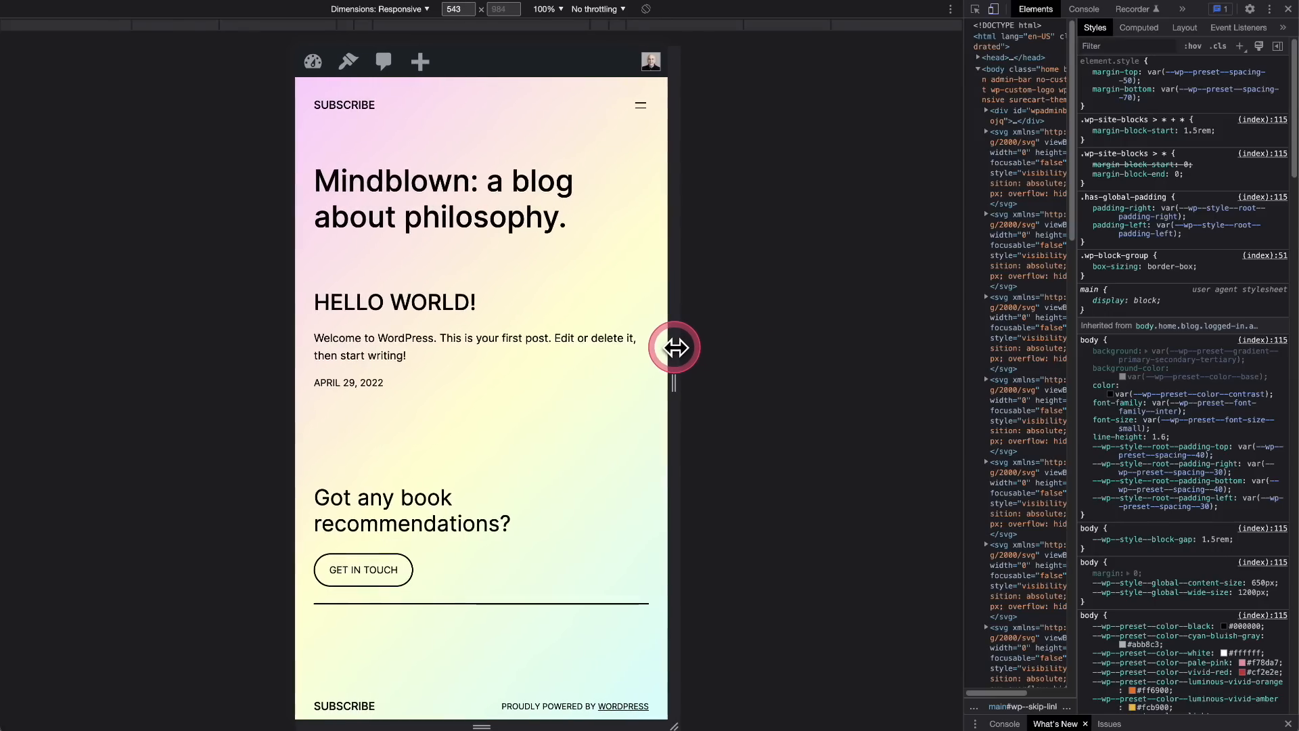
drag(674, 348, 653, 348)
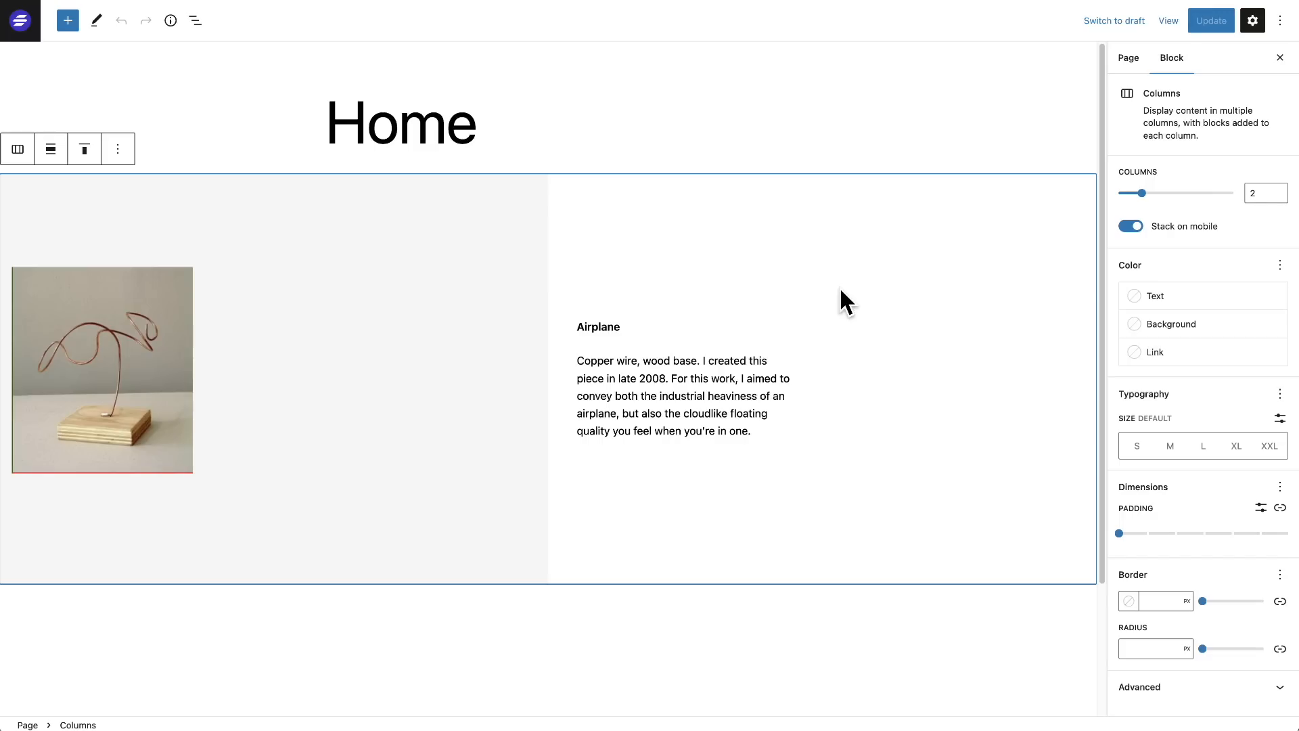
Step: Try padding on the Columns block, return it to 0, and unlink padding into per-side custom values
click(865, 284)
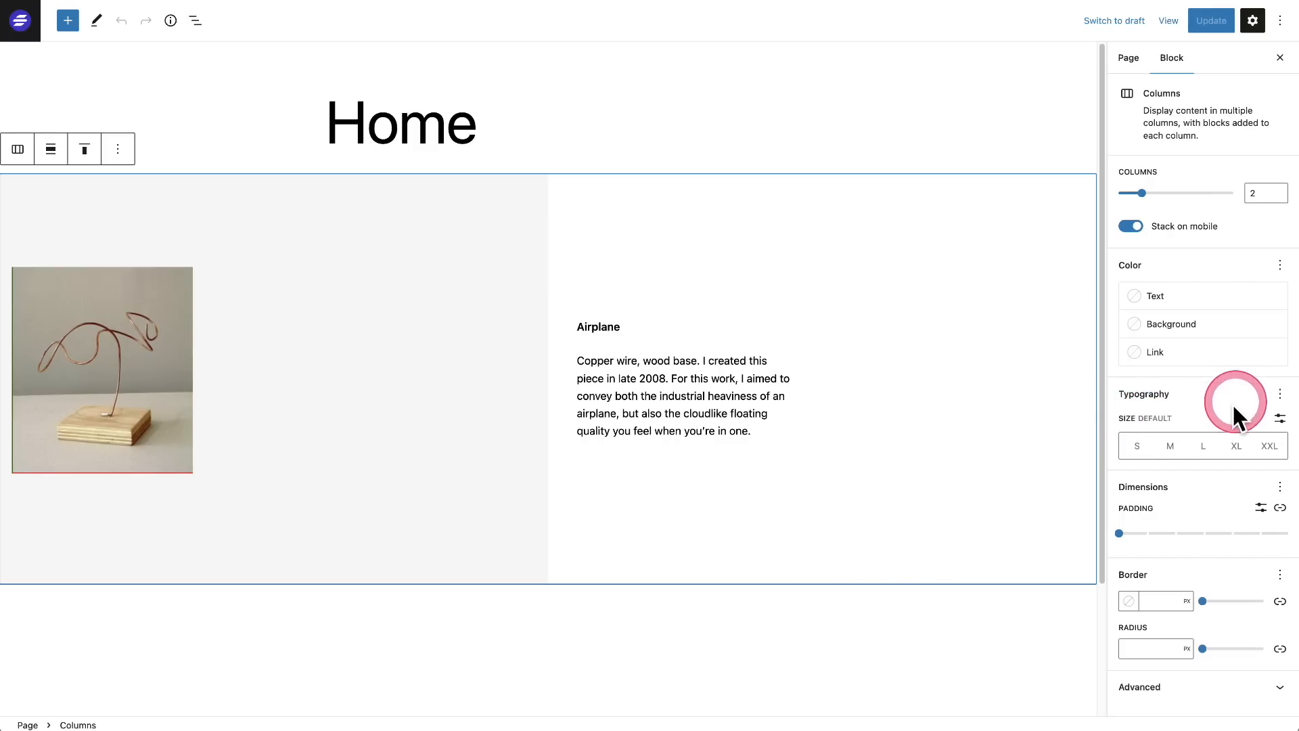
mouse_move(1224, 523)
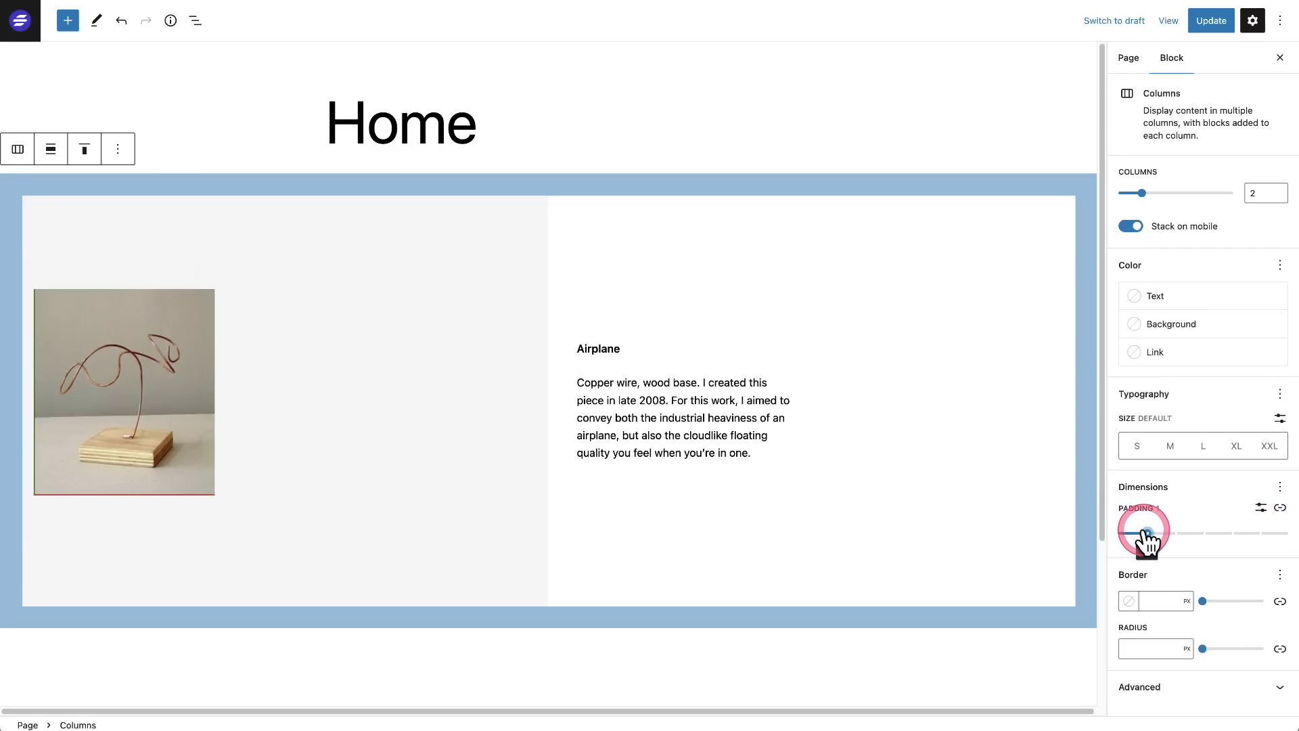
drag(1149, 532, 1210, 532)
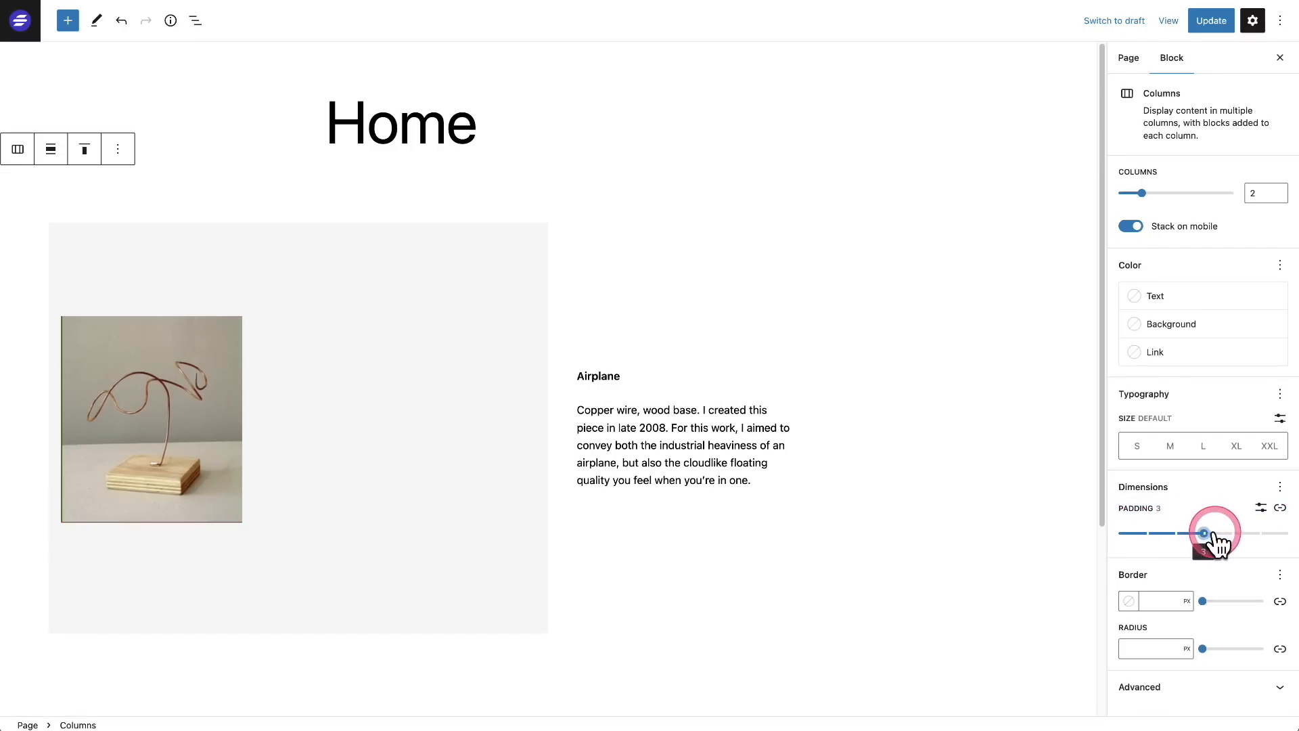
drag(1218, 534, 1119, 533)
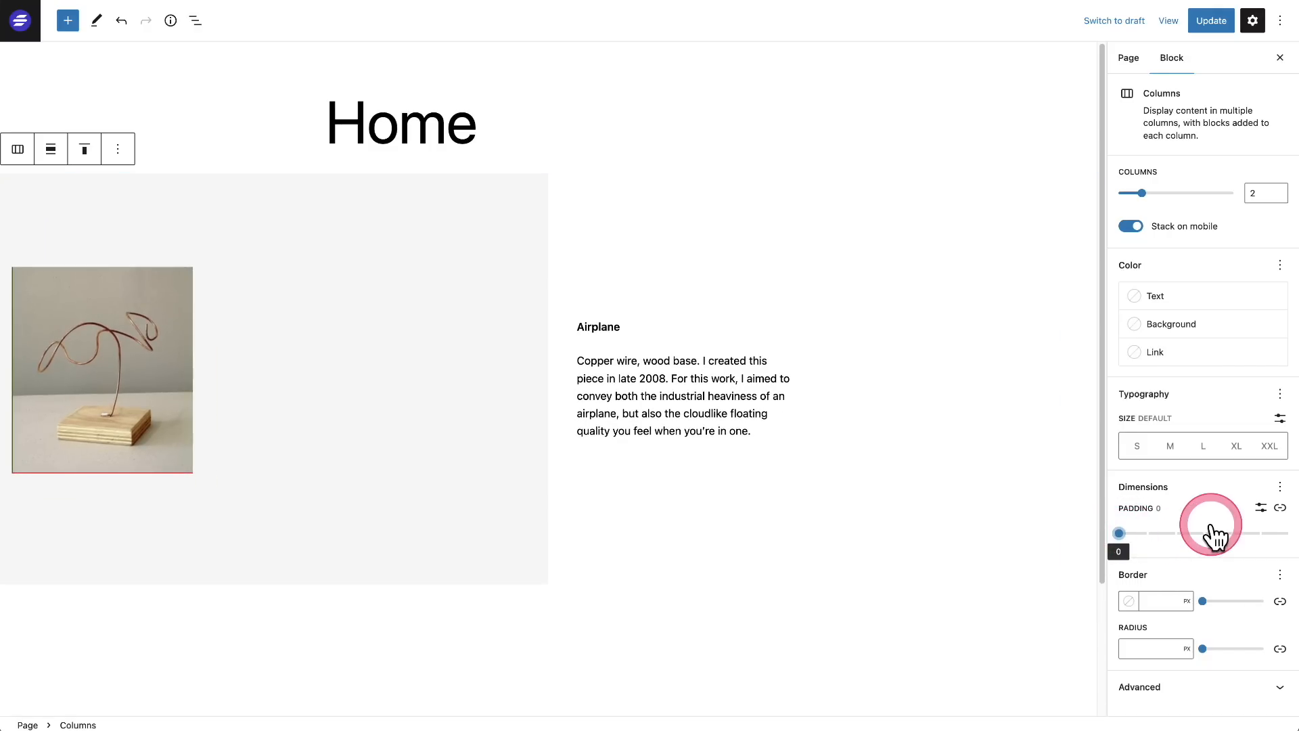
click(1262, 508)
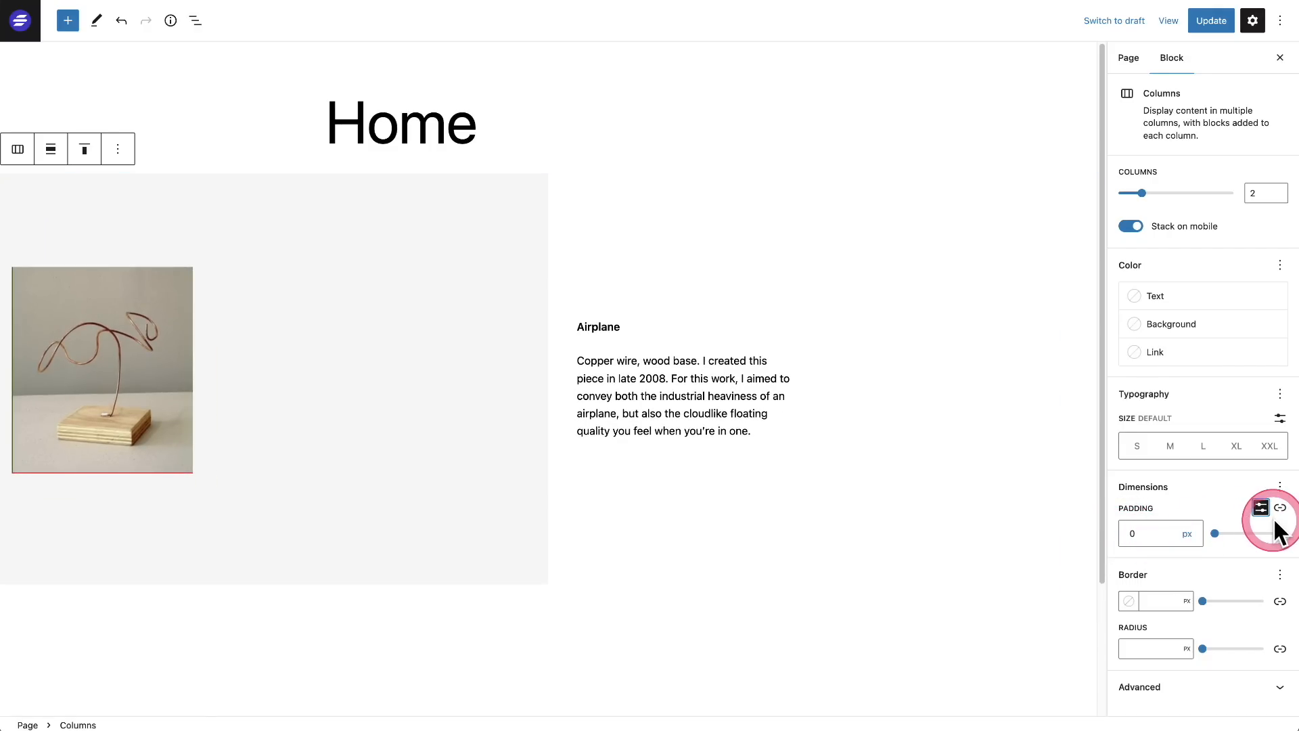
click(1281, 507)
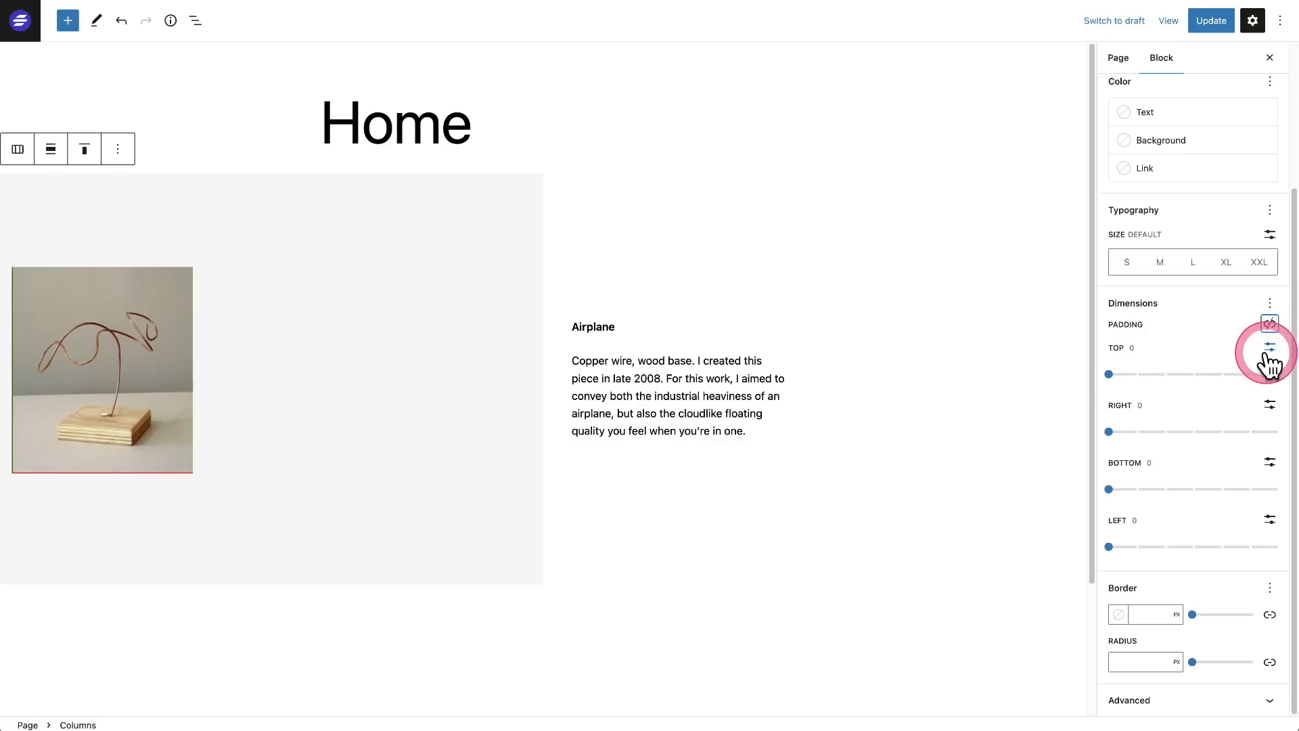
Step: Switch the Columns top padding to a custom pixel value and start editing it
click(1270, 347)
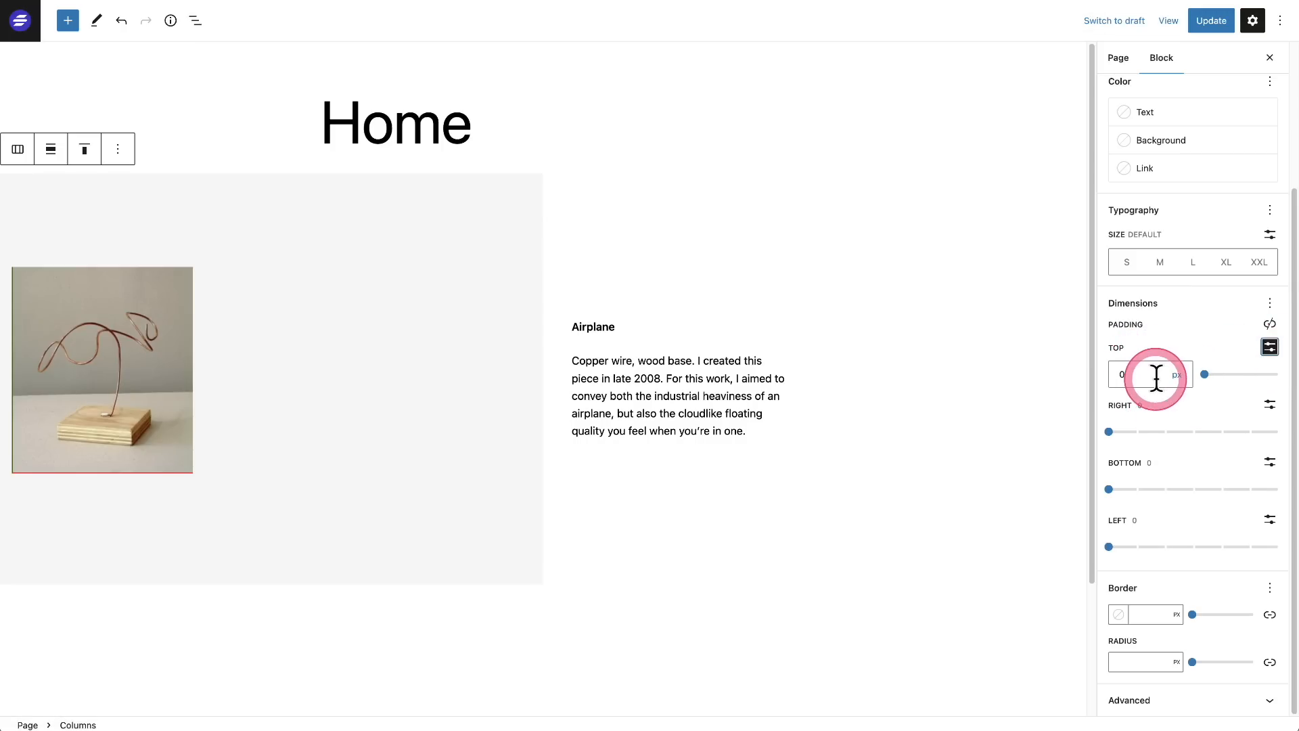
click(1147, 374)
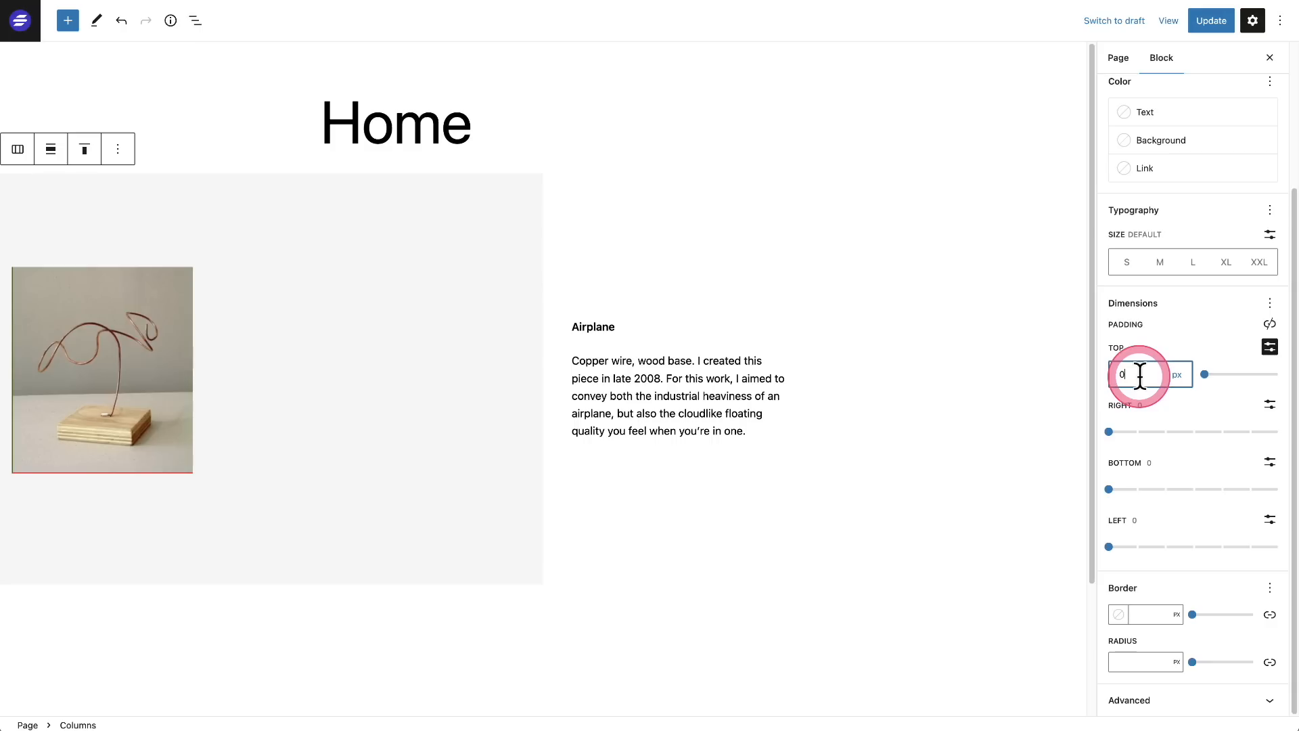
click(1140, 375)
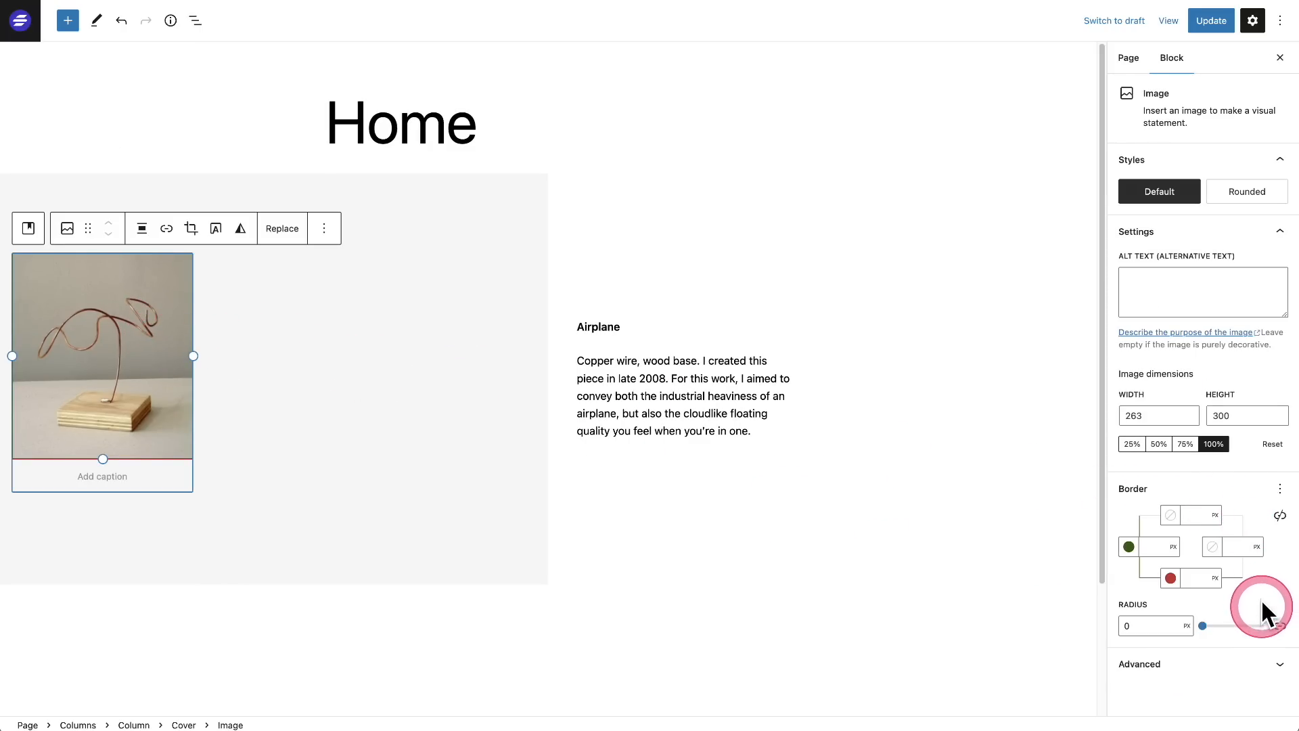
Step: Set the Airplane image border to 8 px, inspect sides separately, and colour it black on all sides
click(1279, 514)
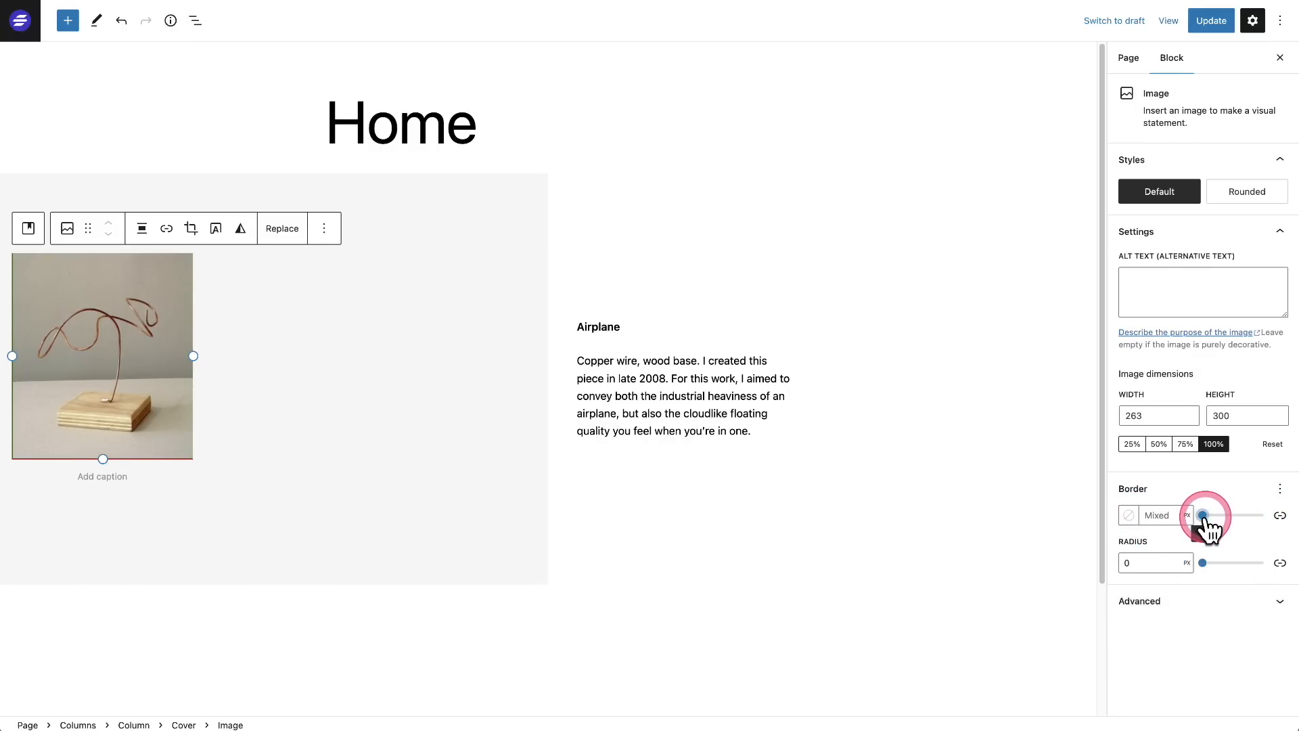
drag(1202, 519, 1219, 518)
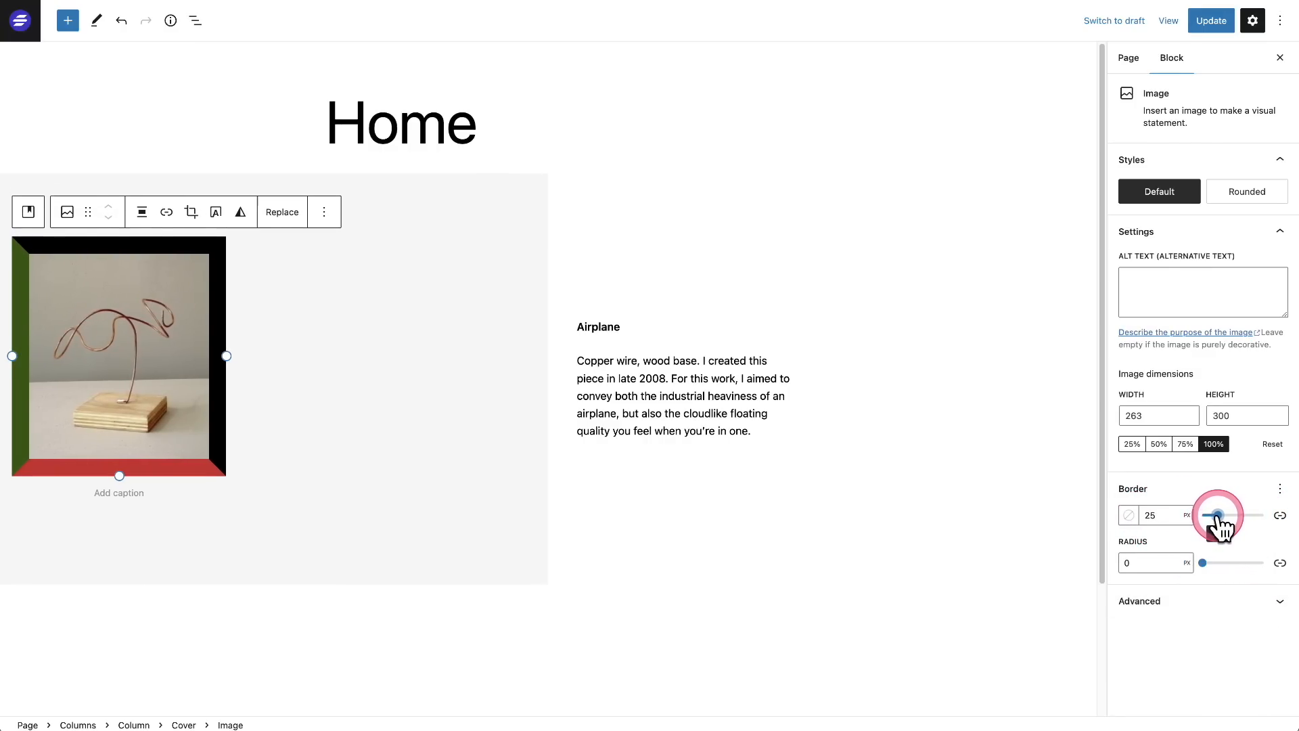
drag(1235, 515, 1206, 515)
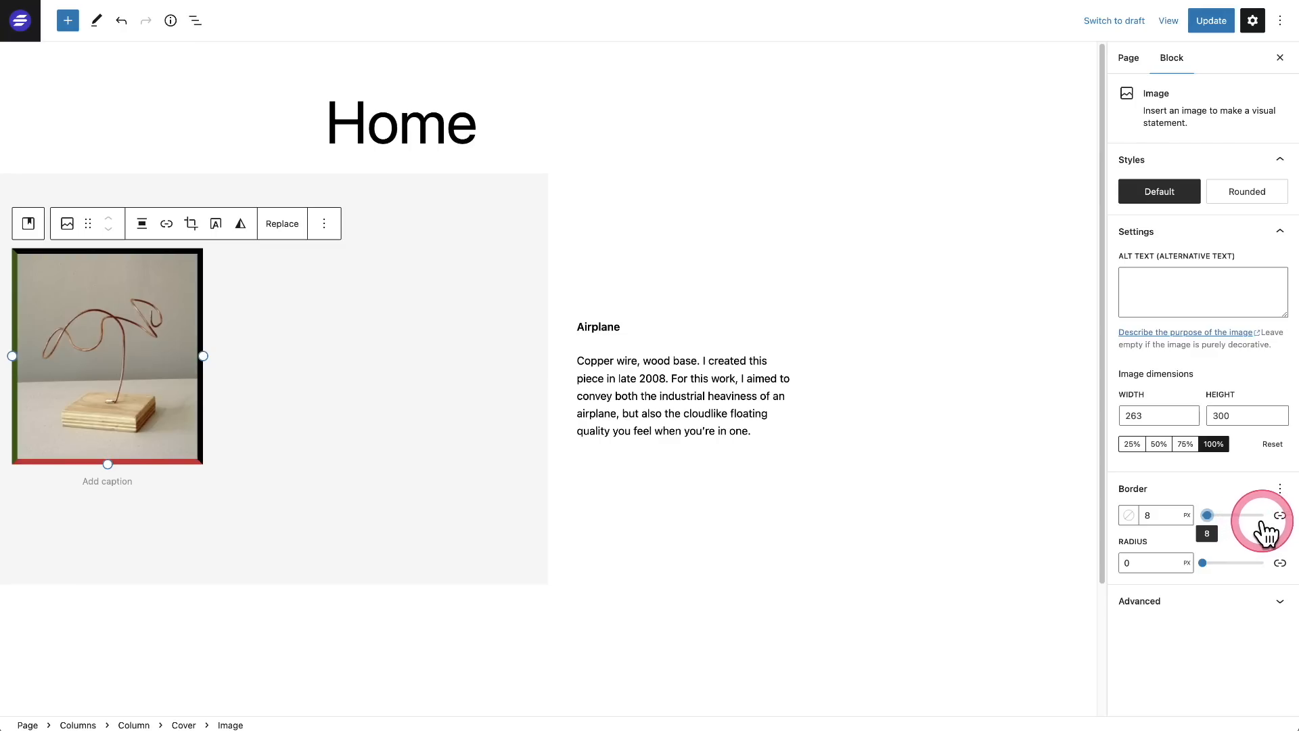
click(1279, 515)
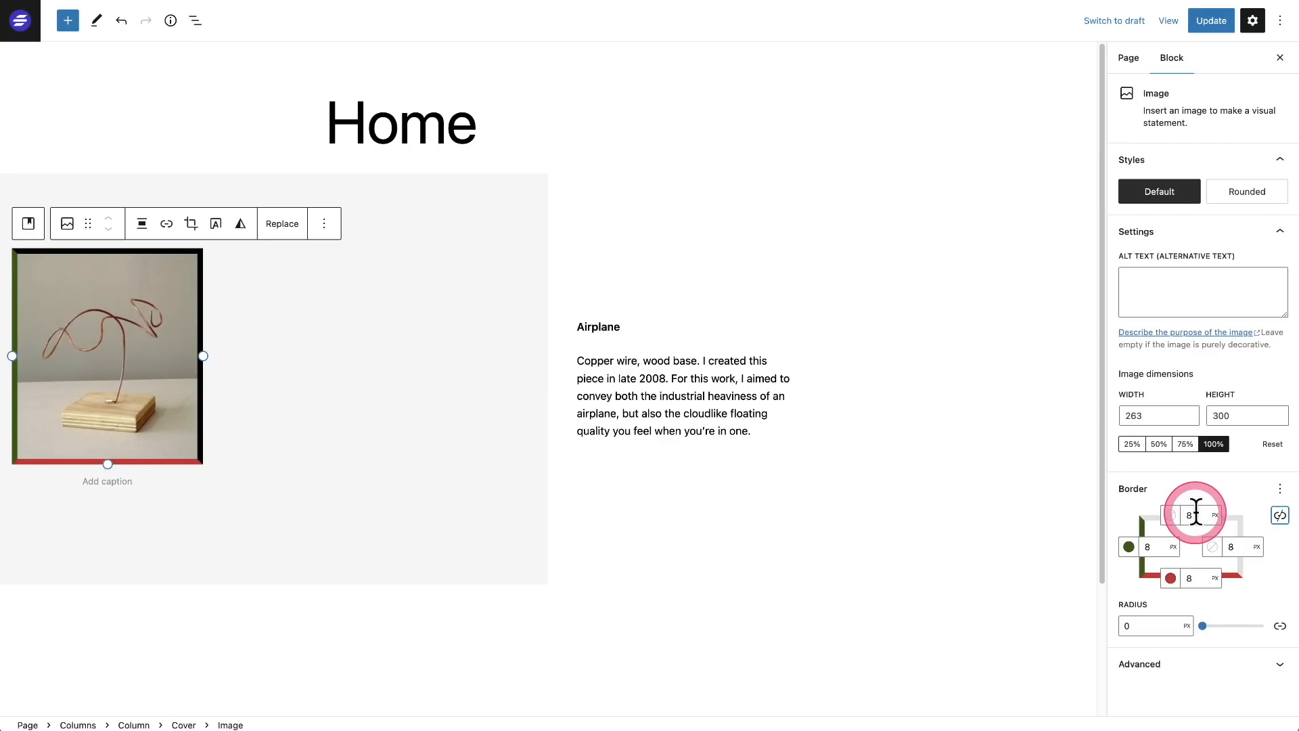
mouse_move(1171, 516)
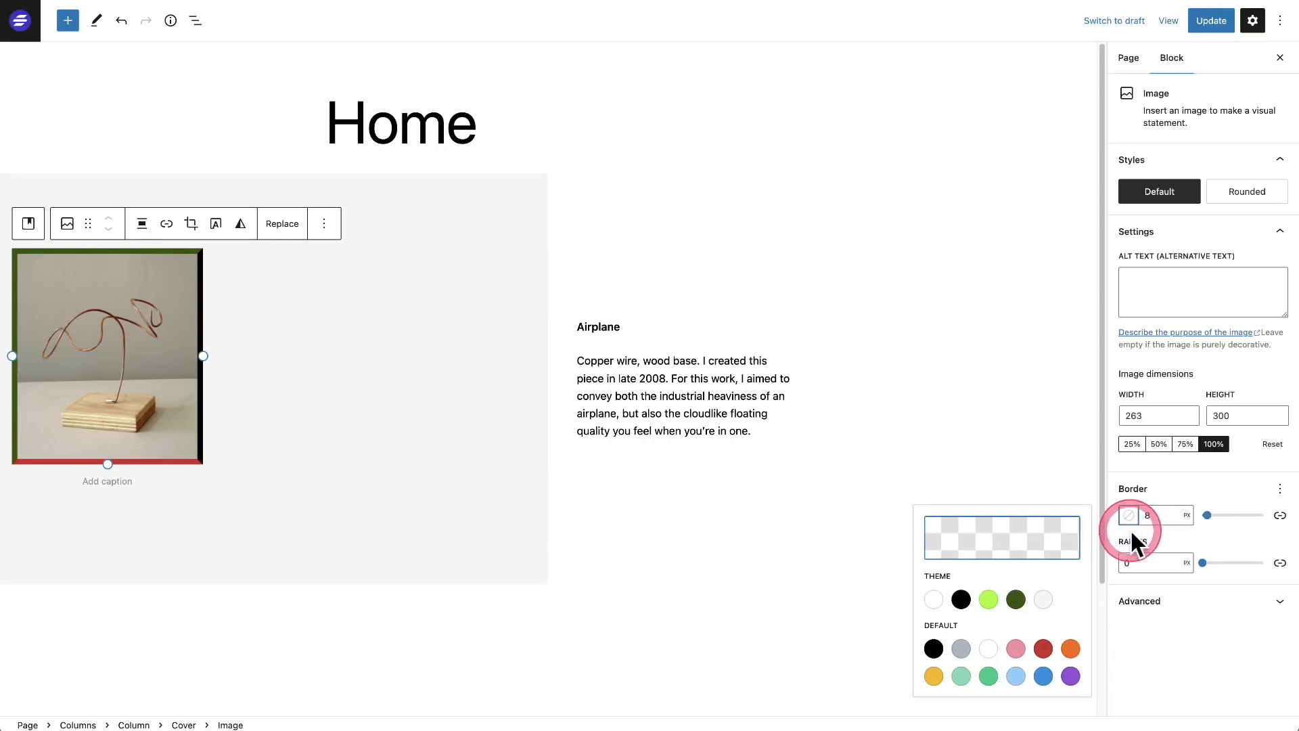
click(961, 599)
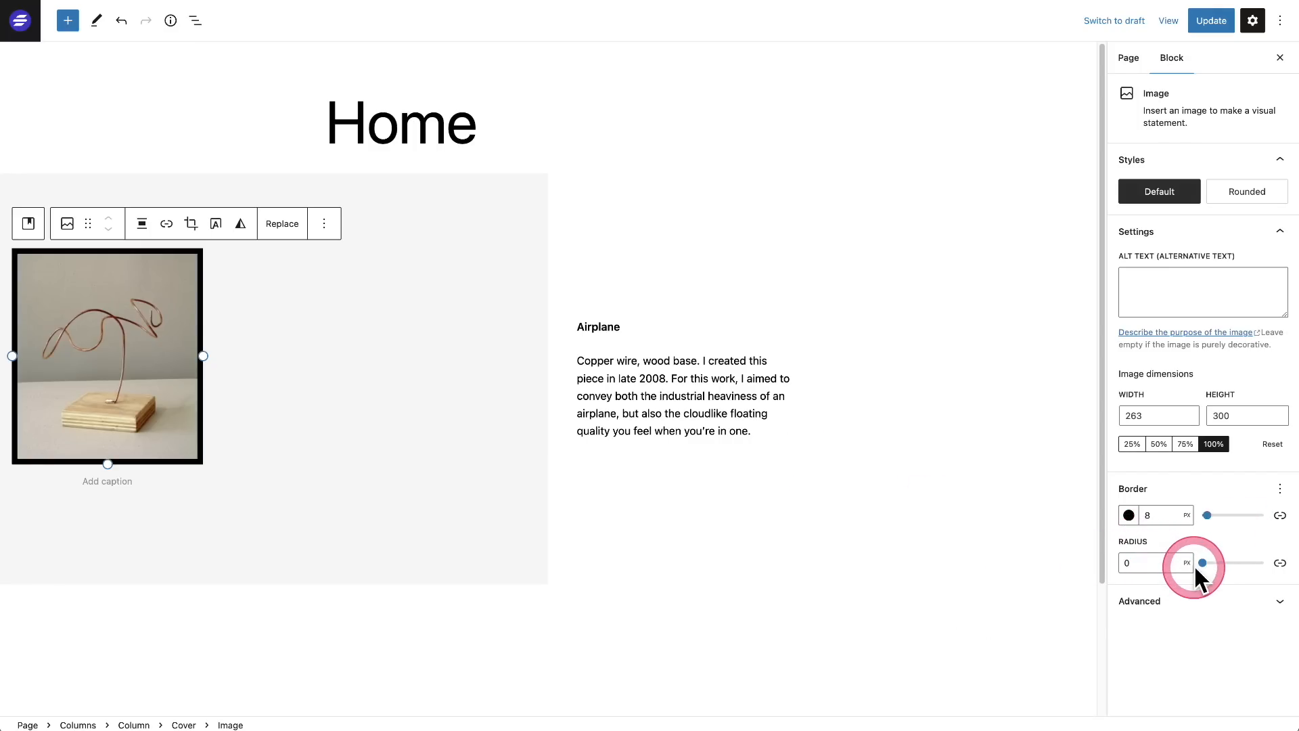
Step: Try rounding the image corners, return to 0, then give the top-right corner a radius of 10
drag(1205, 563, 1231, 563)
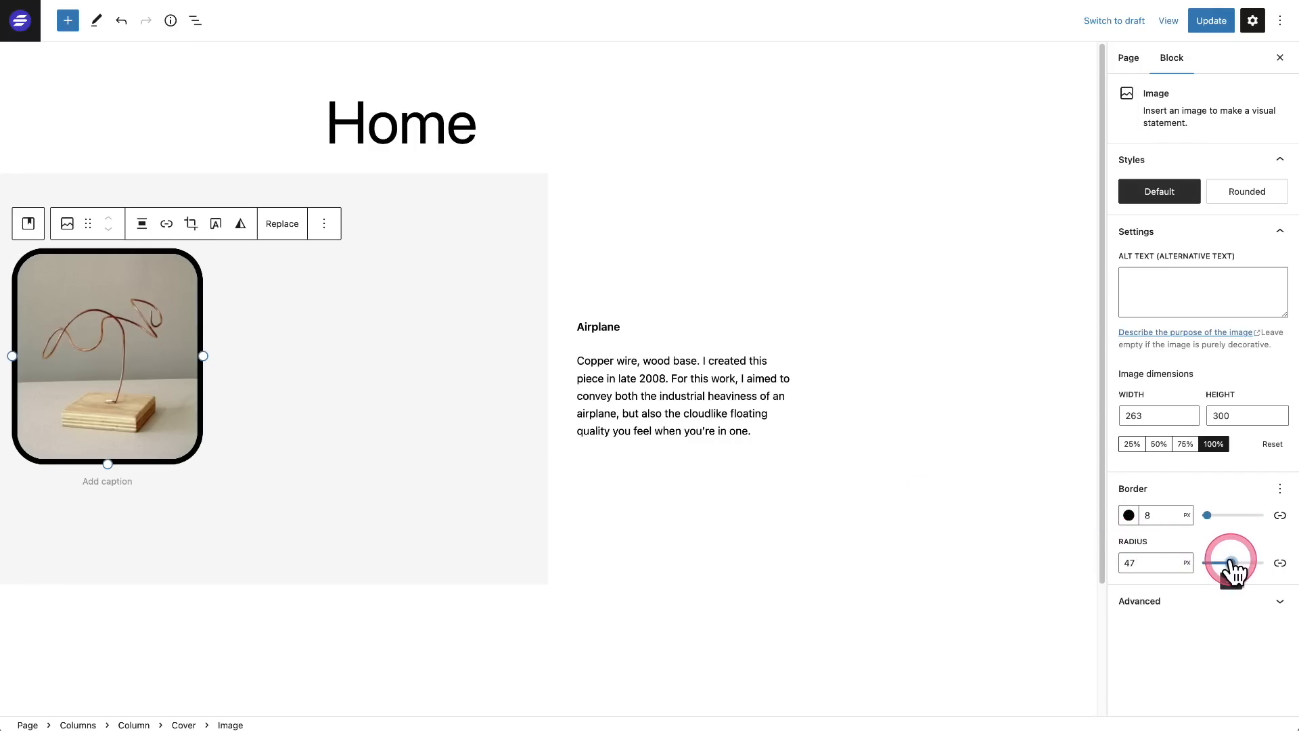
drag(1231, 561, 1203, 561)
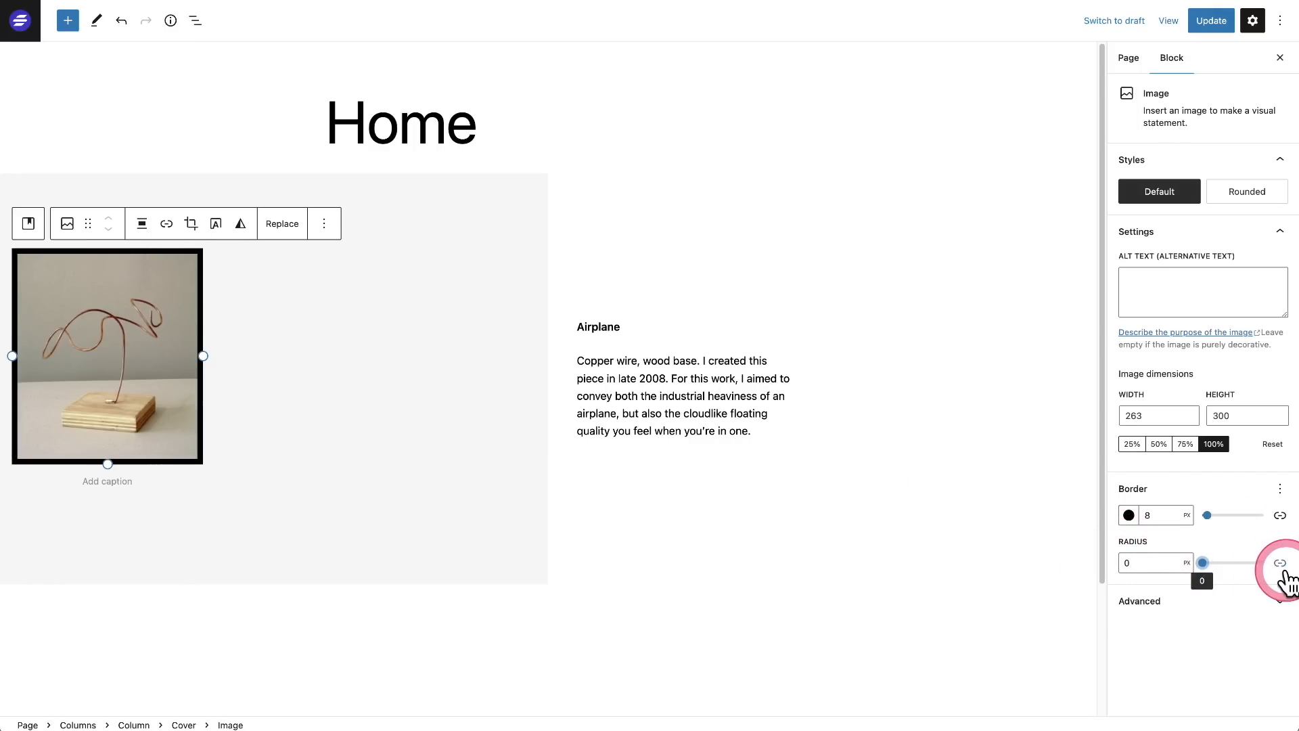
click(1279, 563)
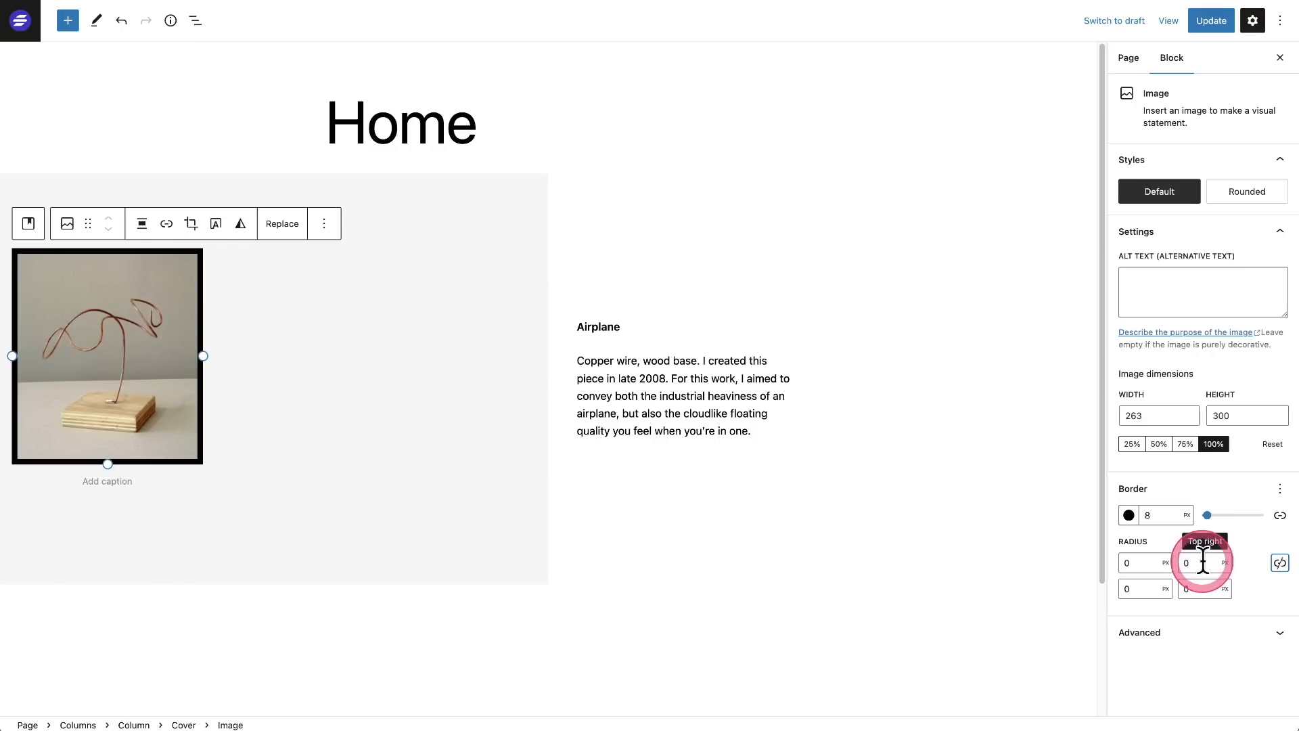
text(1)
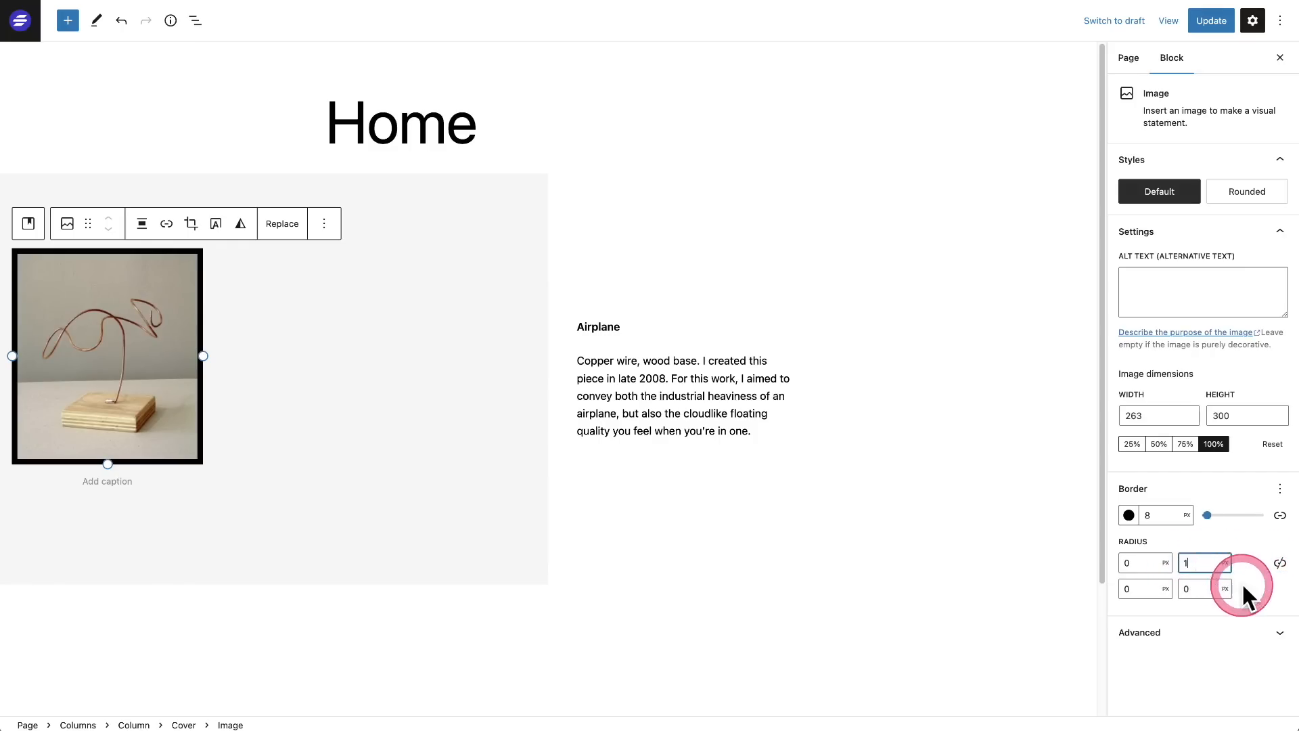
text(0)
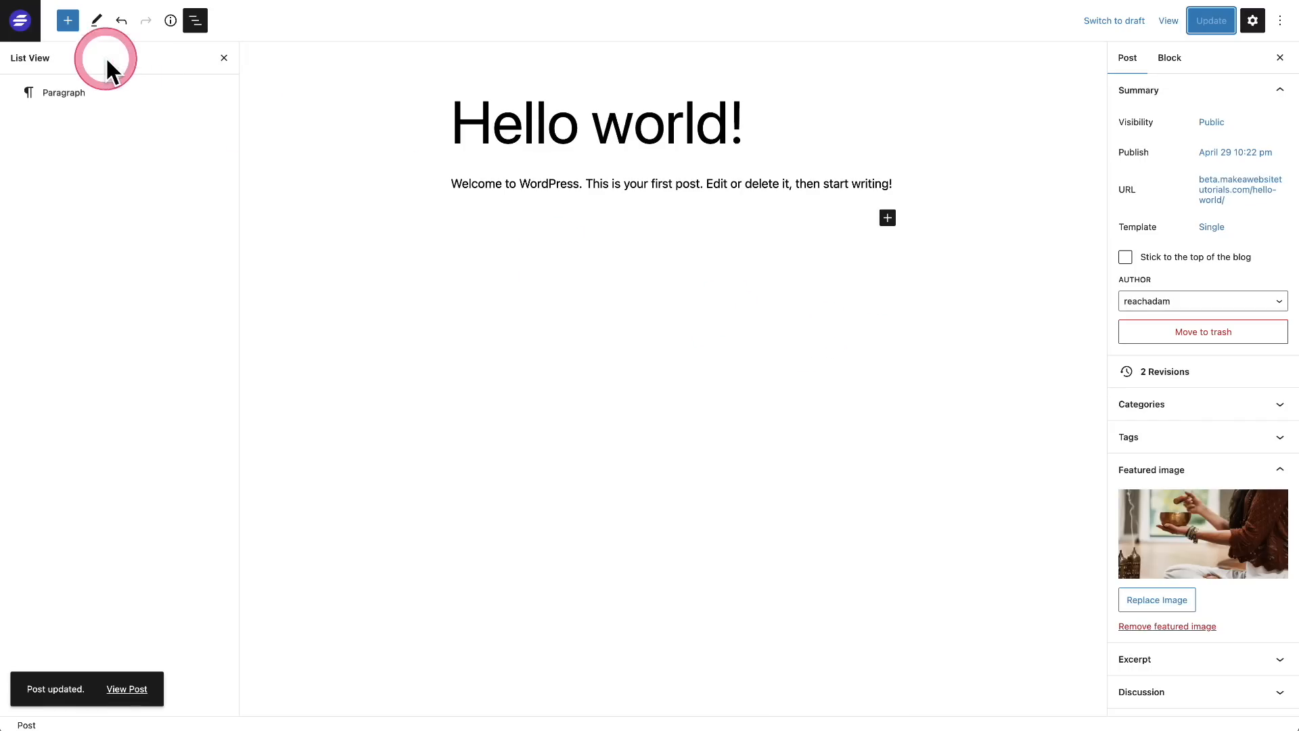
Step: Insert a Cover block below the intro paragraph and fill it with the post's featured image
text(cover)
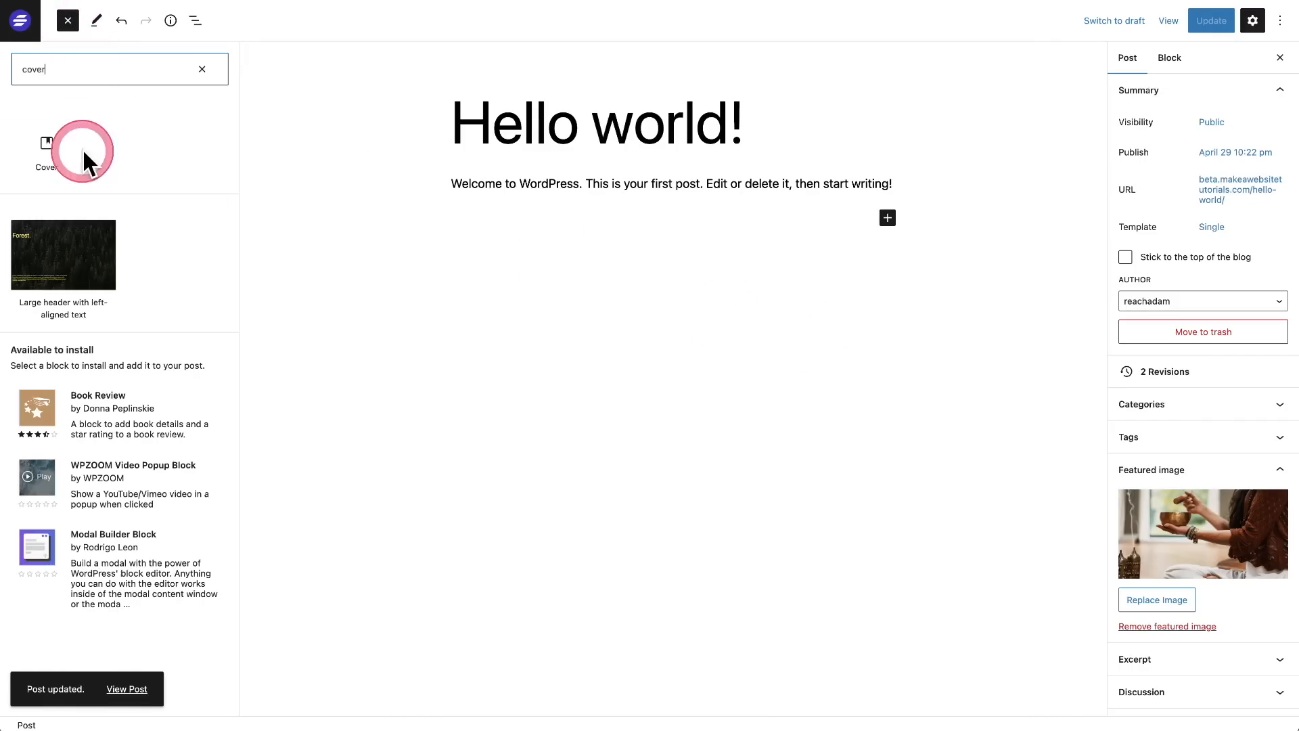
click(62, 150)
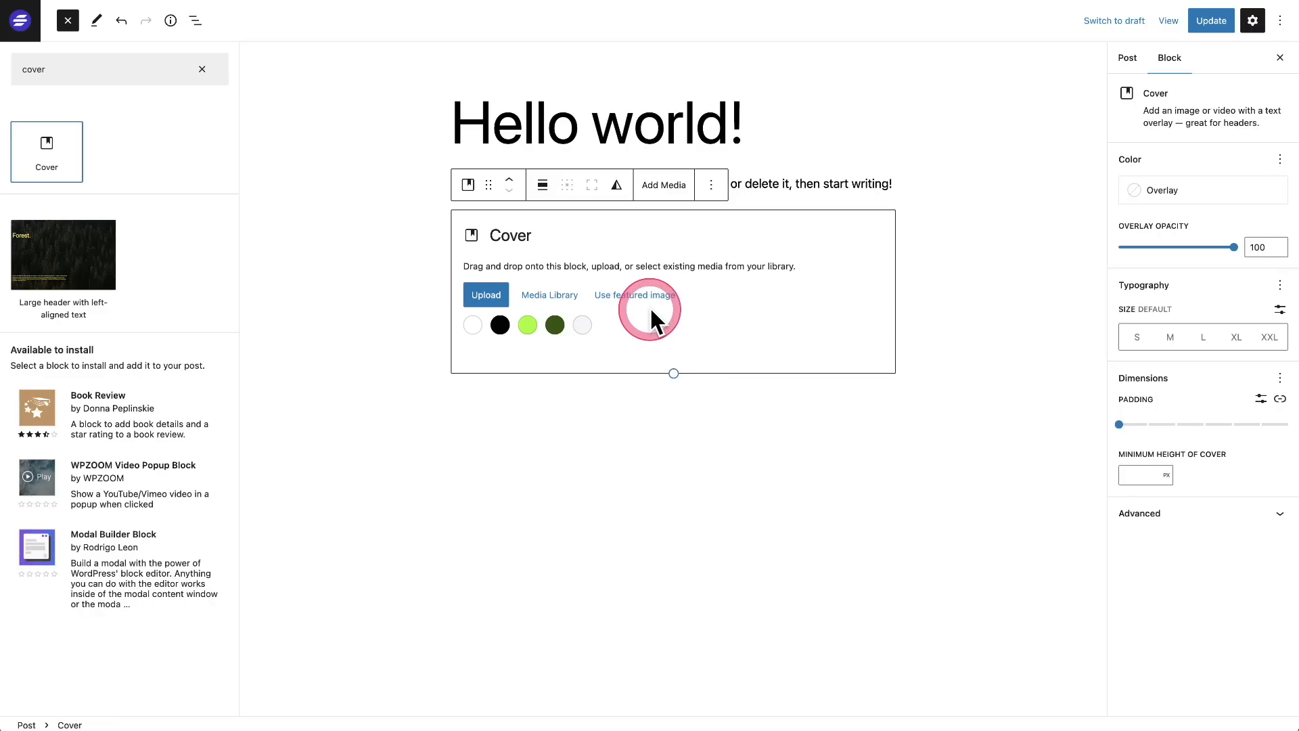
click(68, 20)
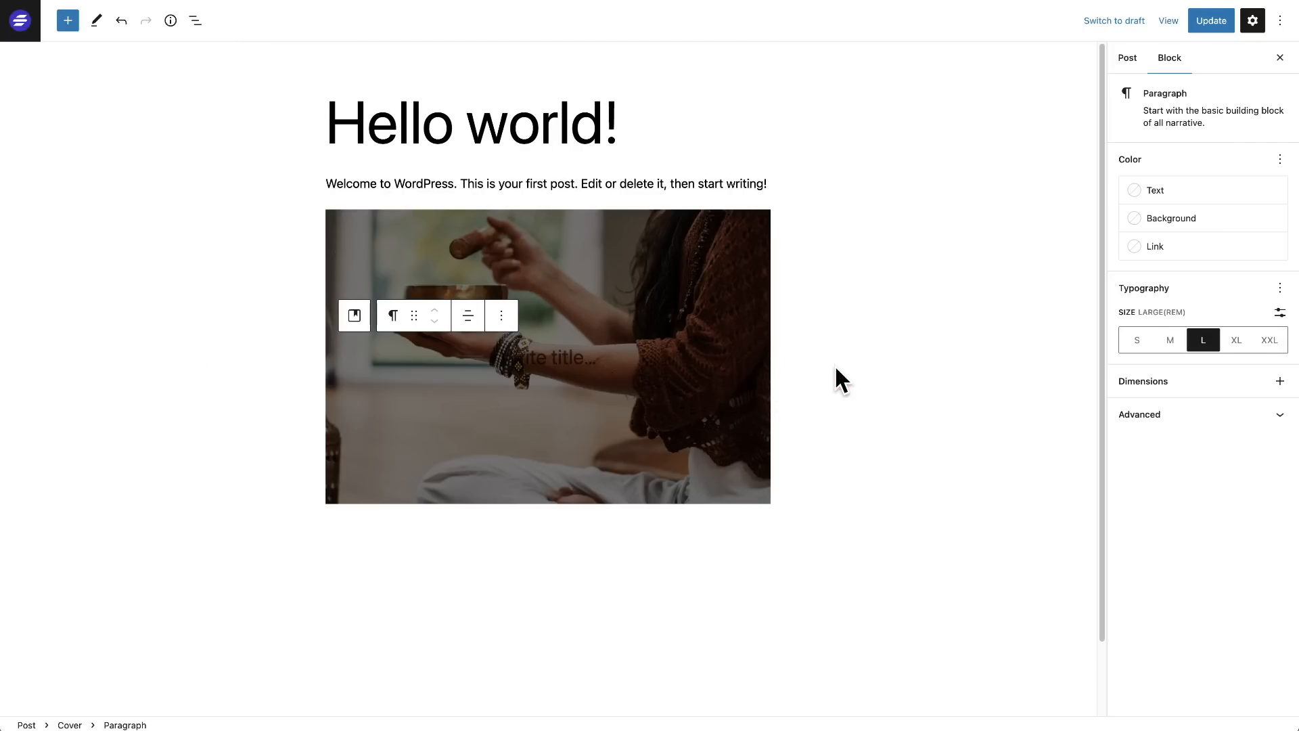
Step: Insert a List block after the cover for the Go try SureCart items
scroll(down, 3)
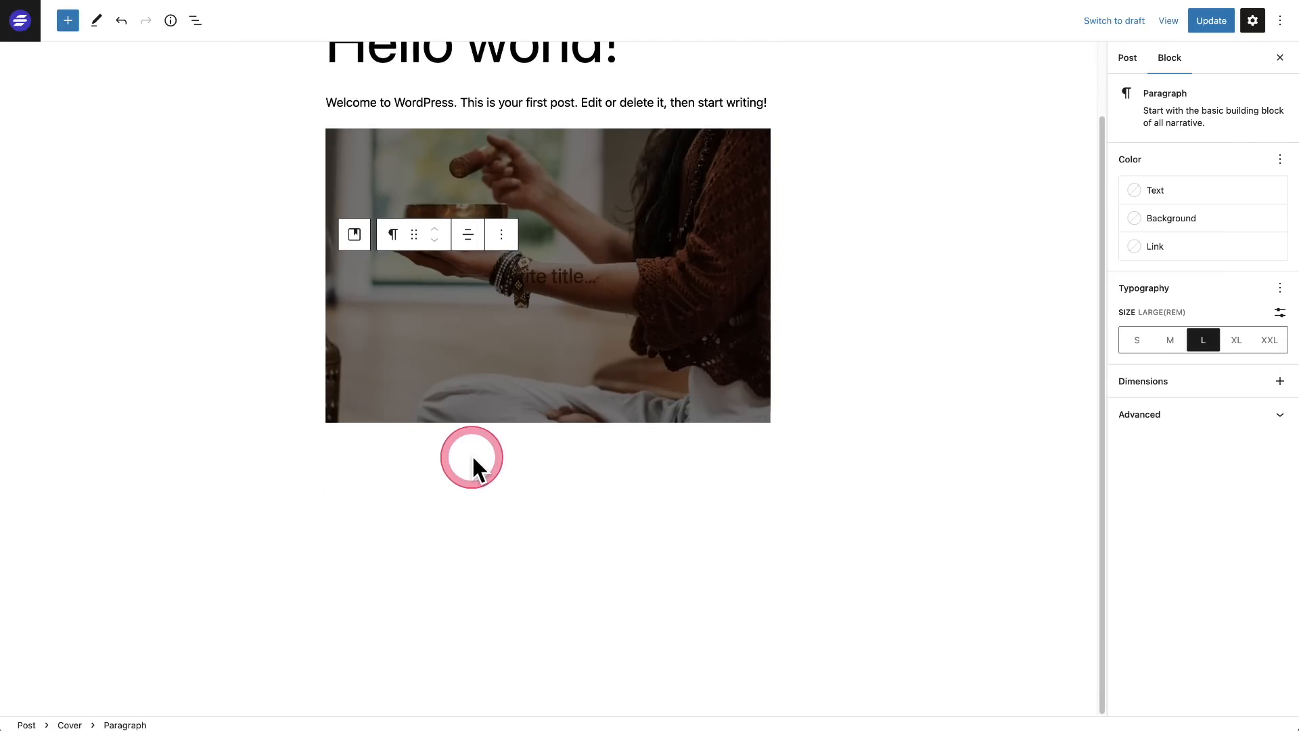
click(1127, 57)
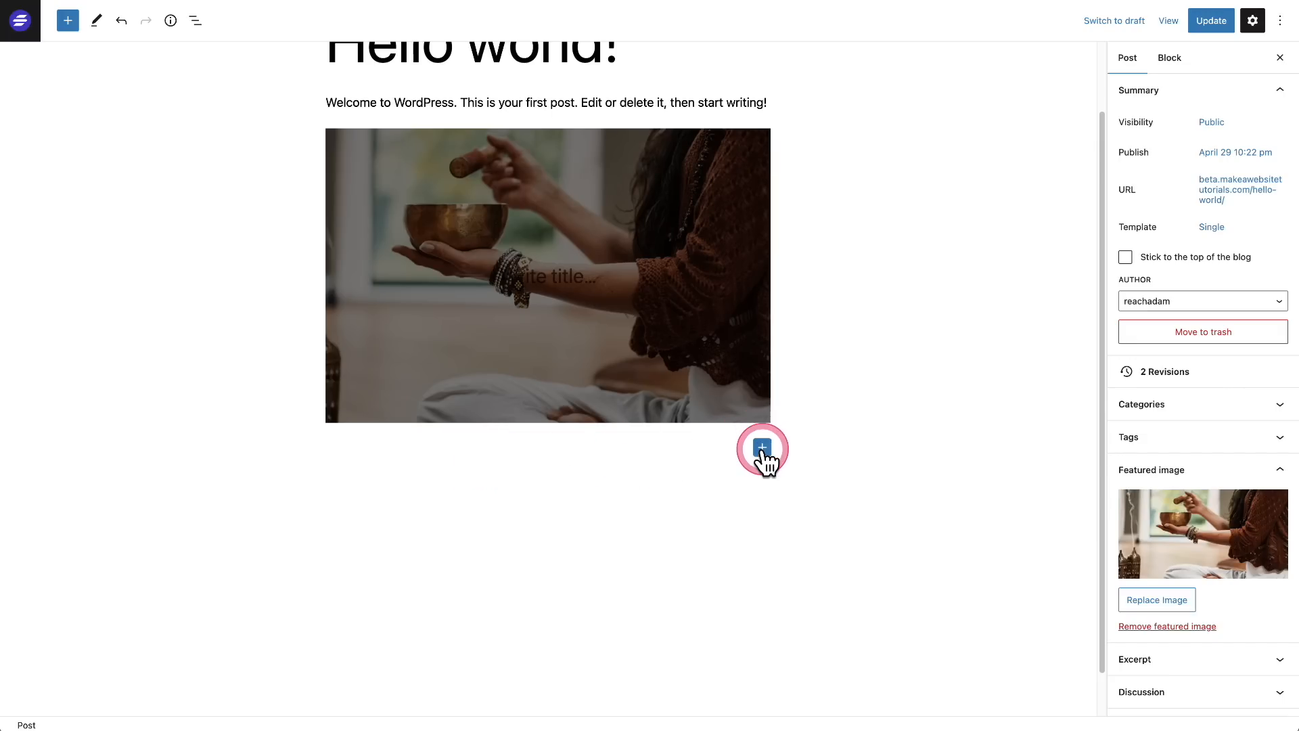
click(762, 449)
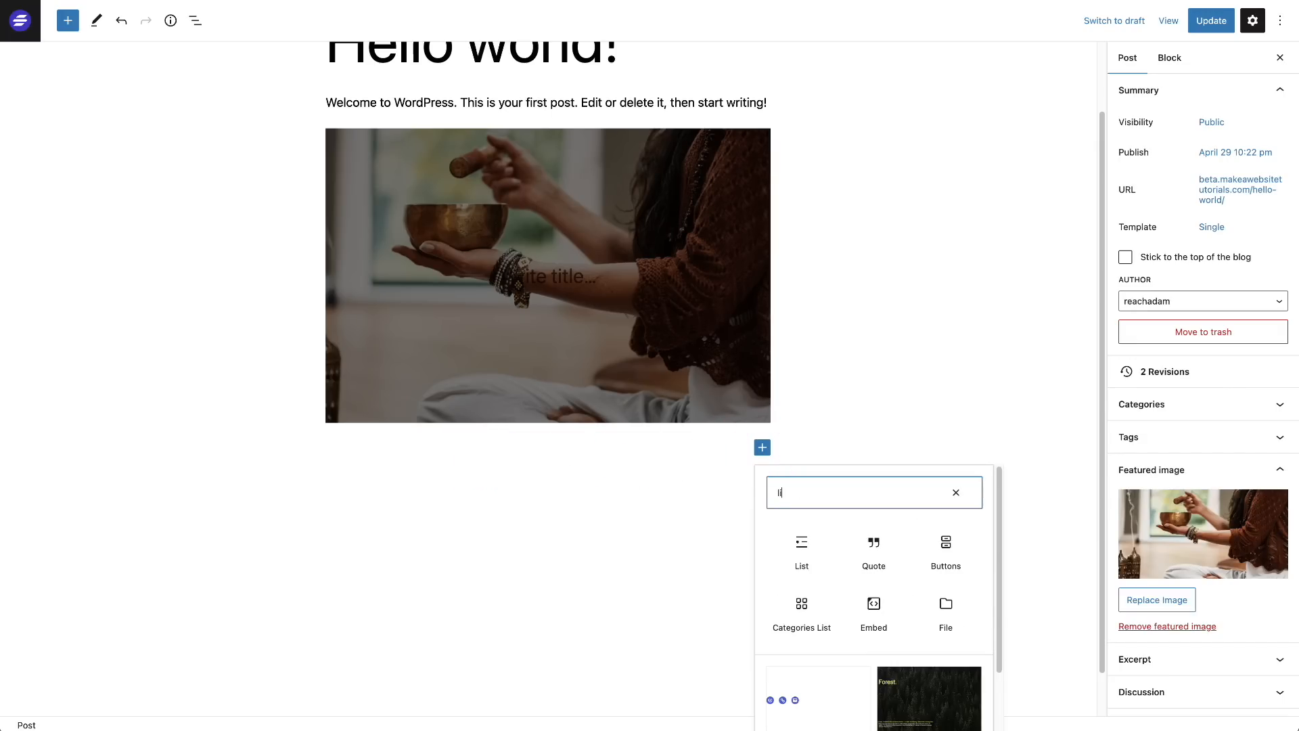
text(list)
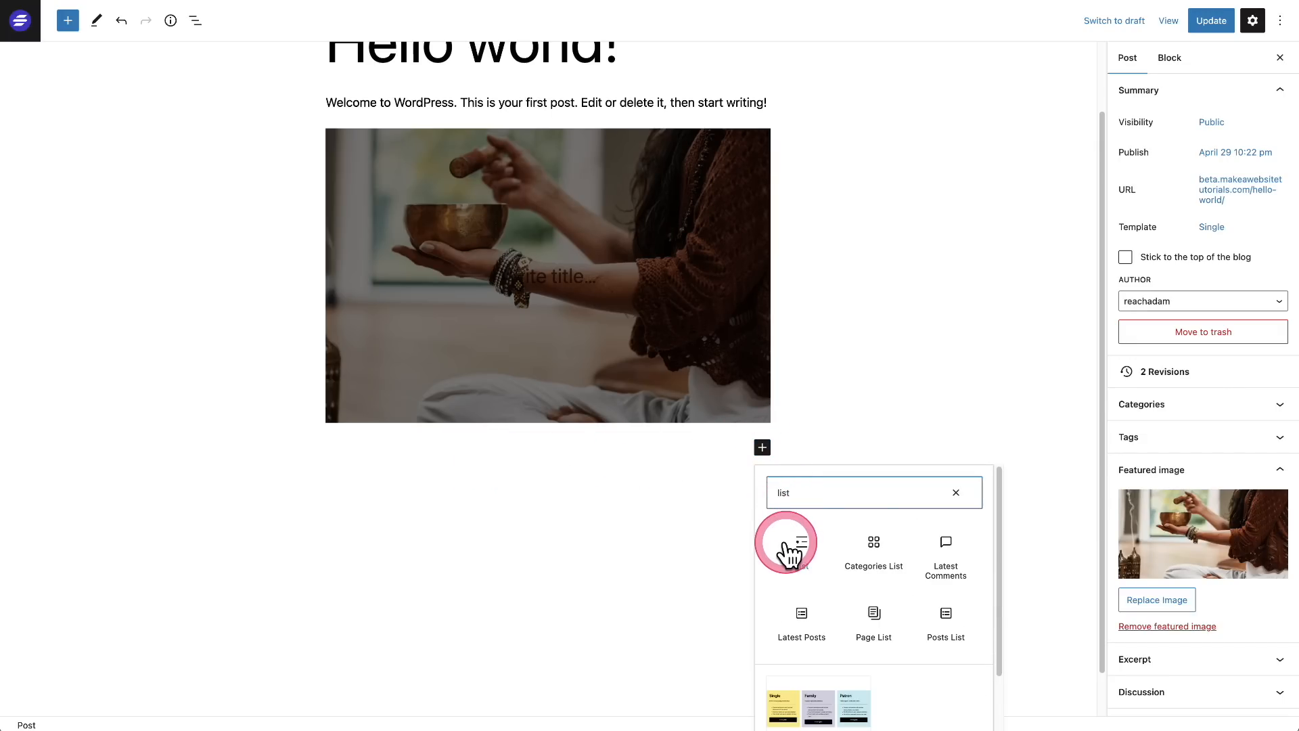
click(800, 543)
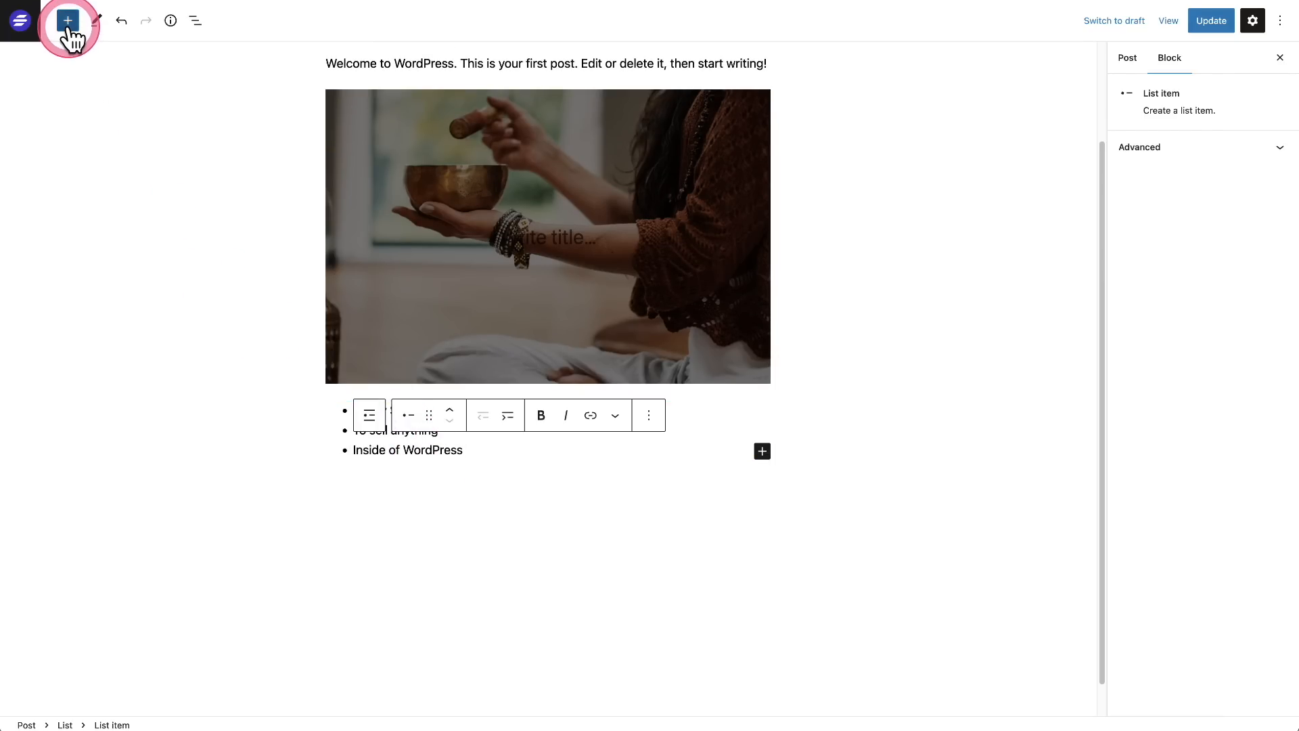
Step: Via List View, move 'To sell anything' up and back, then nest it under 'Go try SureCart'
click(195, 20)
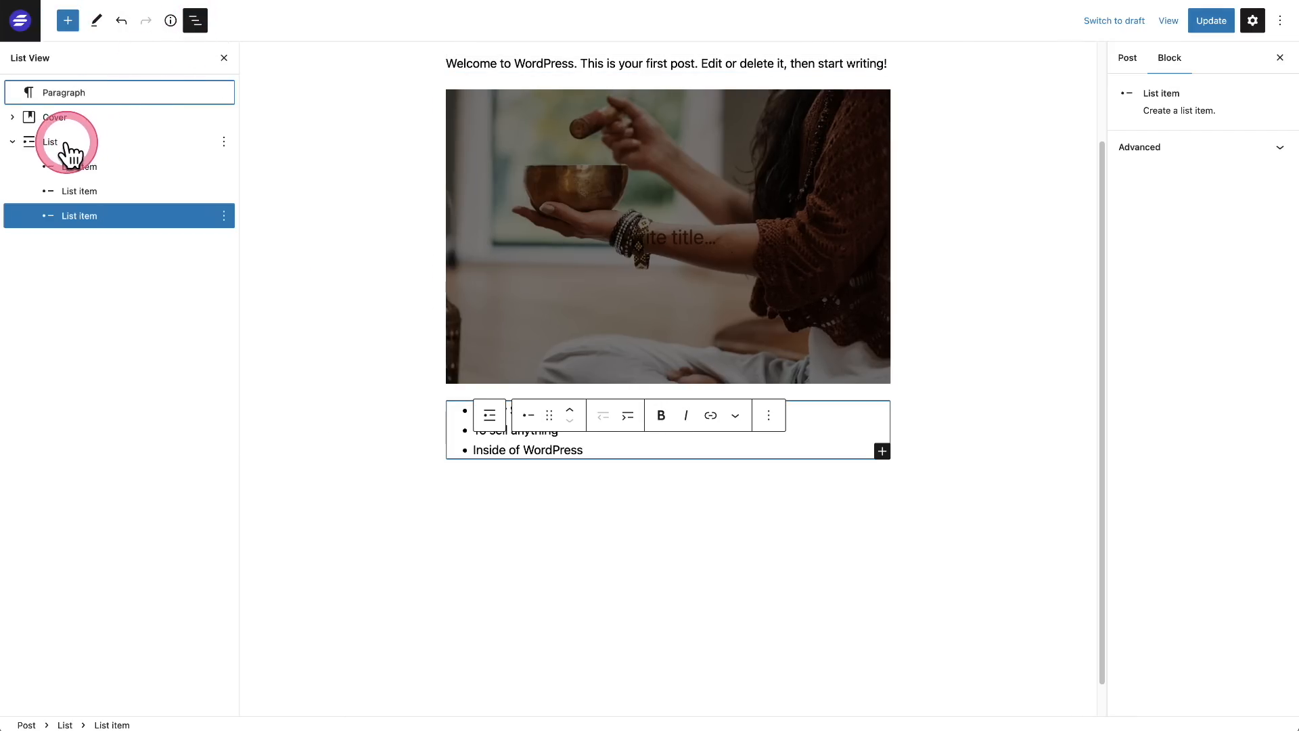
click(50, 142)
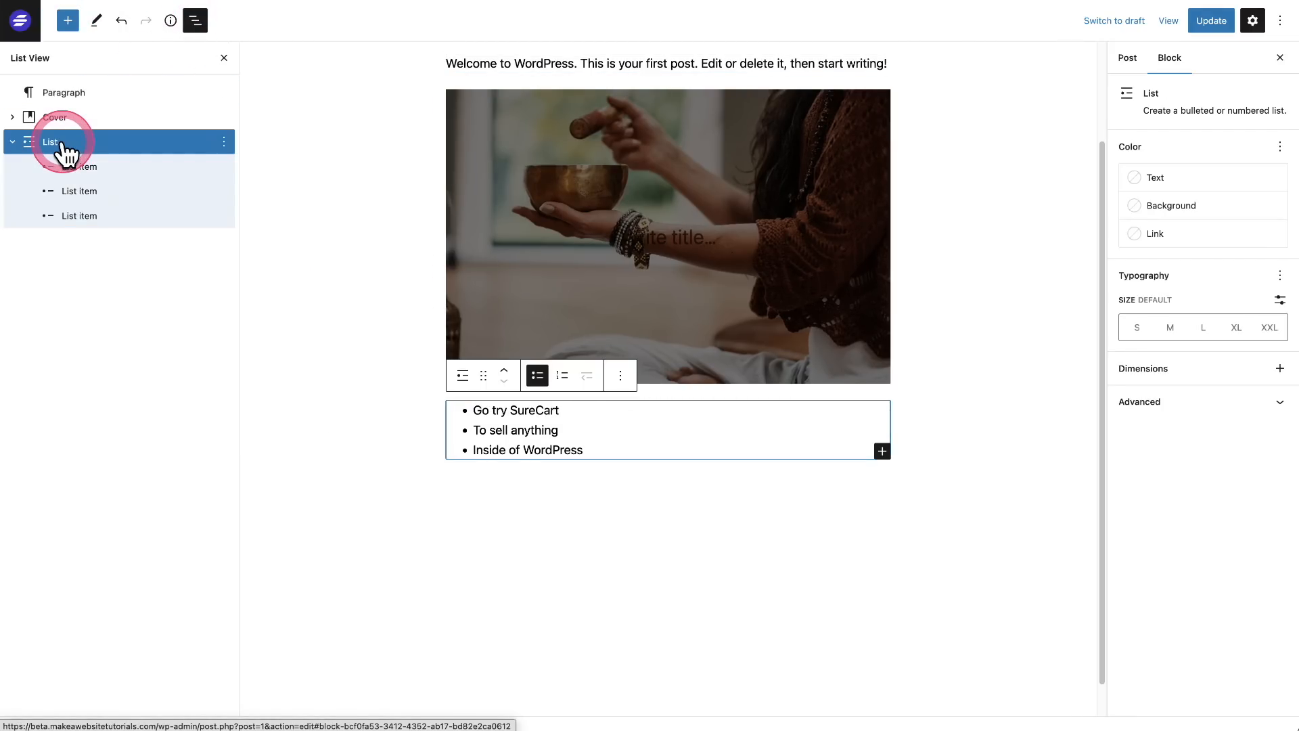
click(80, 165)
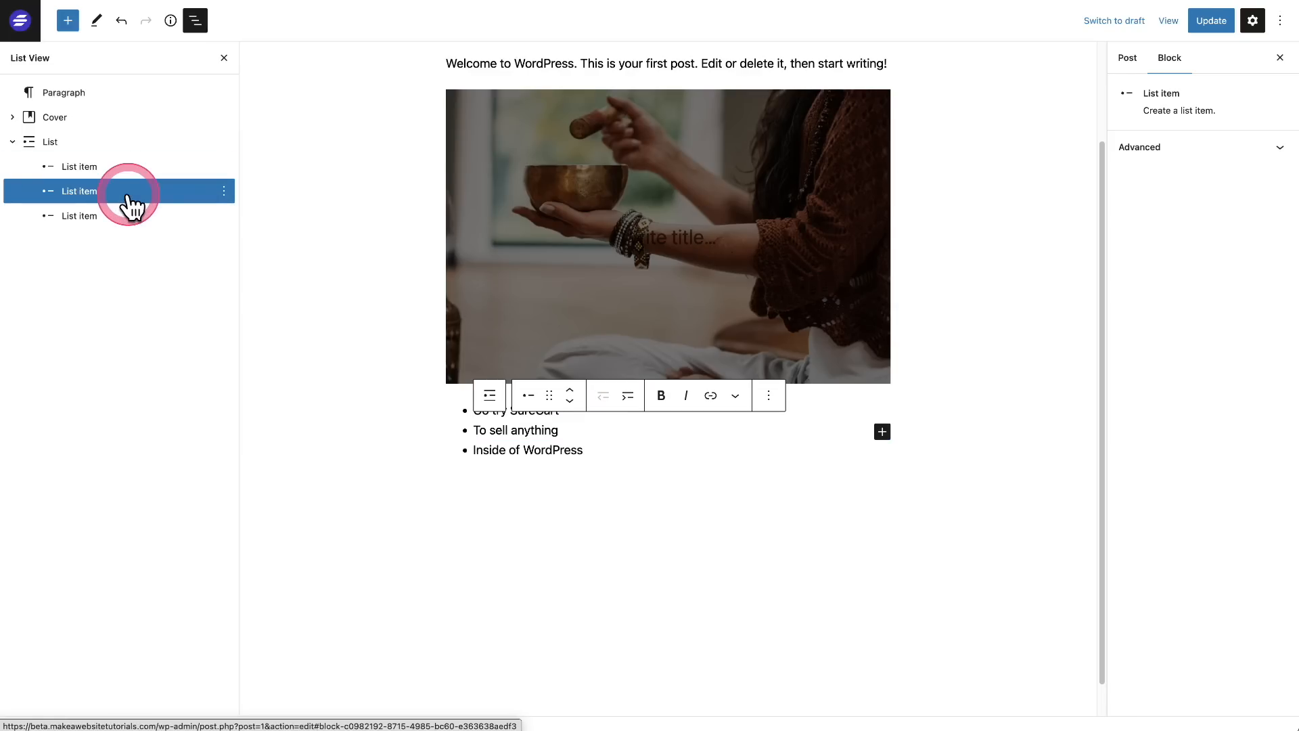
click(570, 402)
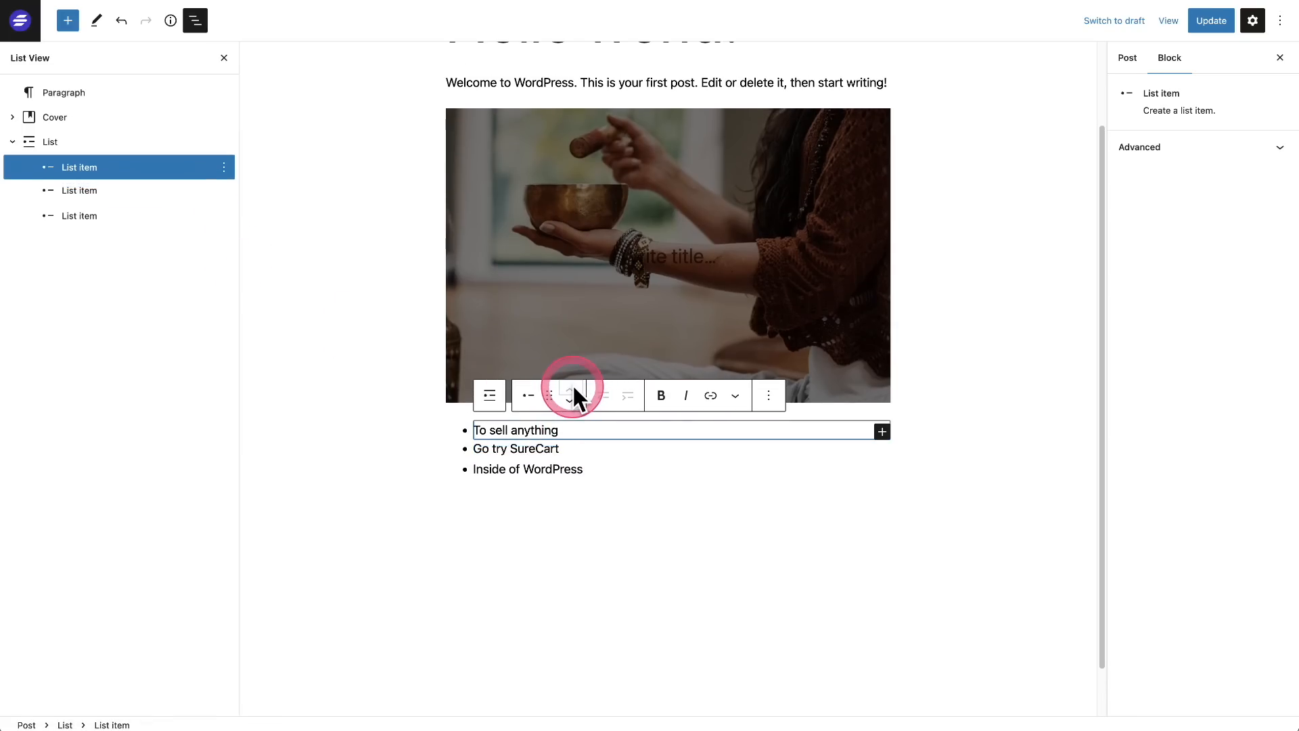
click(570, 402)
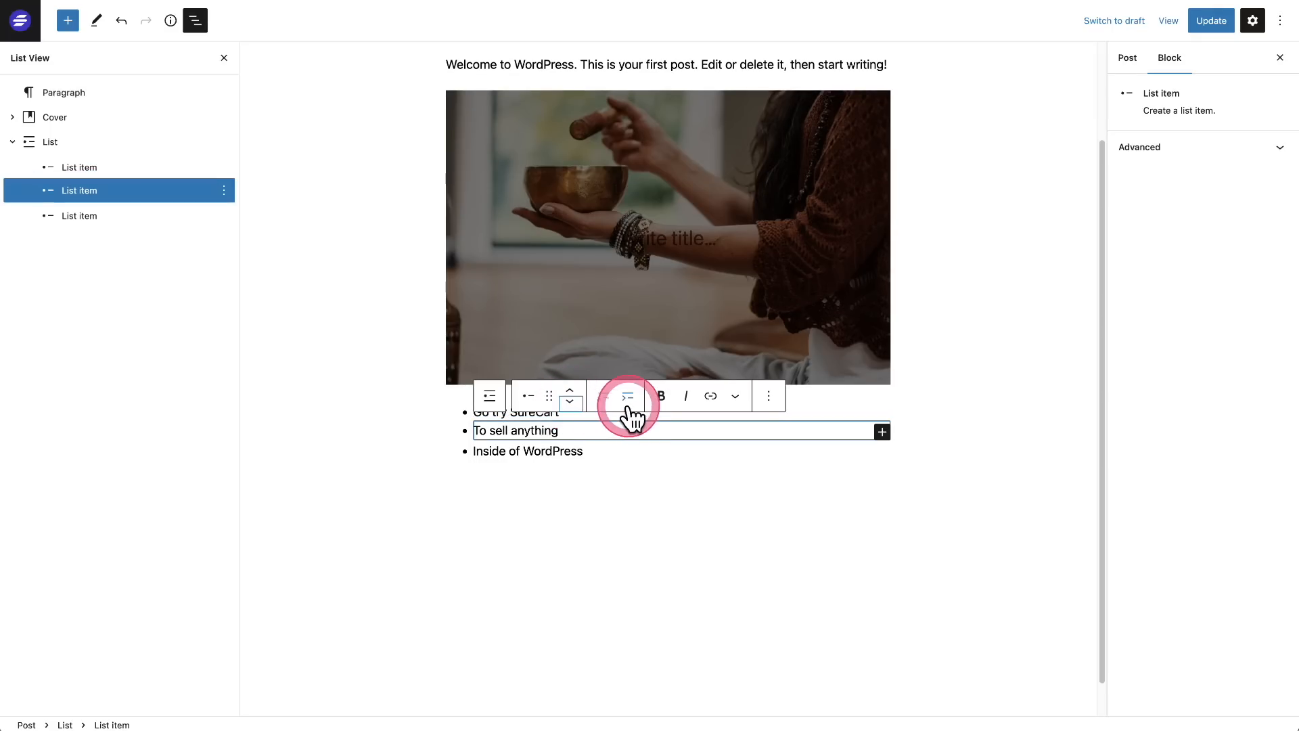
click(627, 395)
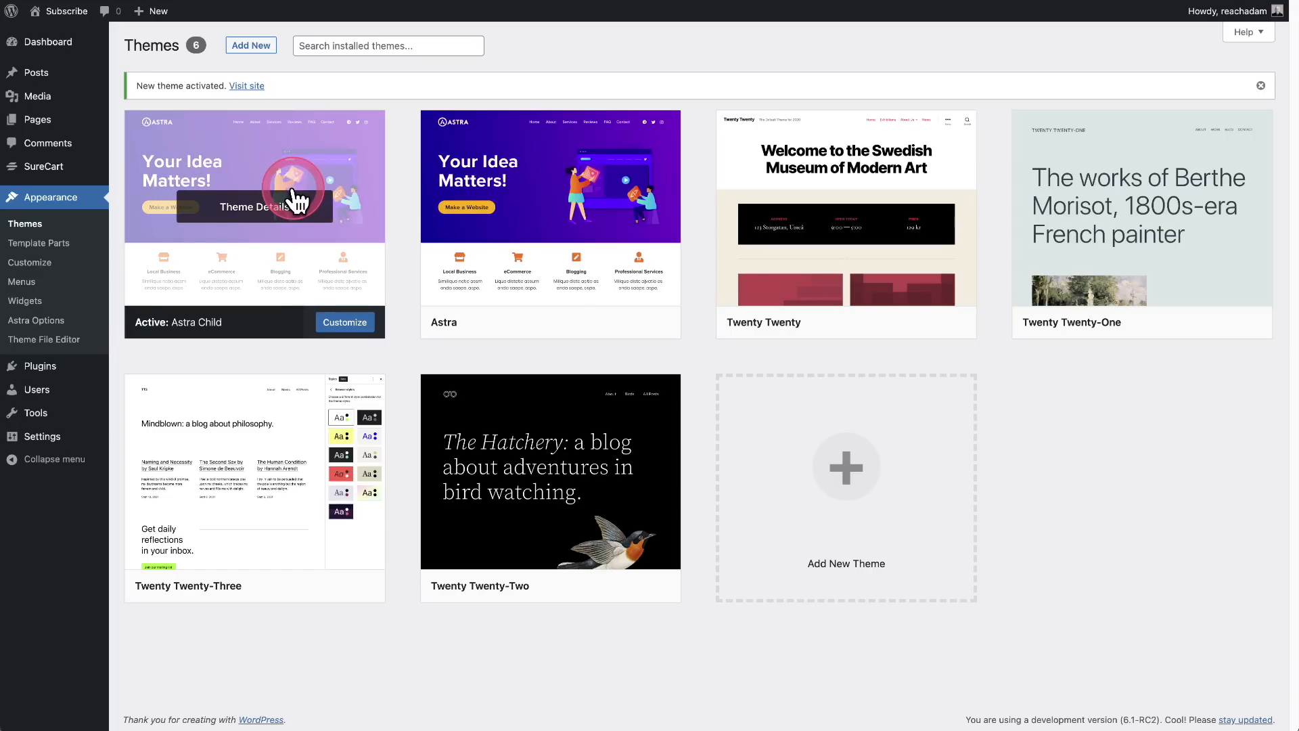
mouse_move(133, 241)
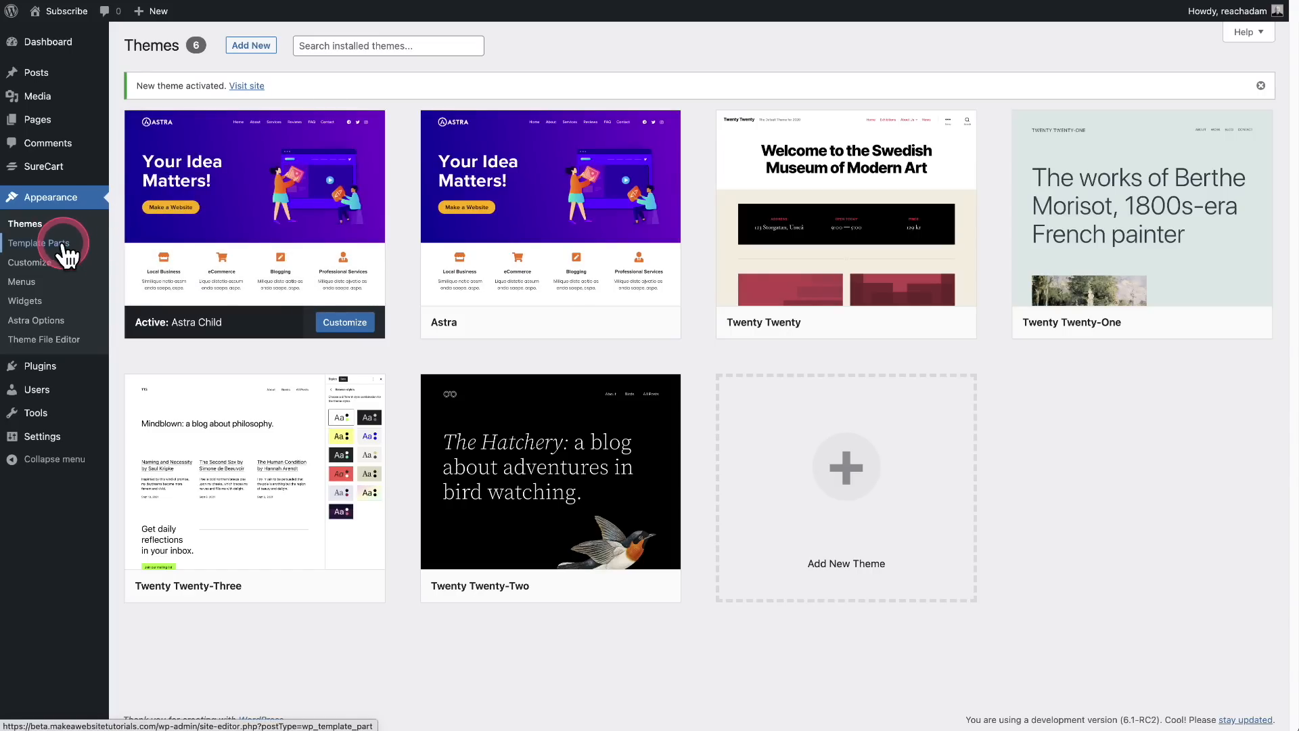
Step: Go to the site's Template Parts from the Appearance menu
click(38, 242)
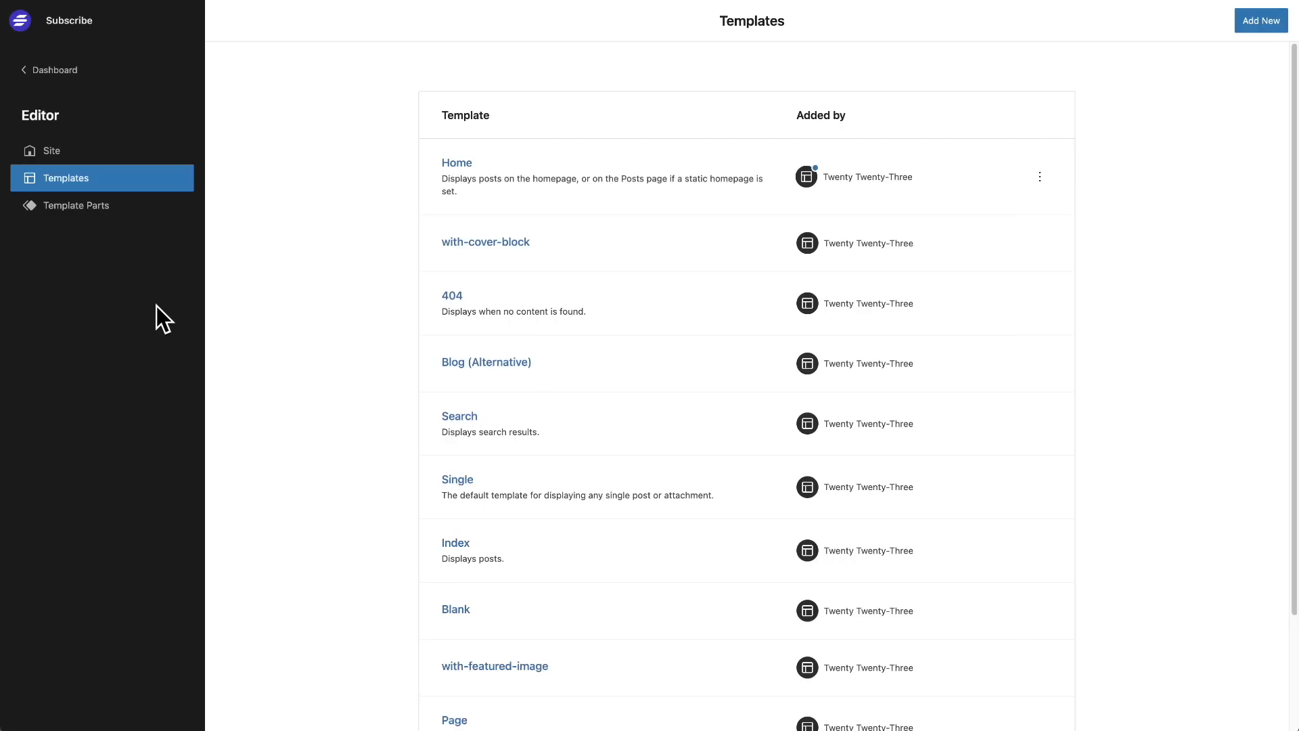
Step: Show the Add New Template choices, then enter the Home template's Header for editing
click(714, 370)
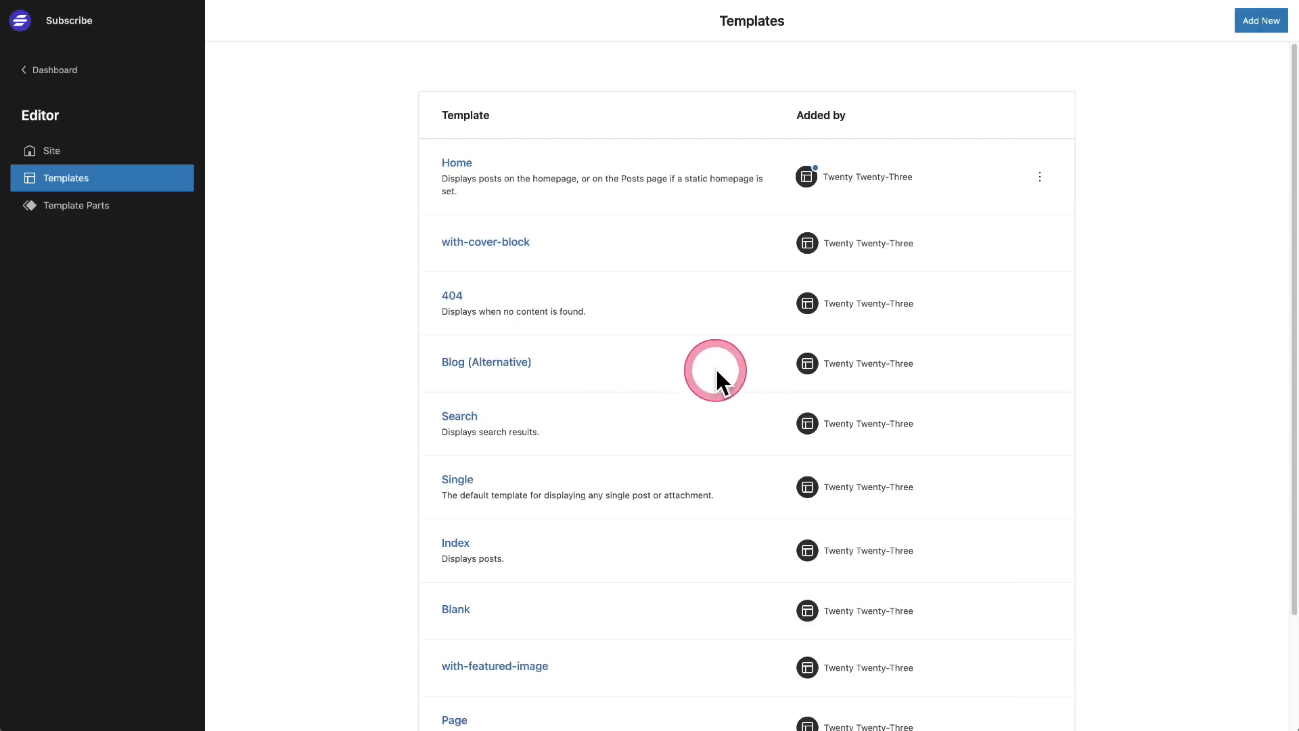
mouse_move(983, 202)
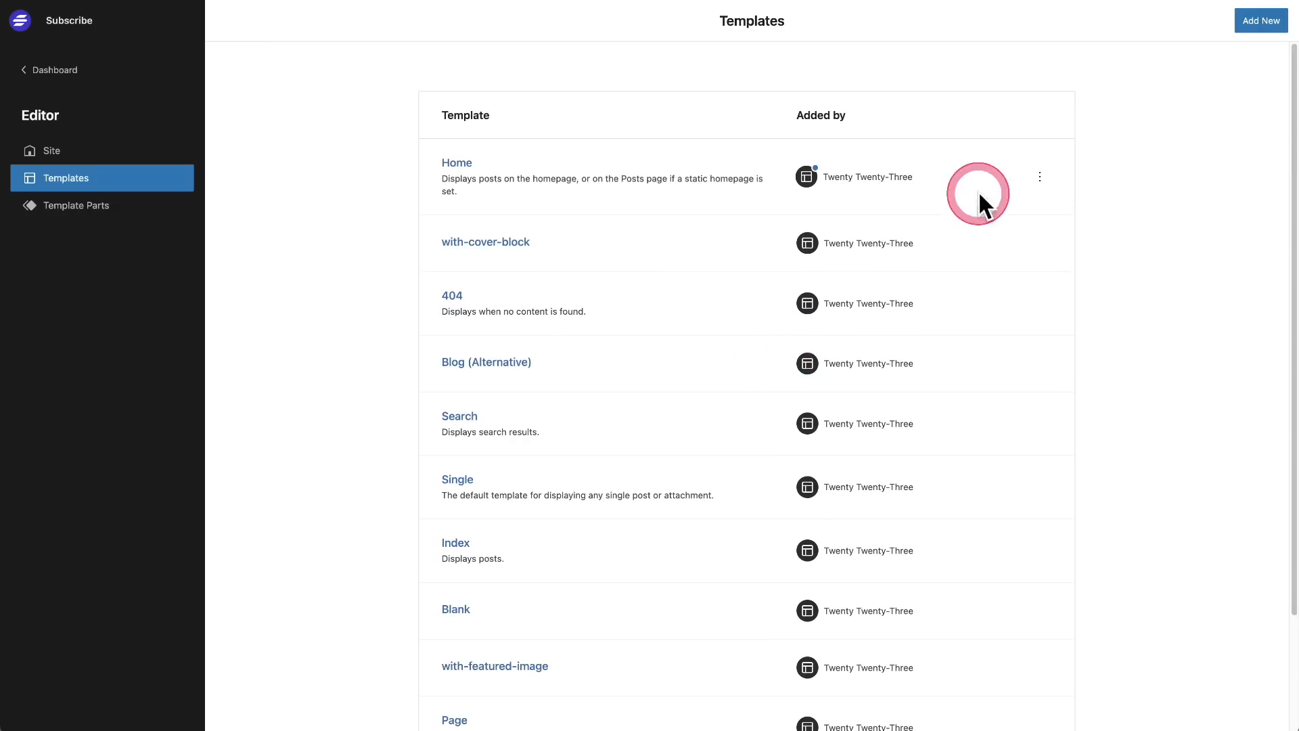
click(1260, 21)
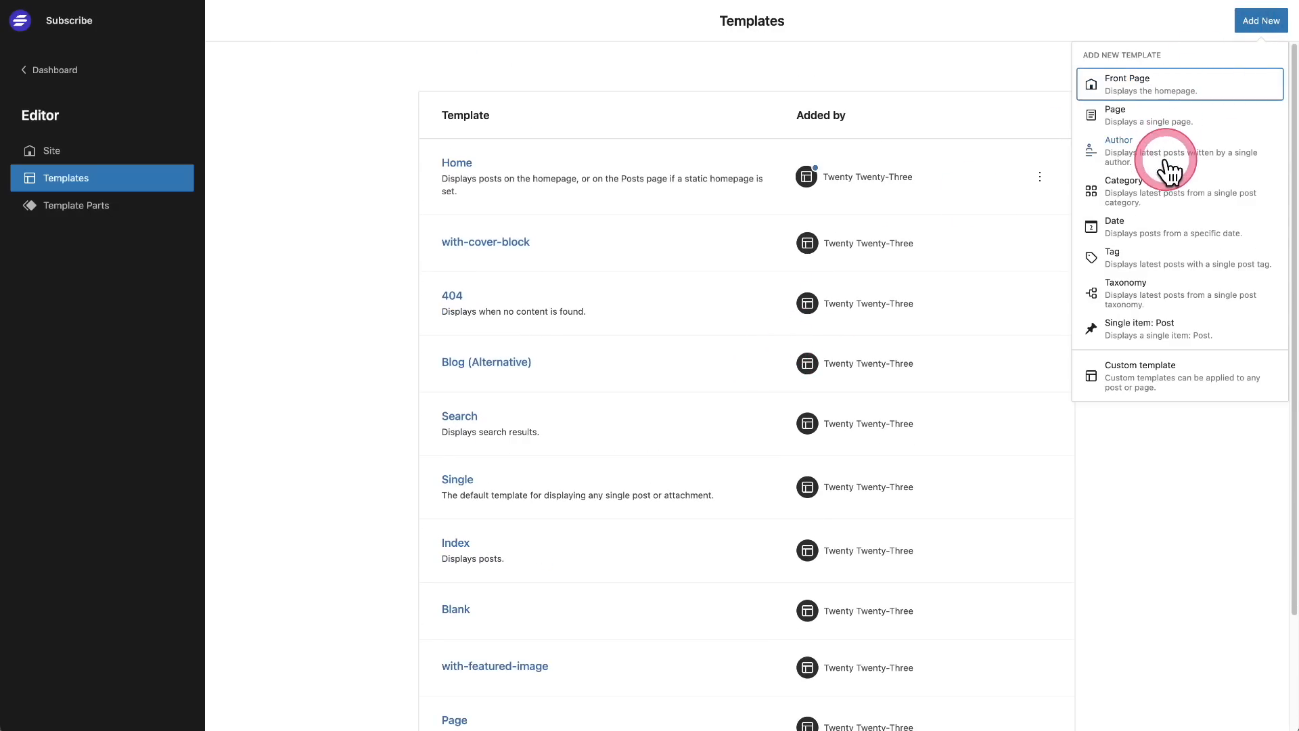
mouse_move(1149, 260)
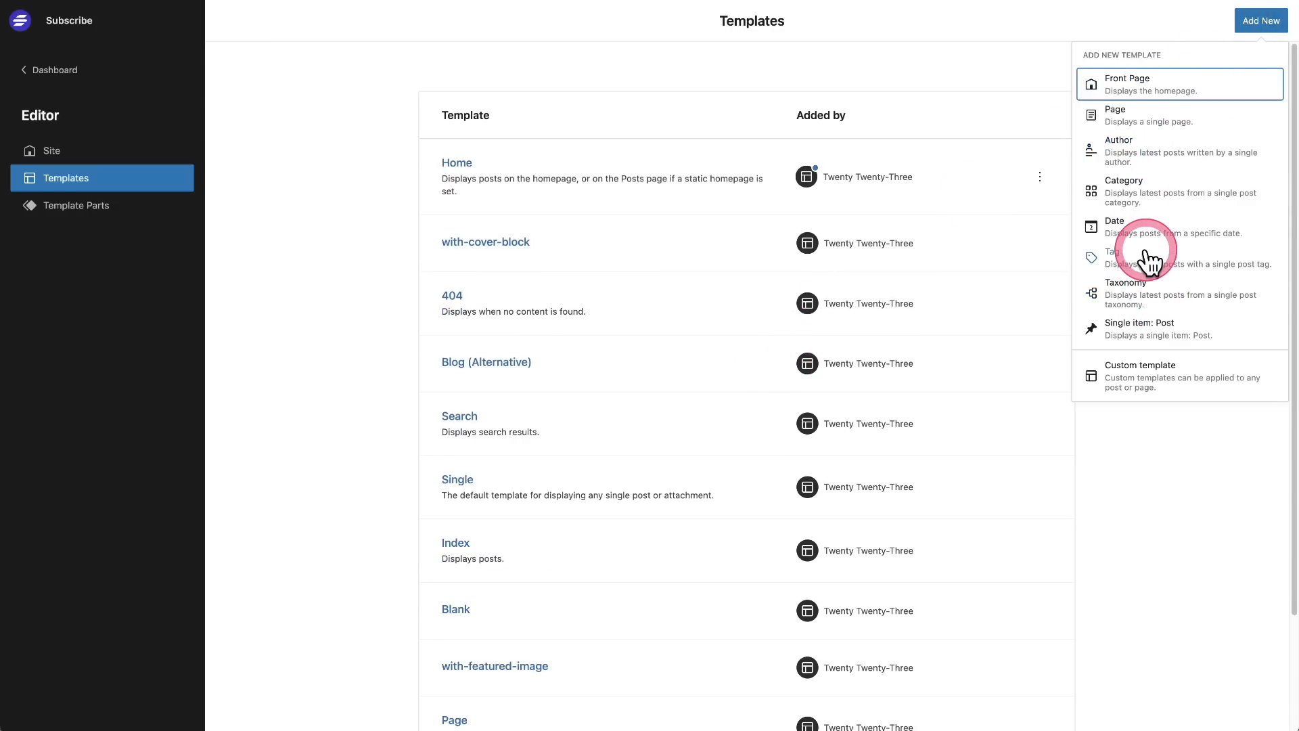
mouse_move(1149, 261)
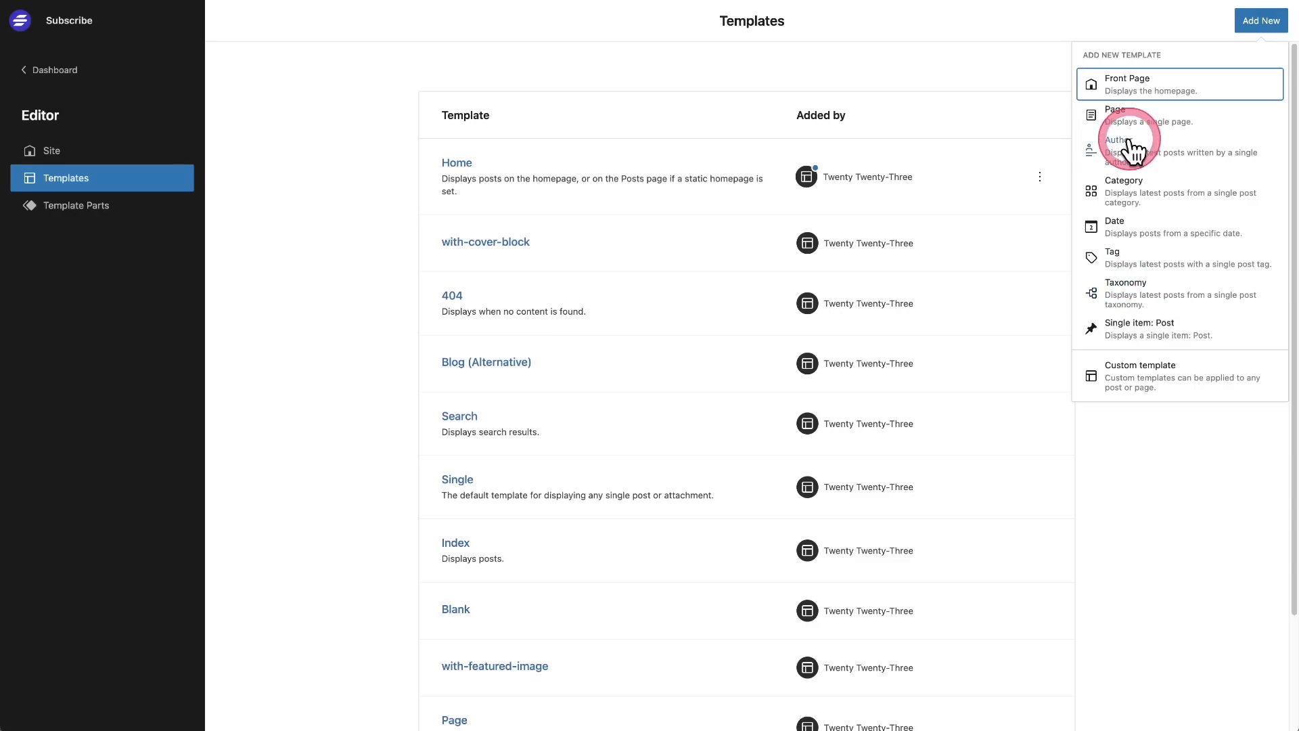
mouse_move(1164, 253)
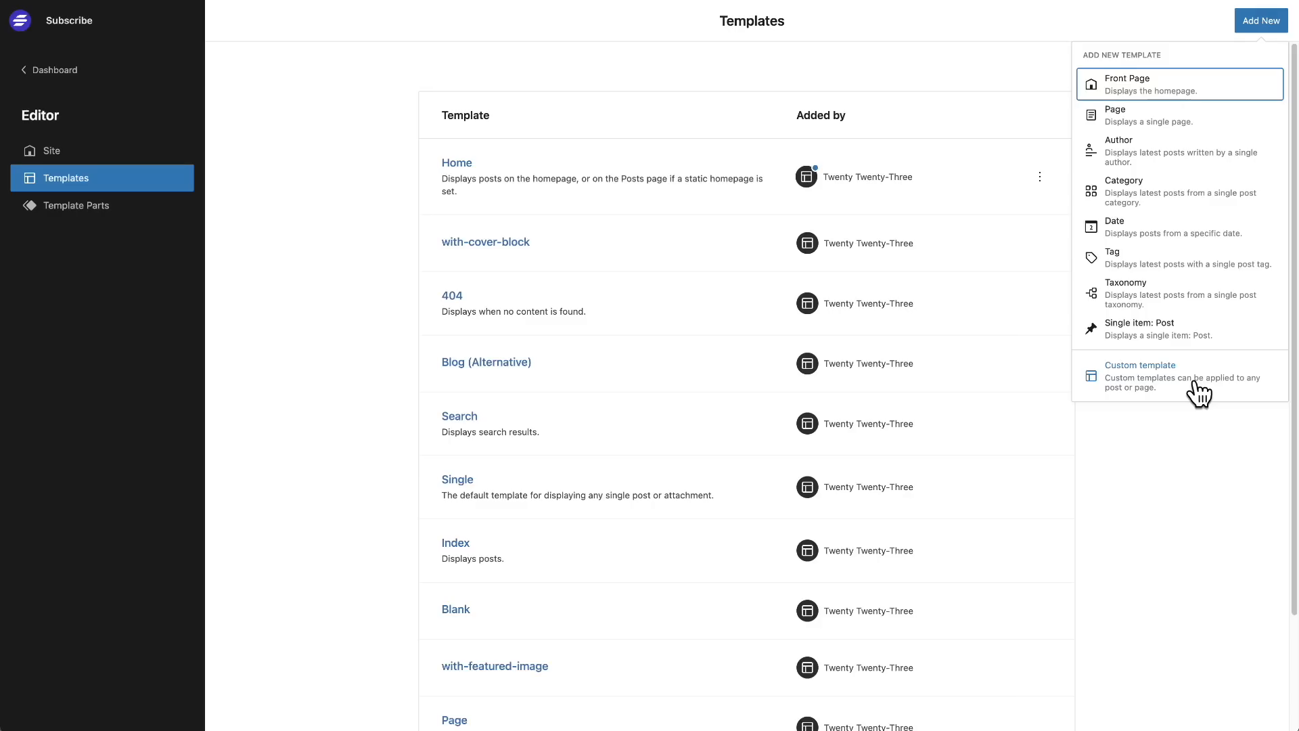
click(456, 163)
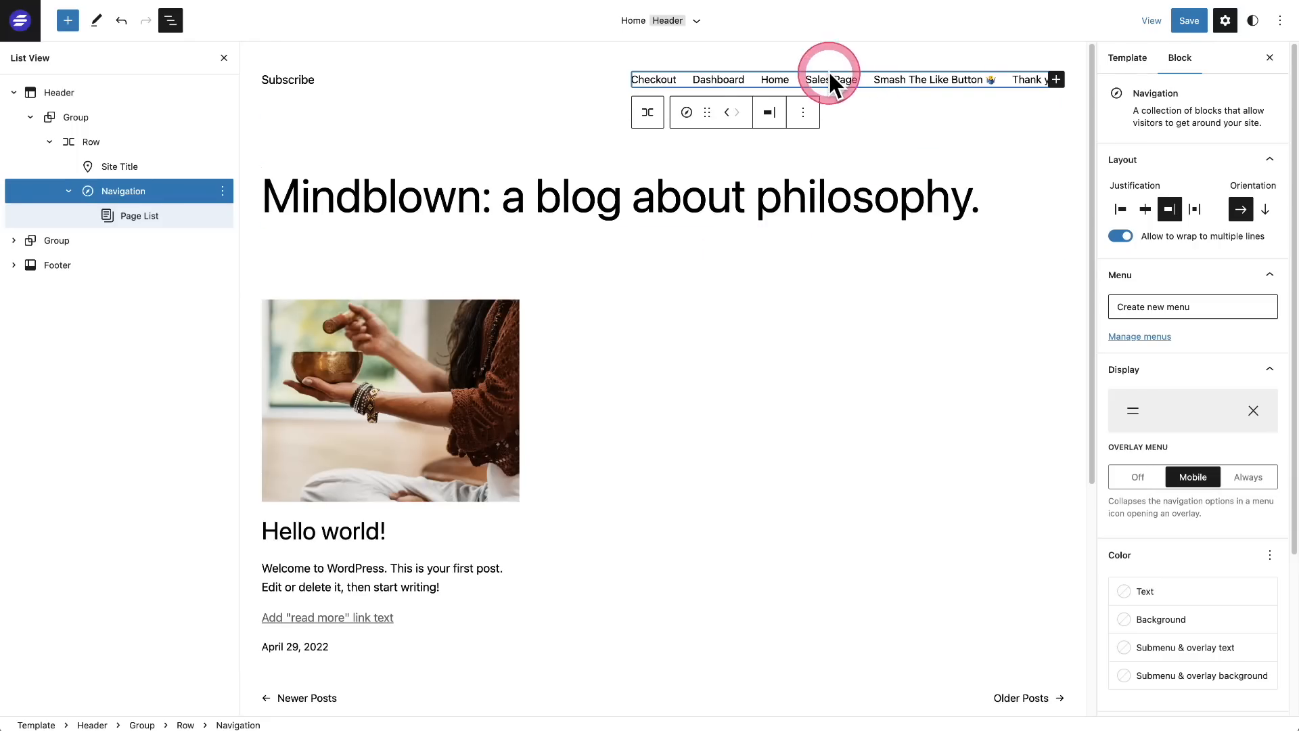
mouse_move(856, 89)
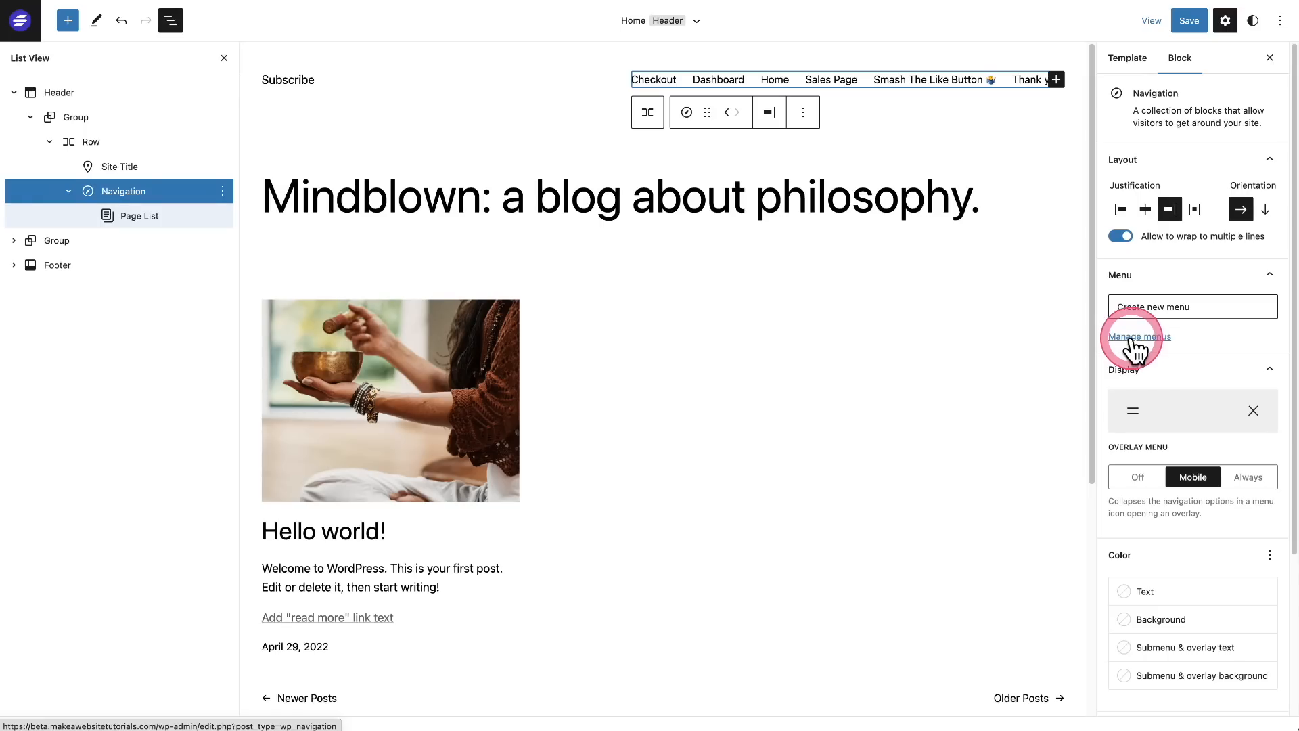
Step: Leave the header editor via Manage menus, confirming the browser's Leave prompt
click(1140, 337)
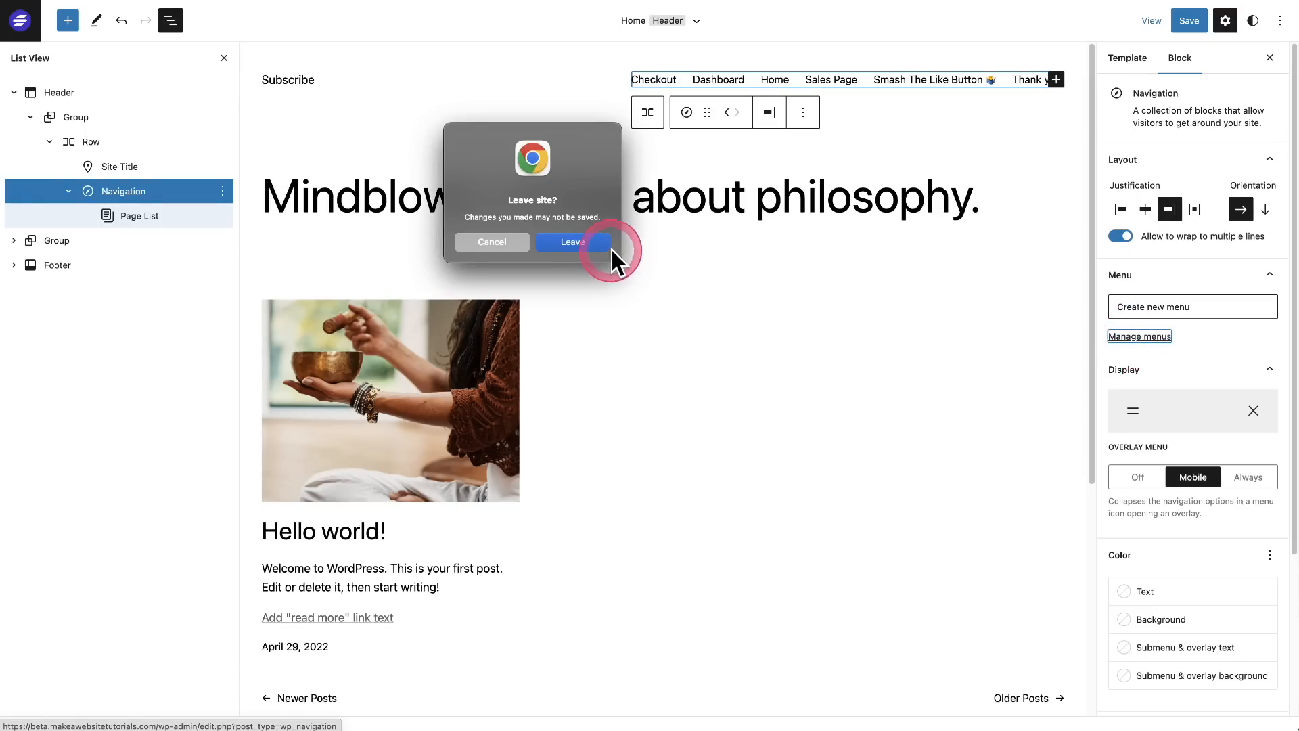
click(571, 243)
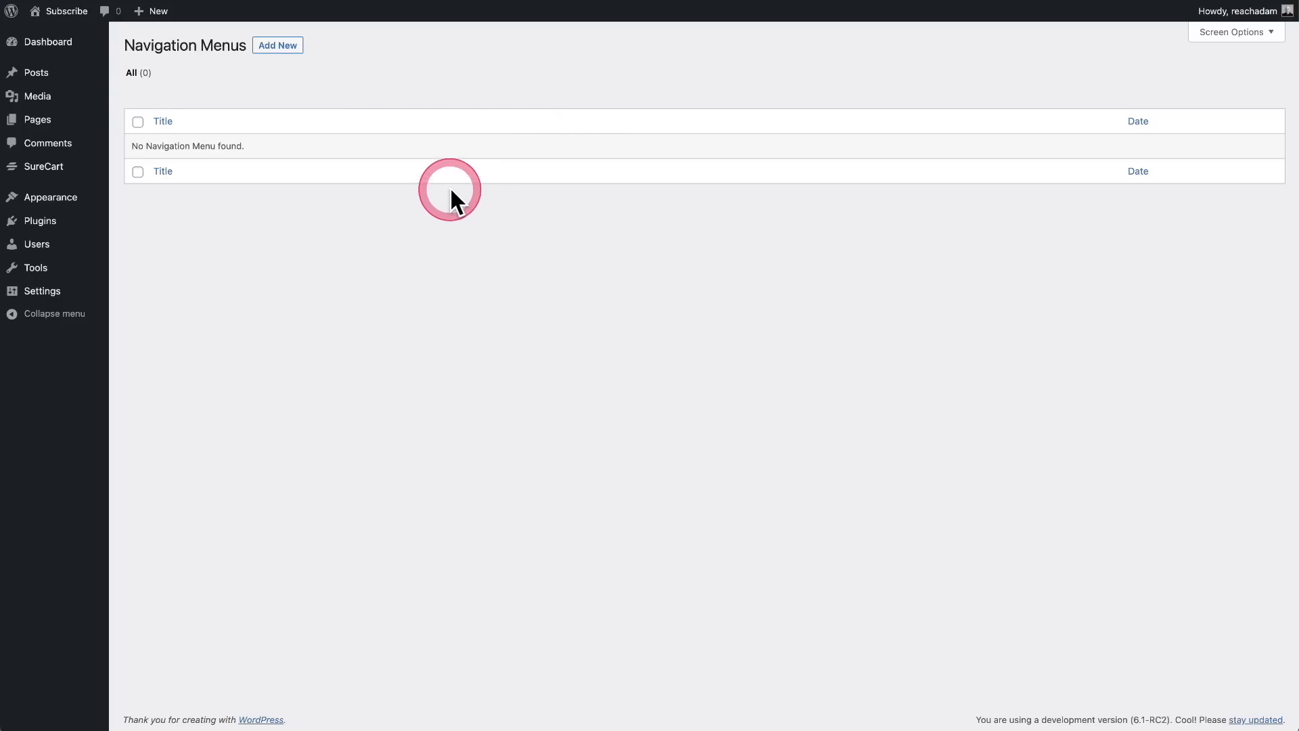
mouse_move(49, 198)
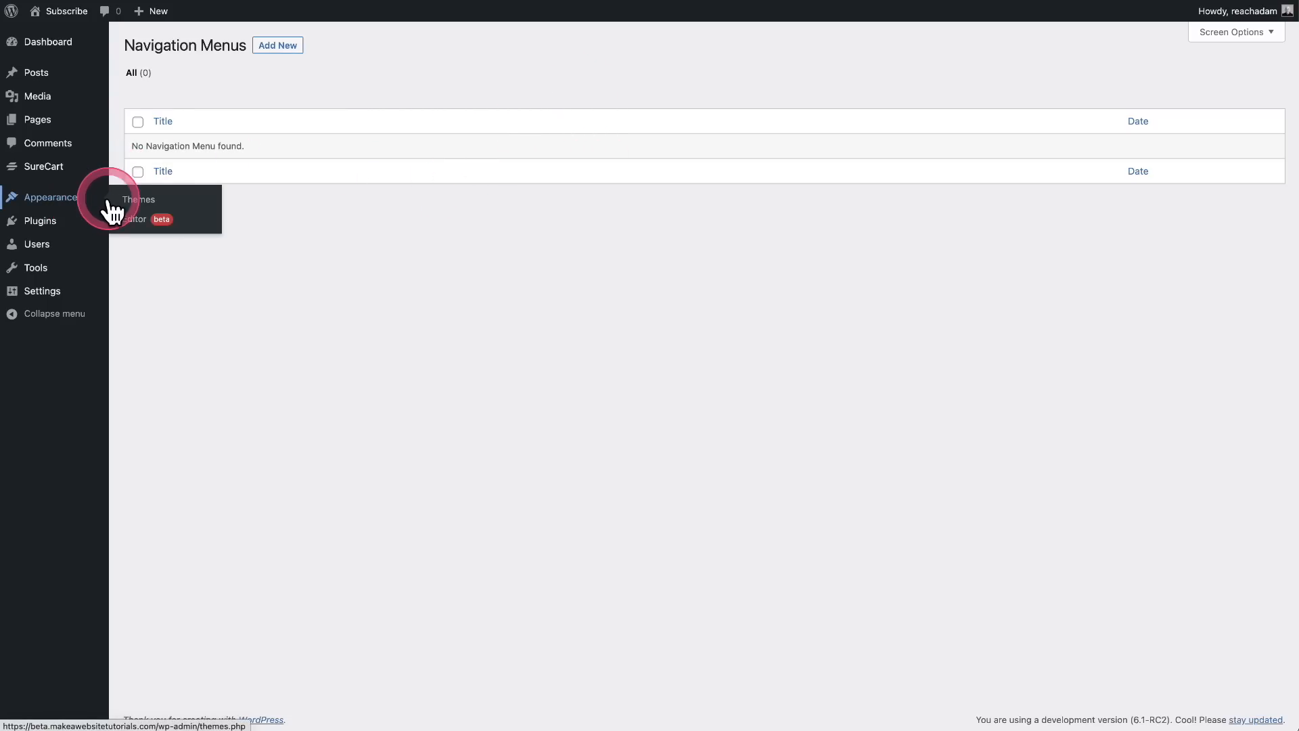
mouse_move(97, 203)
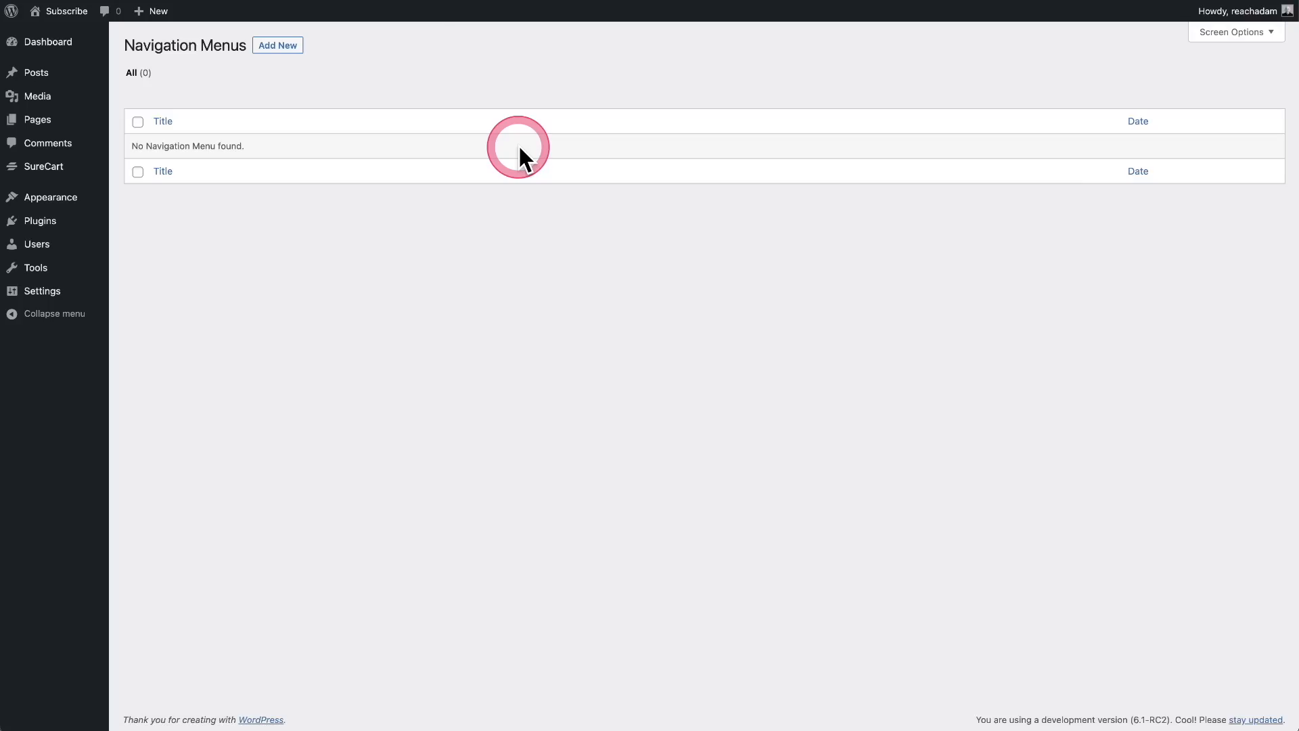
mouse_move(86, 143)
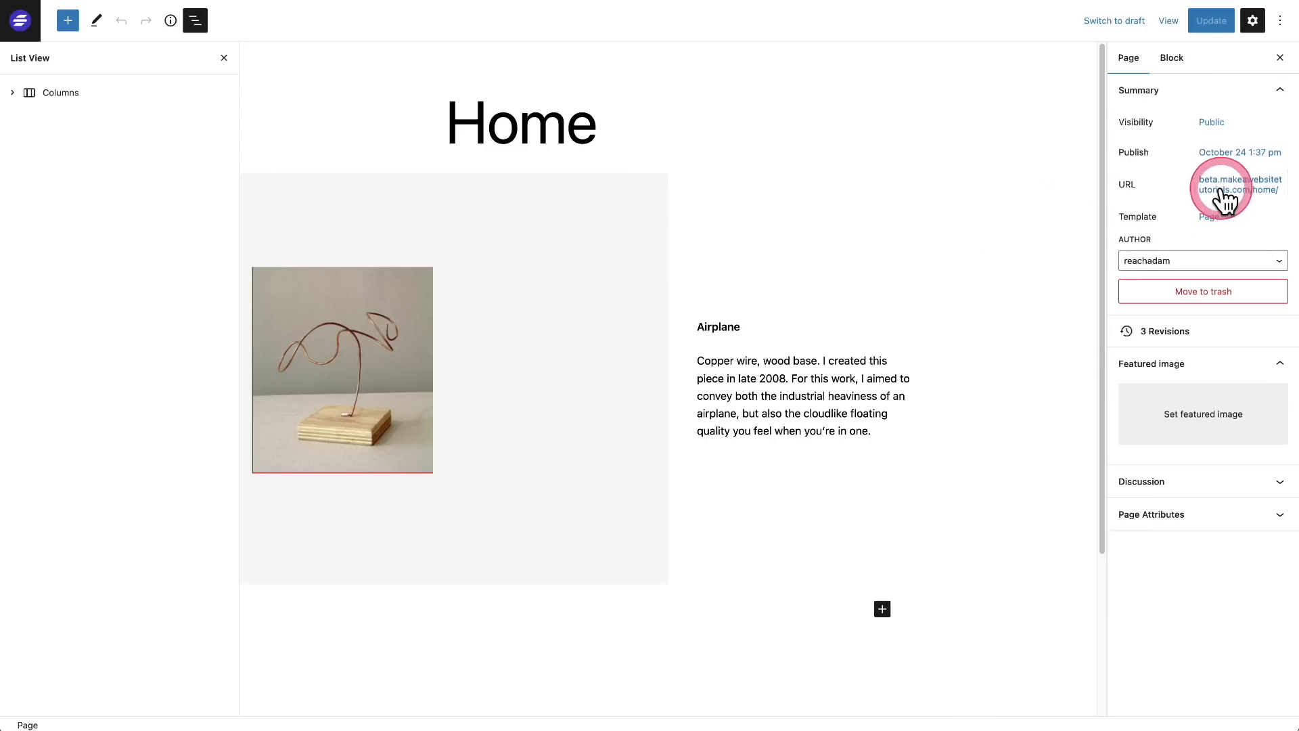
mouse_move(1236, 122)
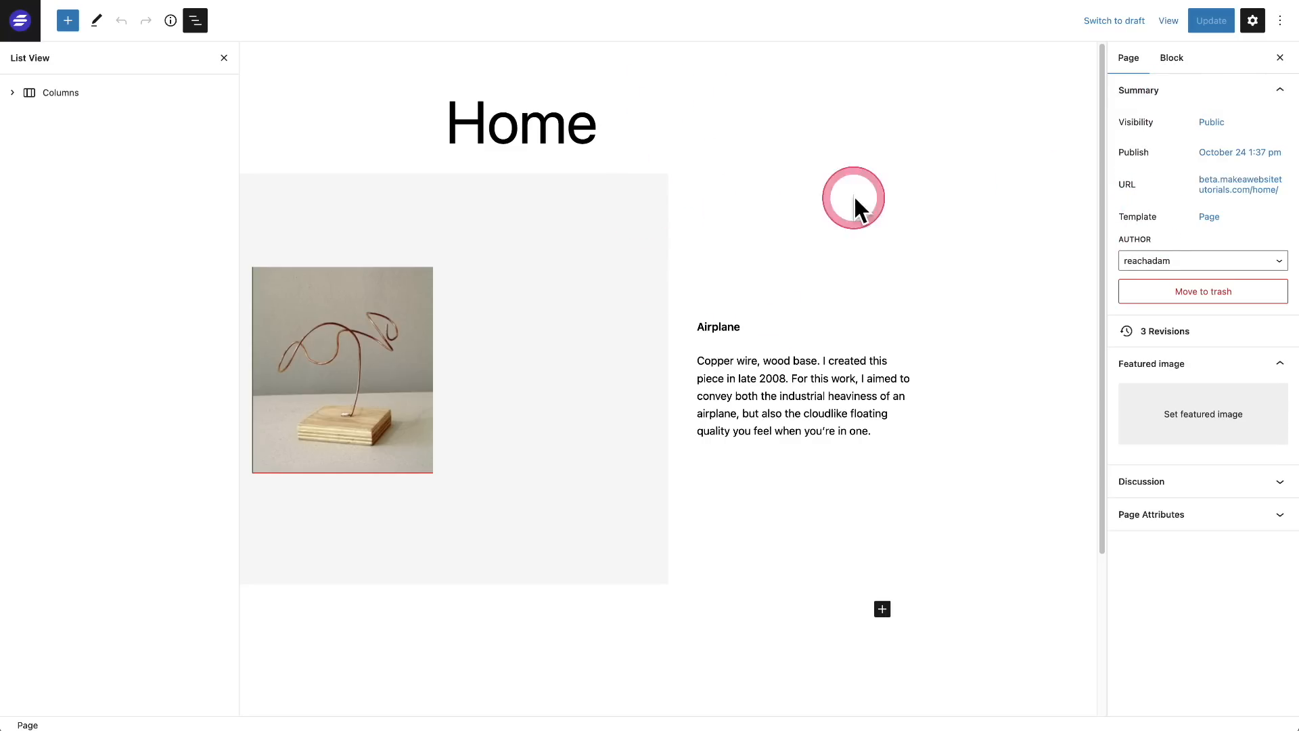
mouse_move(1227, 365)
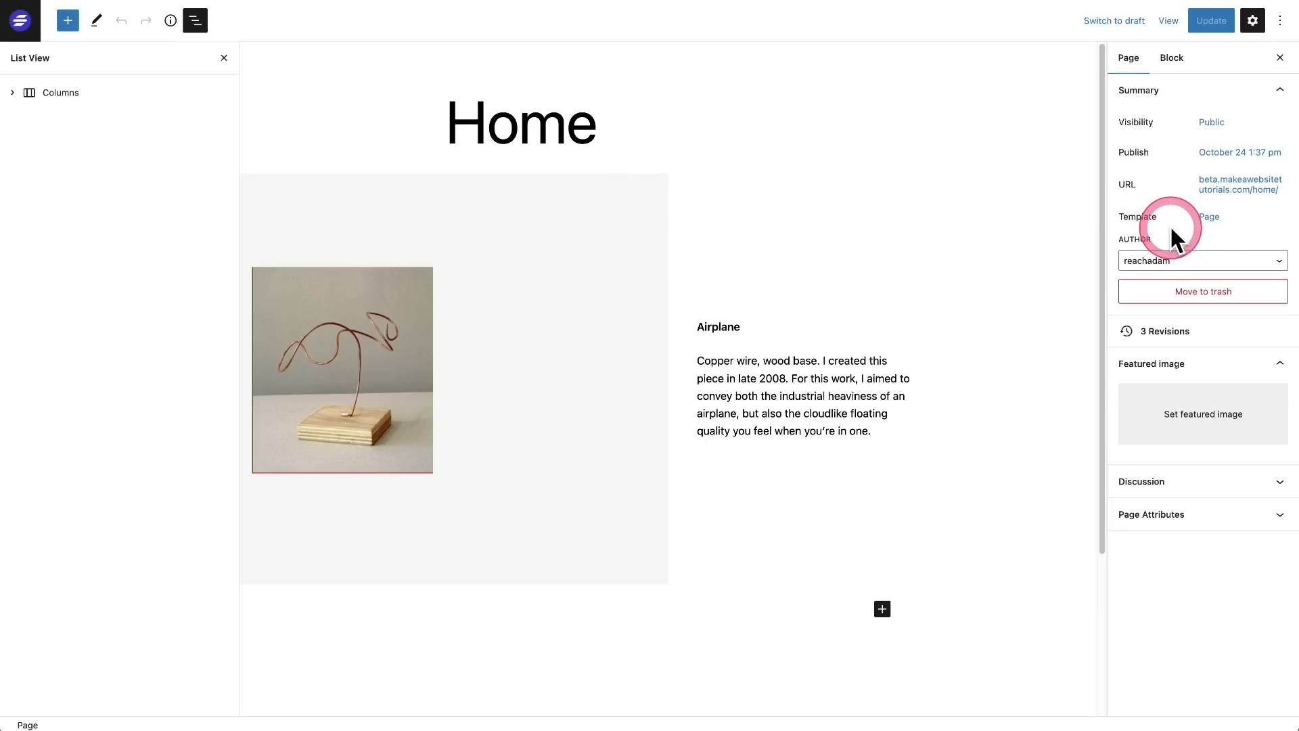
mouse_move(1194, 230)
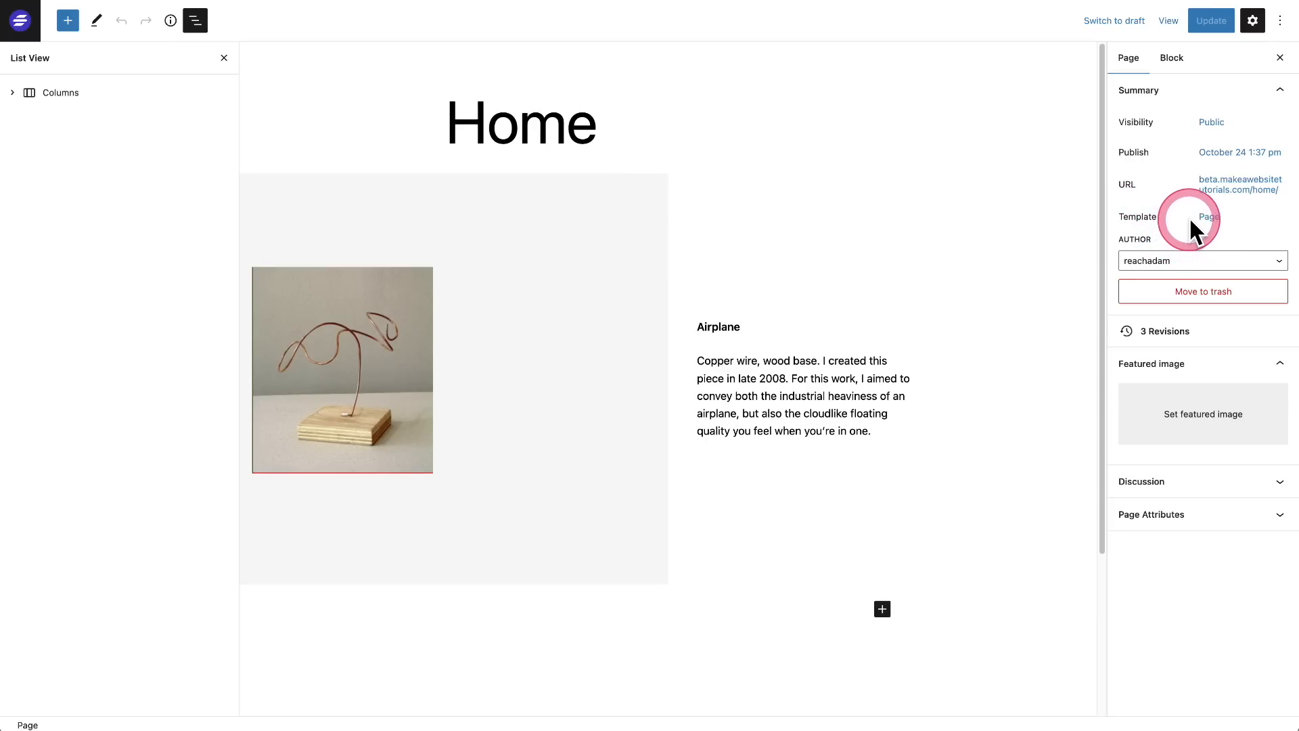
click(1209, 216)
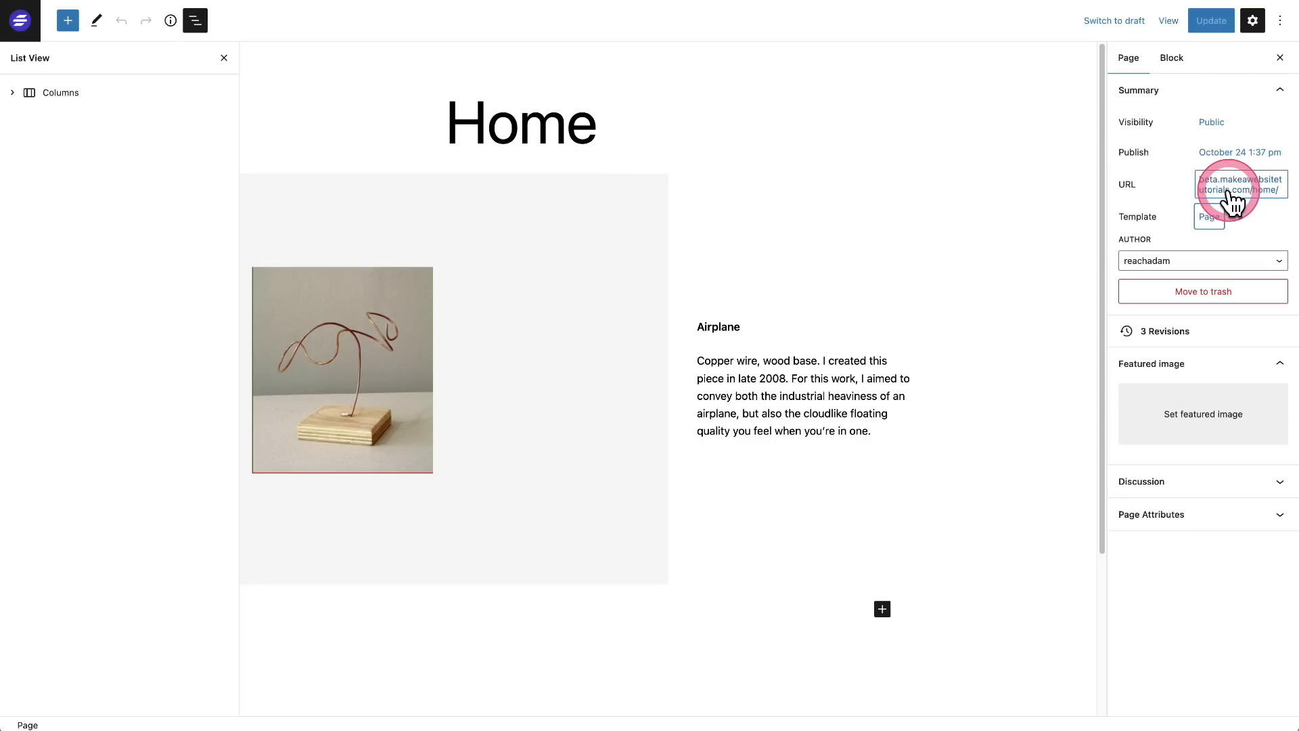
click(1240, 184)
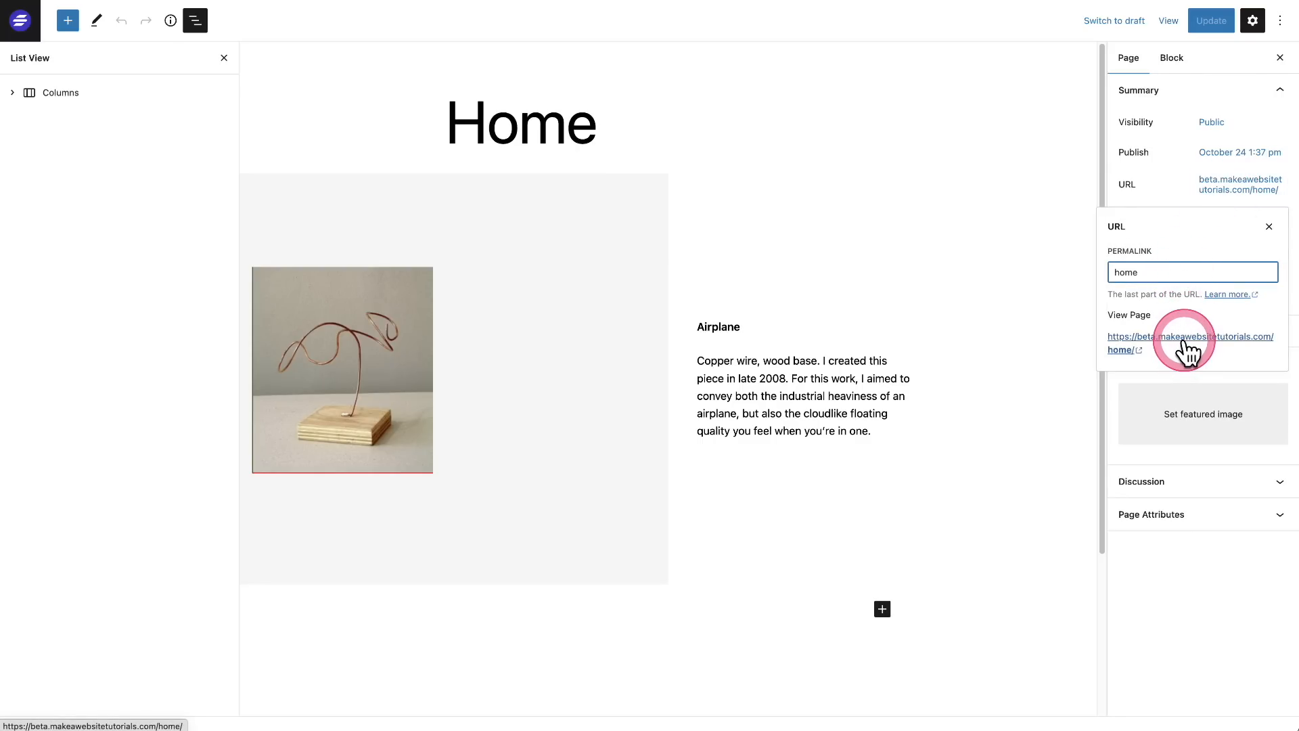
click(1169, 20)
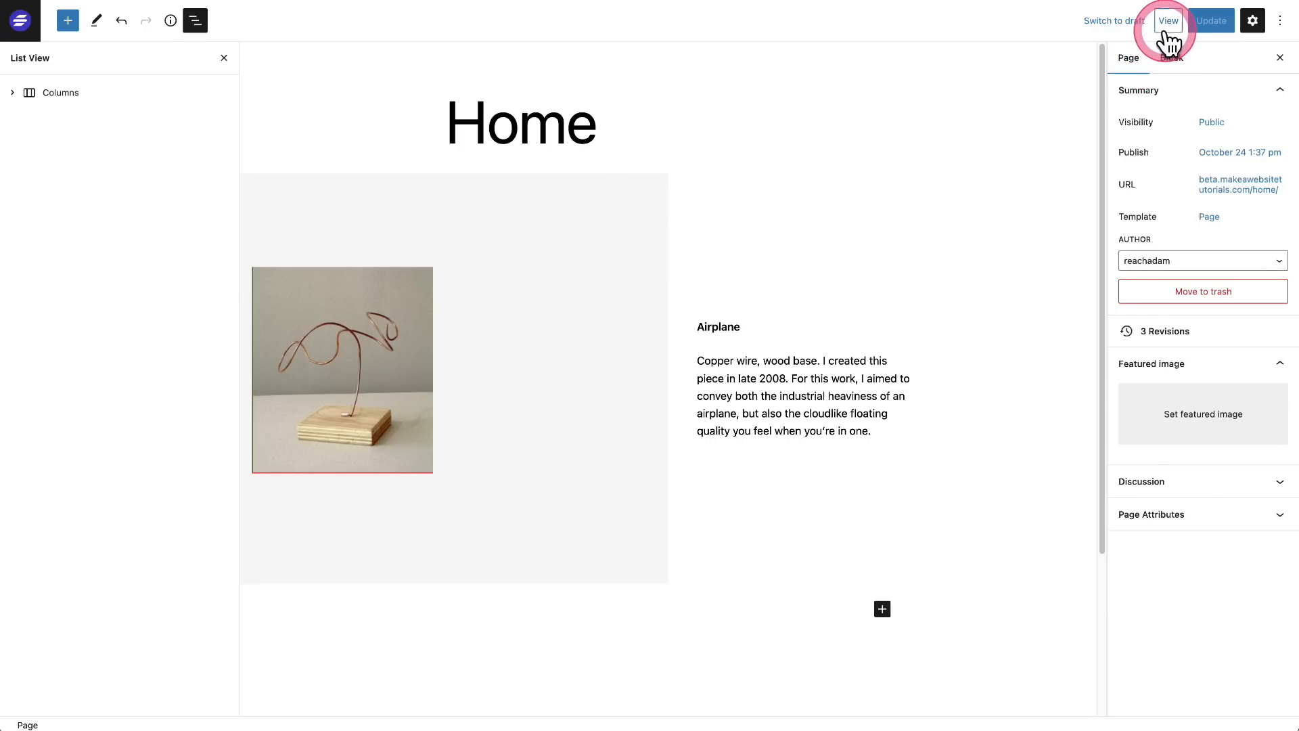
click(1168, 20)
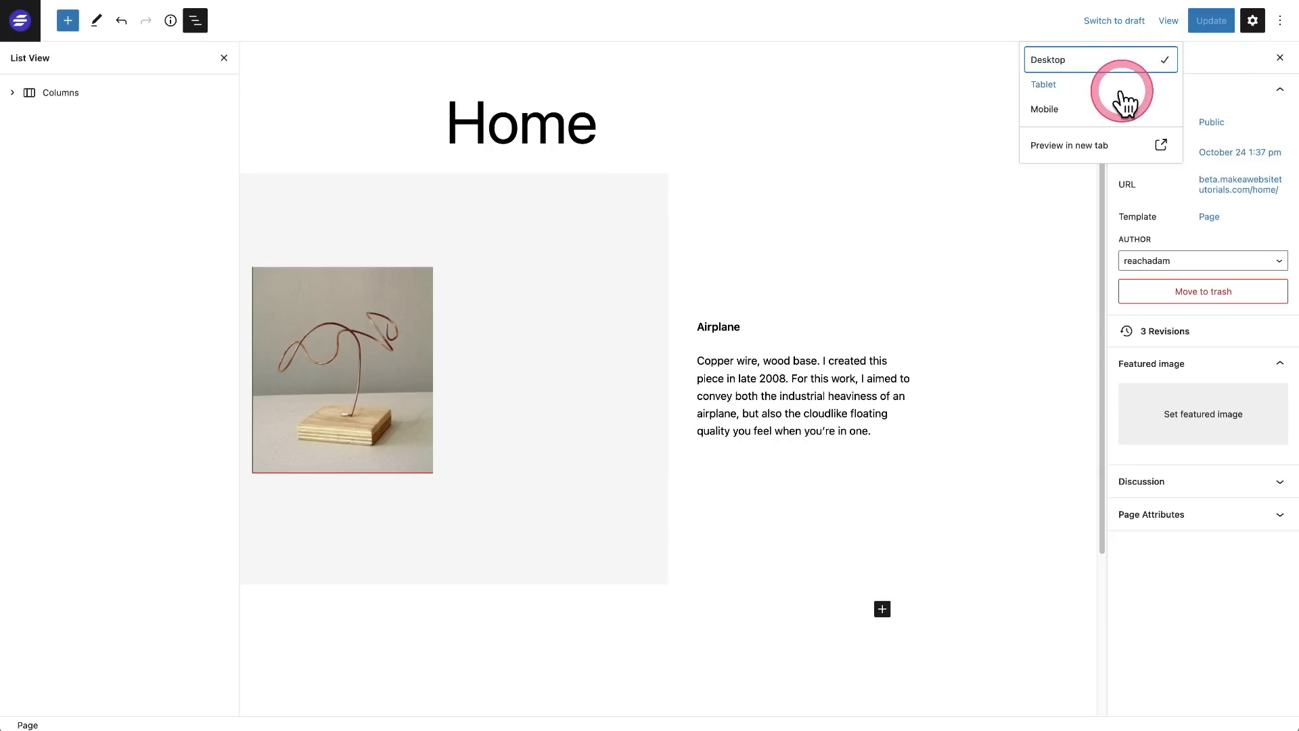
mouse_move(1128, 102)
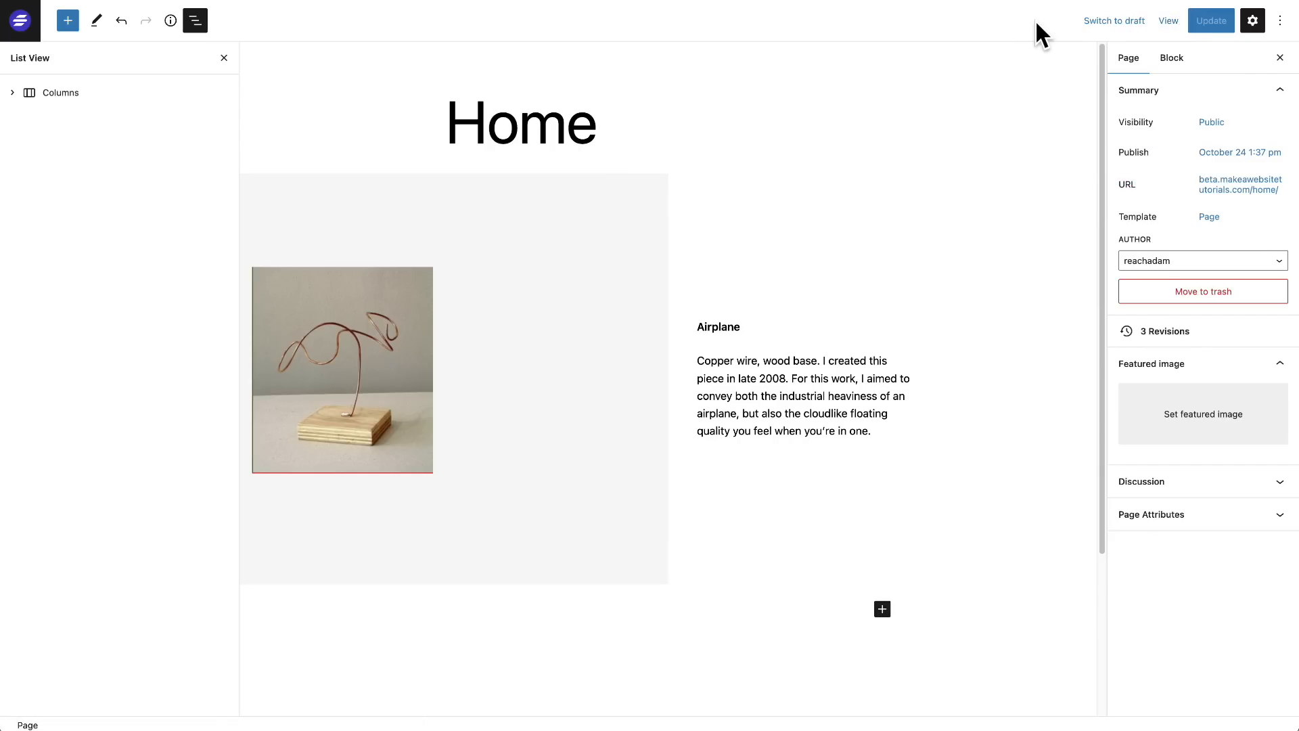
click(1059, 60)
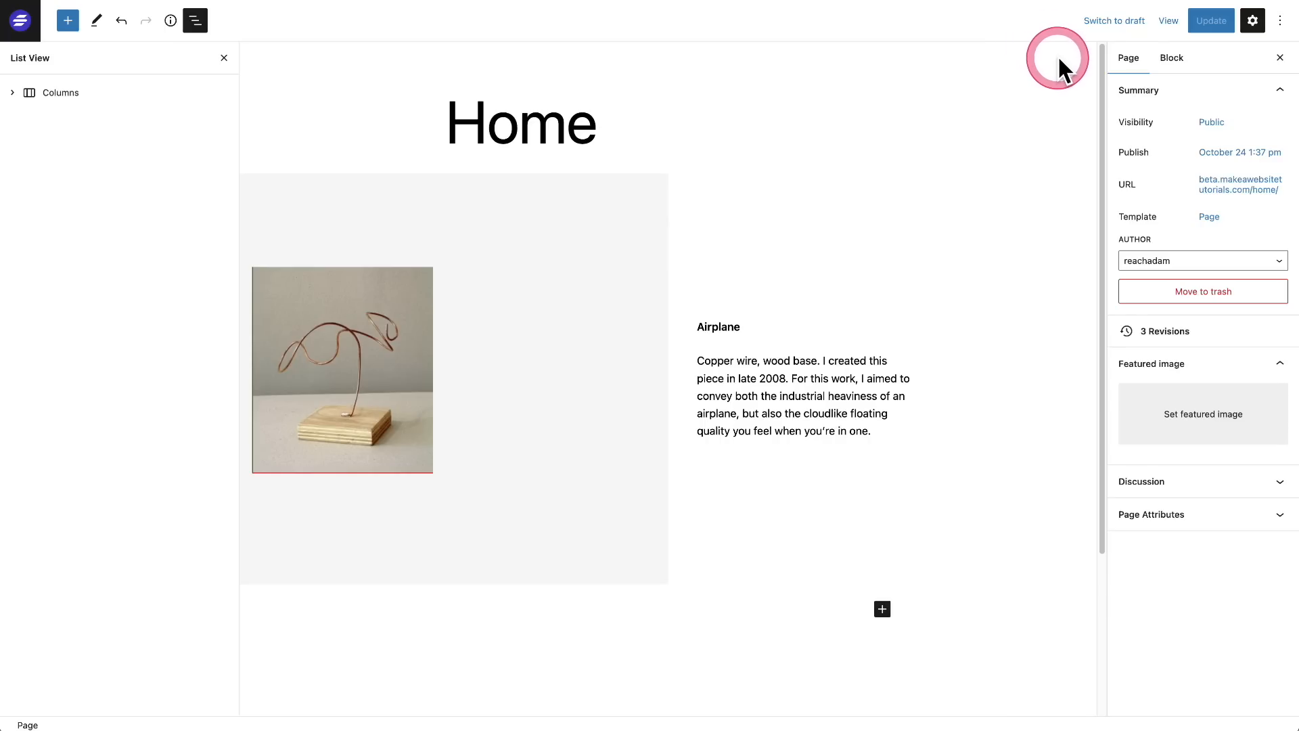
mouse_move(1281, 20)
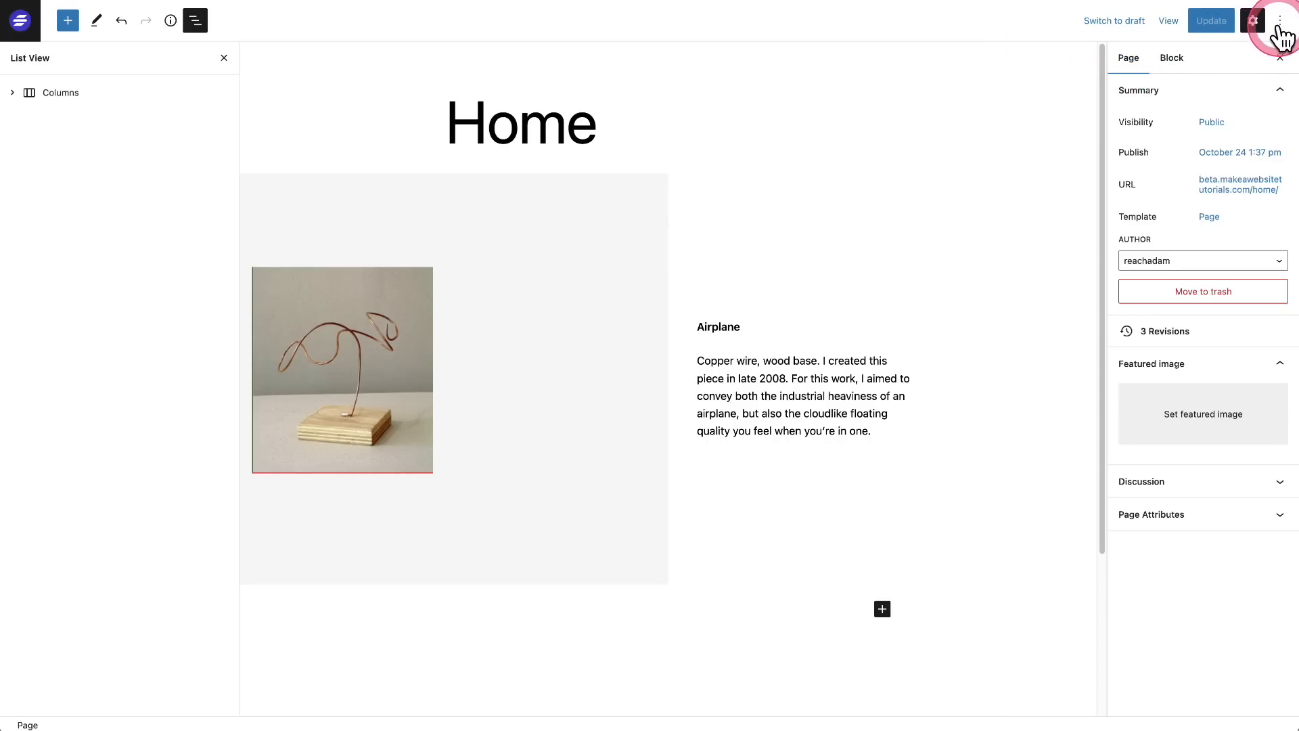
Step: Reach the editor Preferences dialog from the Options menu
click(1281, 20)
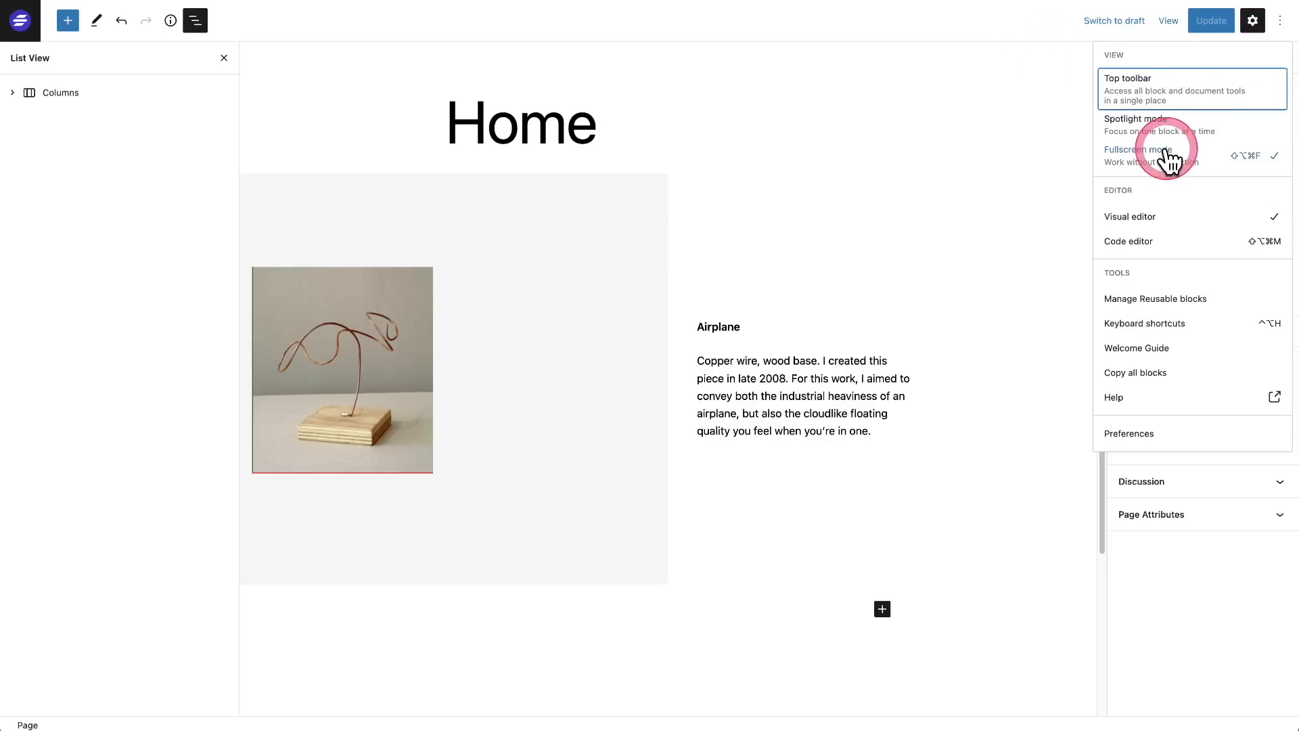
click(1129, 433)
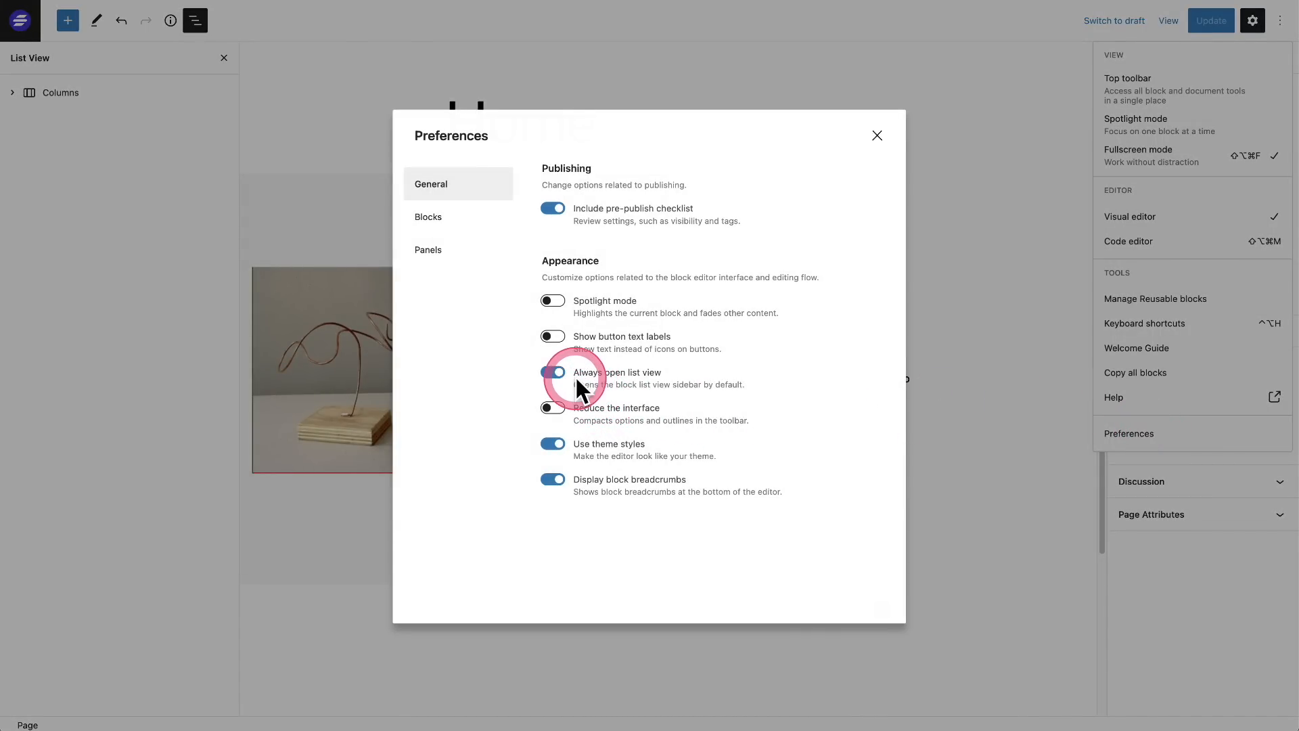
click(552, 371)
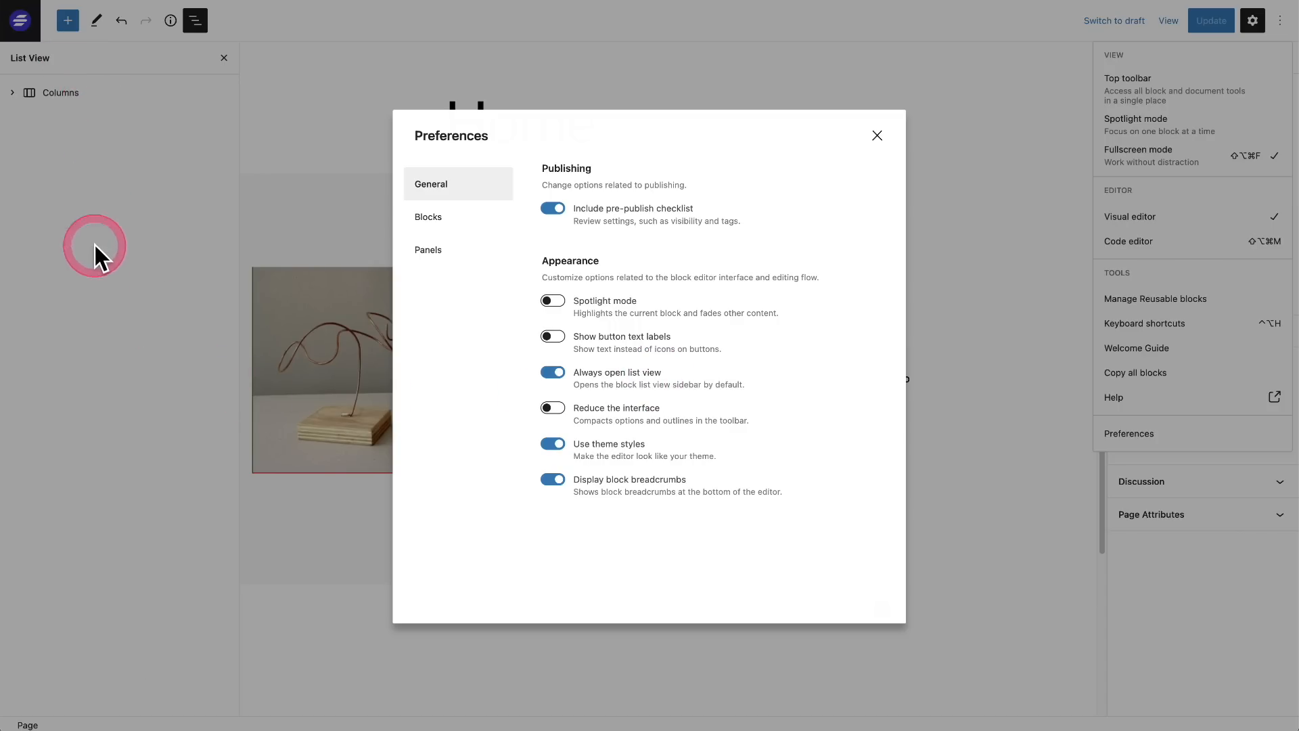
mouse_move(114, 531)
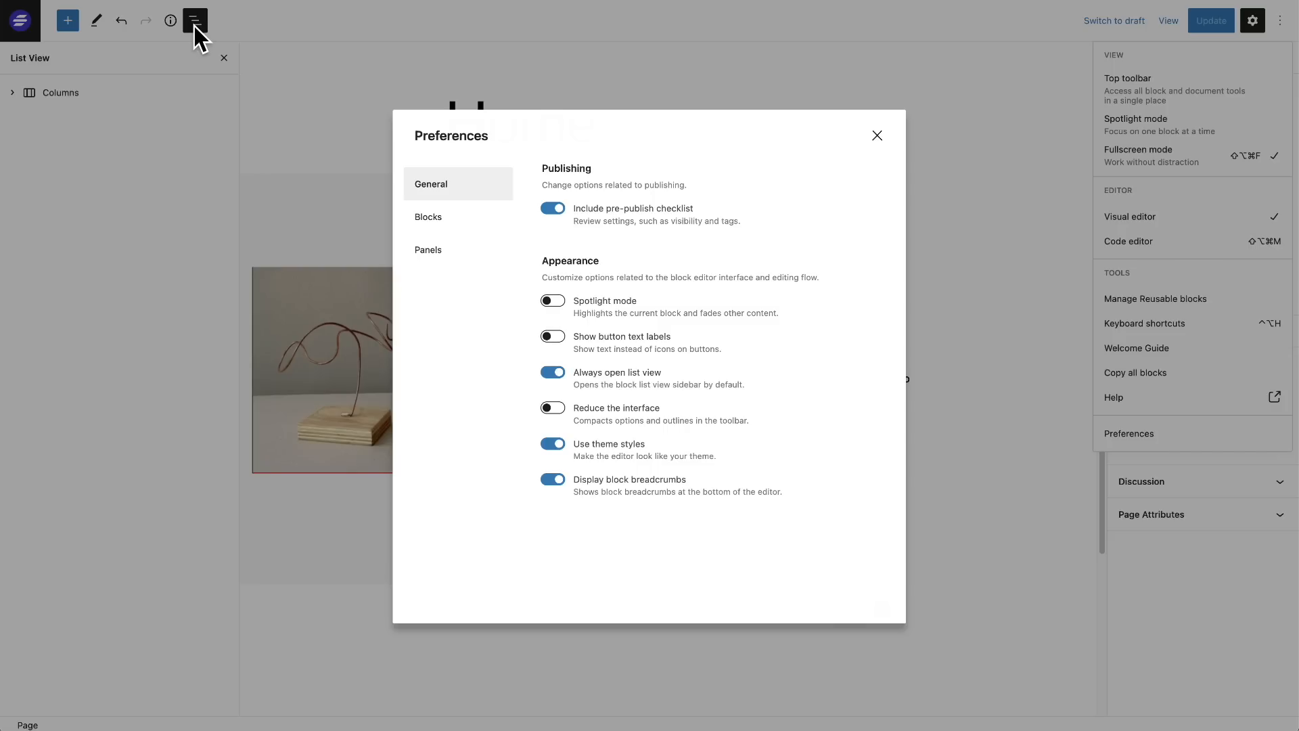
Step: Try 'Show button text labels' on, then switch it back off so icons show again
click(552, 337)
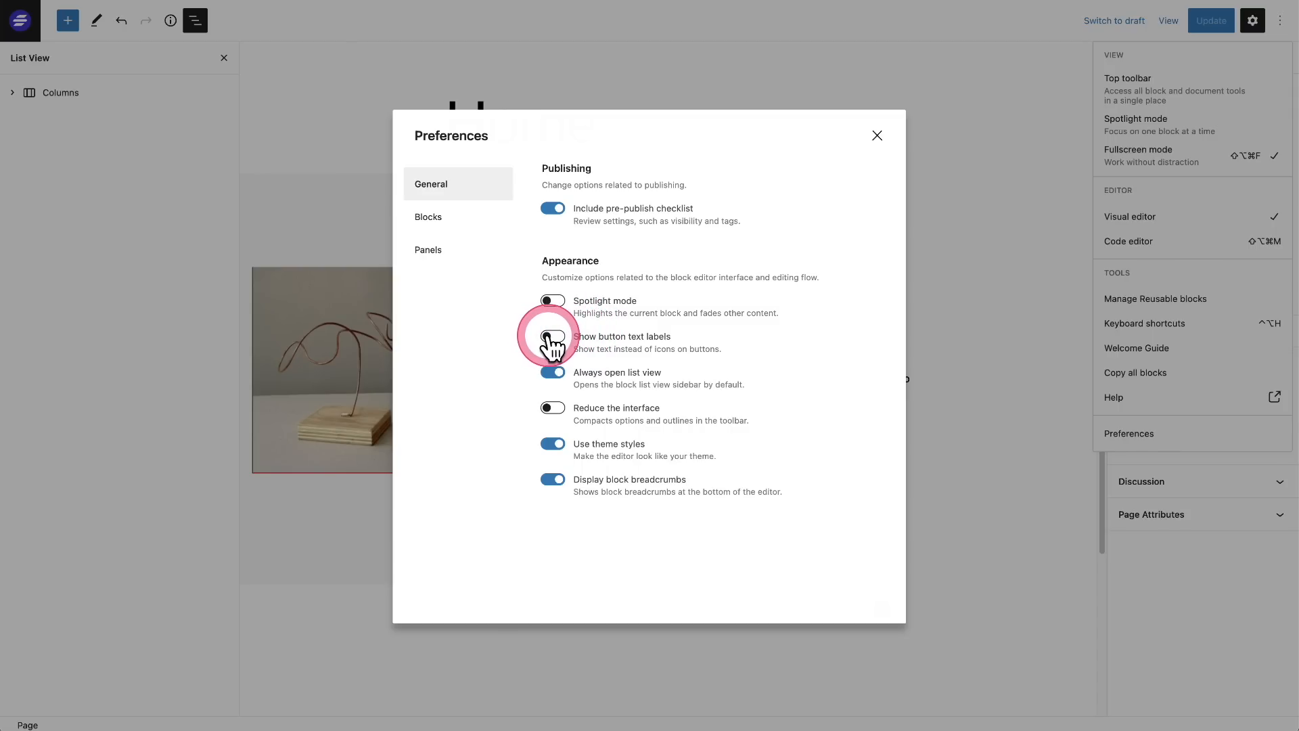
click(552, 336)
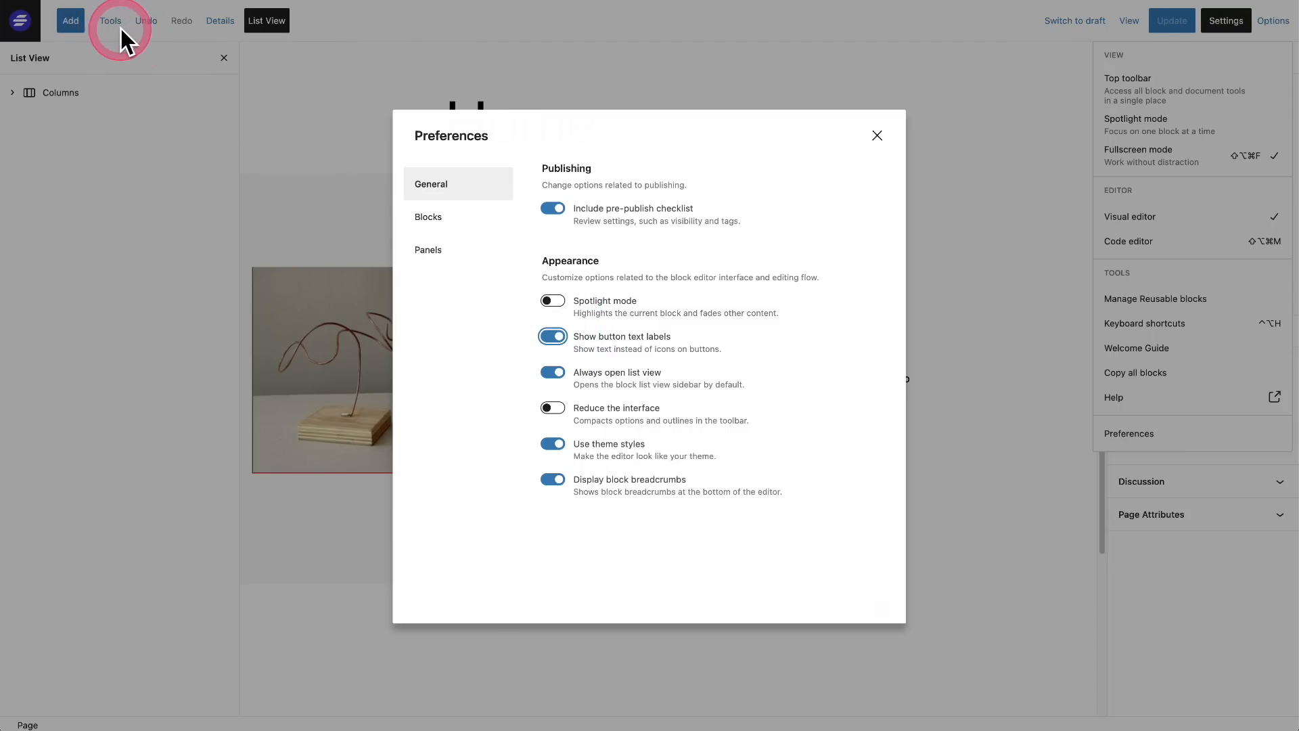
mouse_move(747, 343)
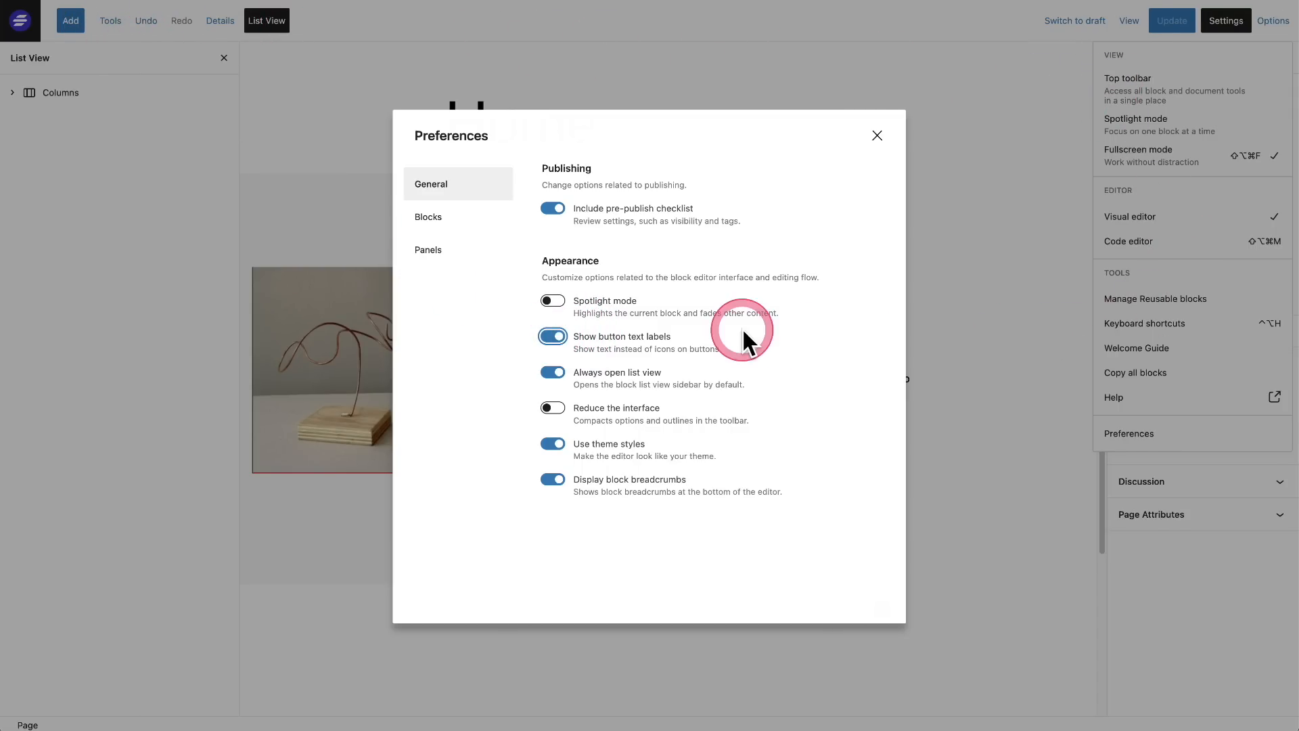
click(552, 338)
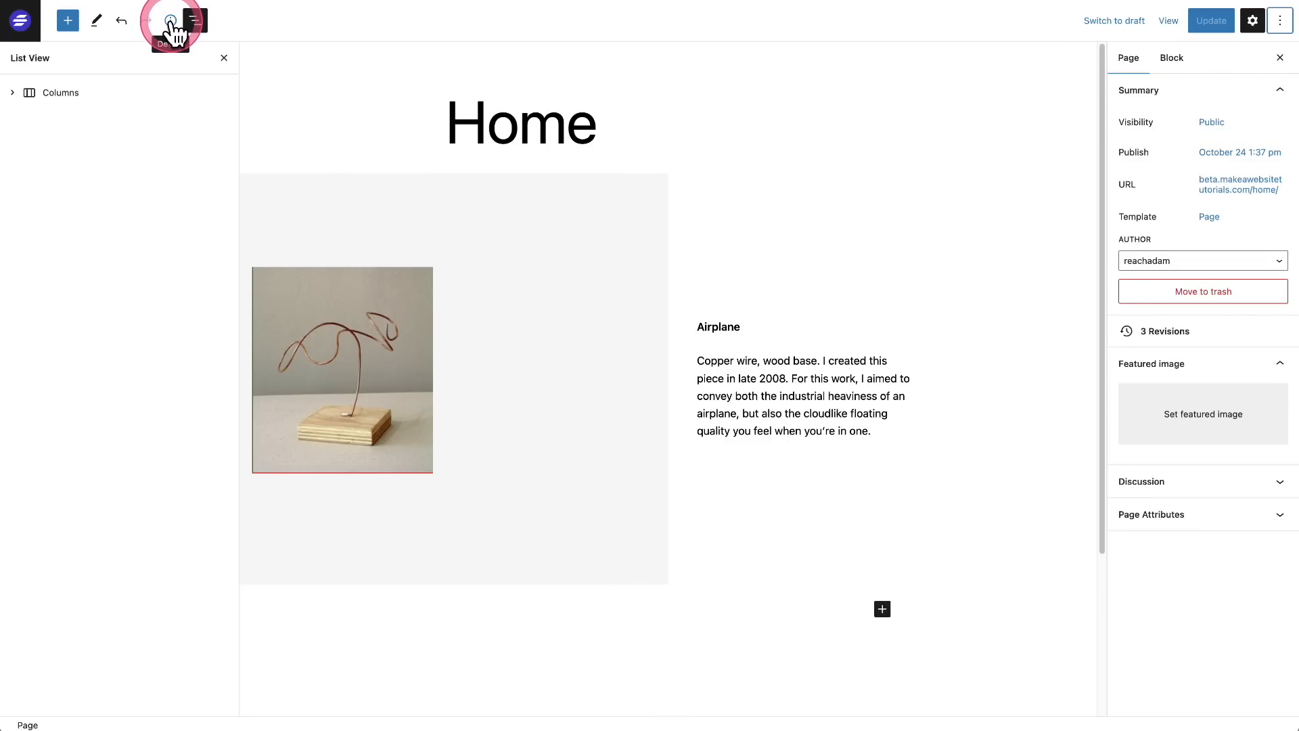
click(171, 21)
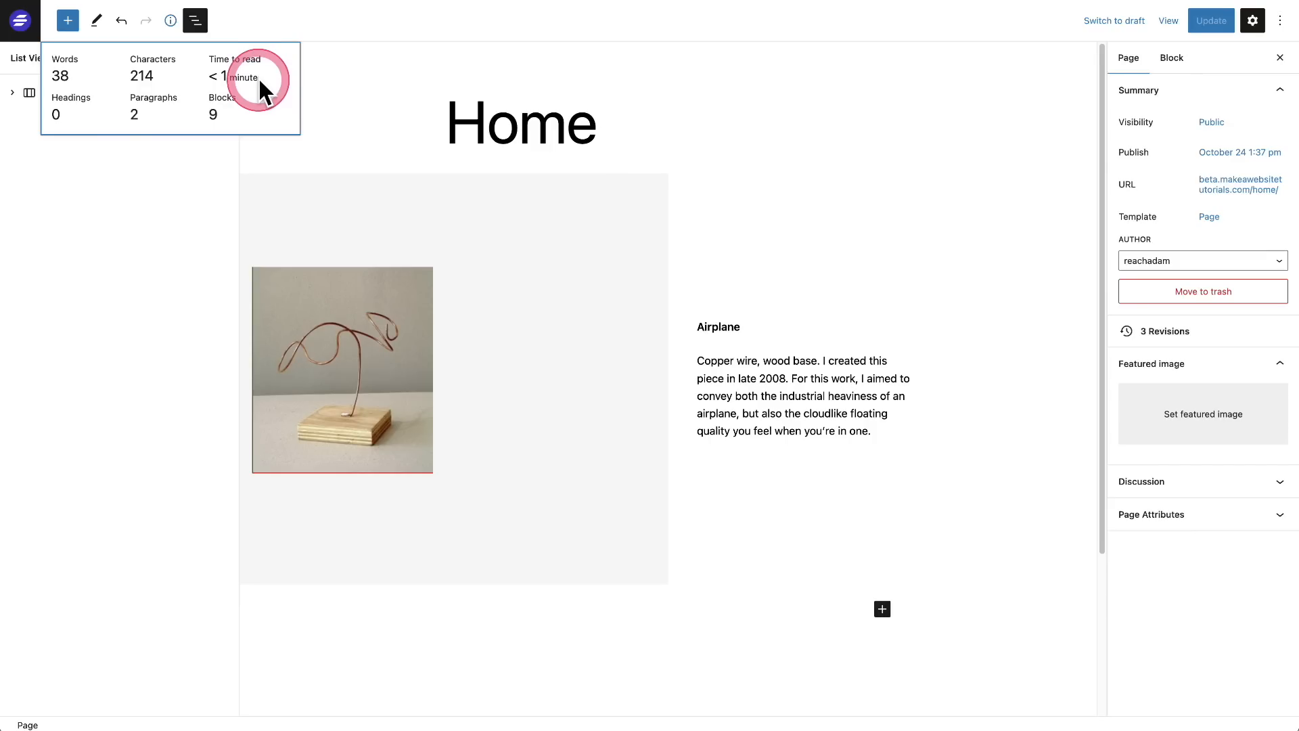
mouse_move(222, 76)
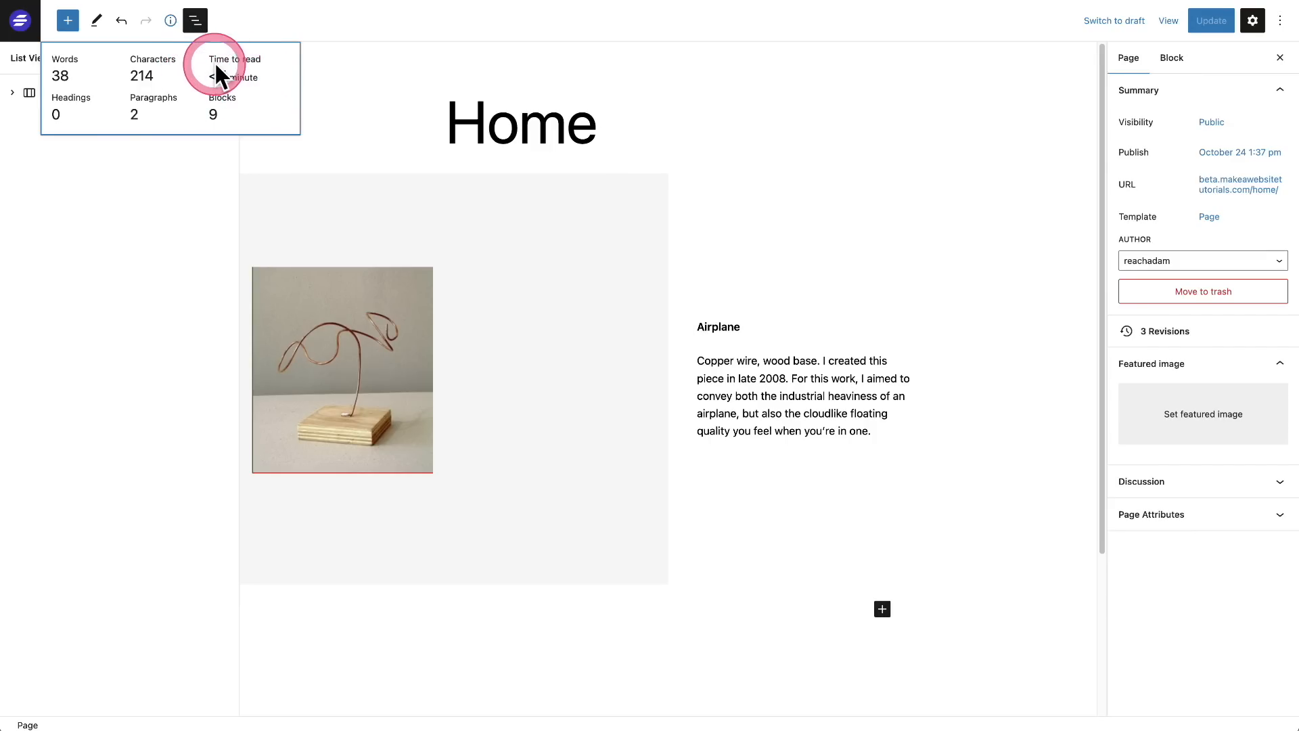
mouse_move(285, 94)
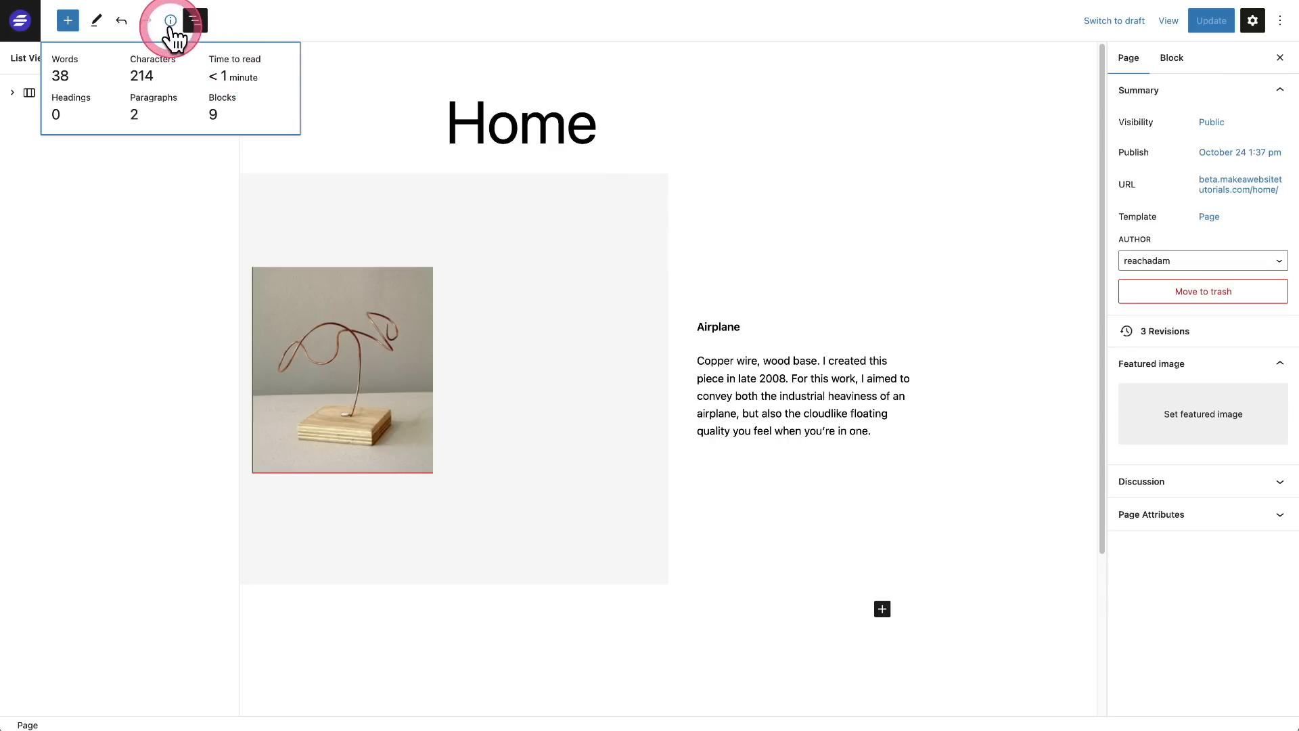
click(195, 20)
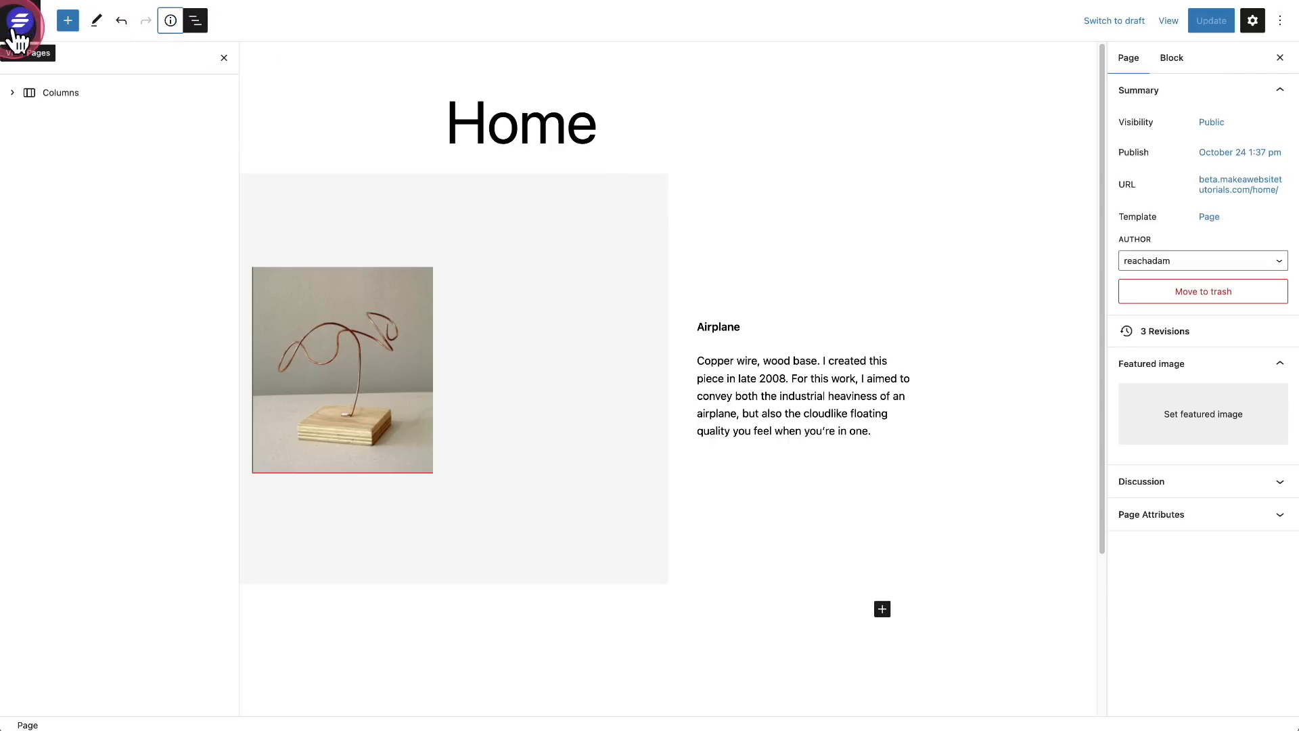
click(195, 20)
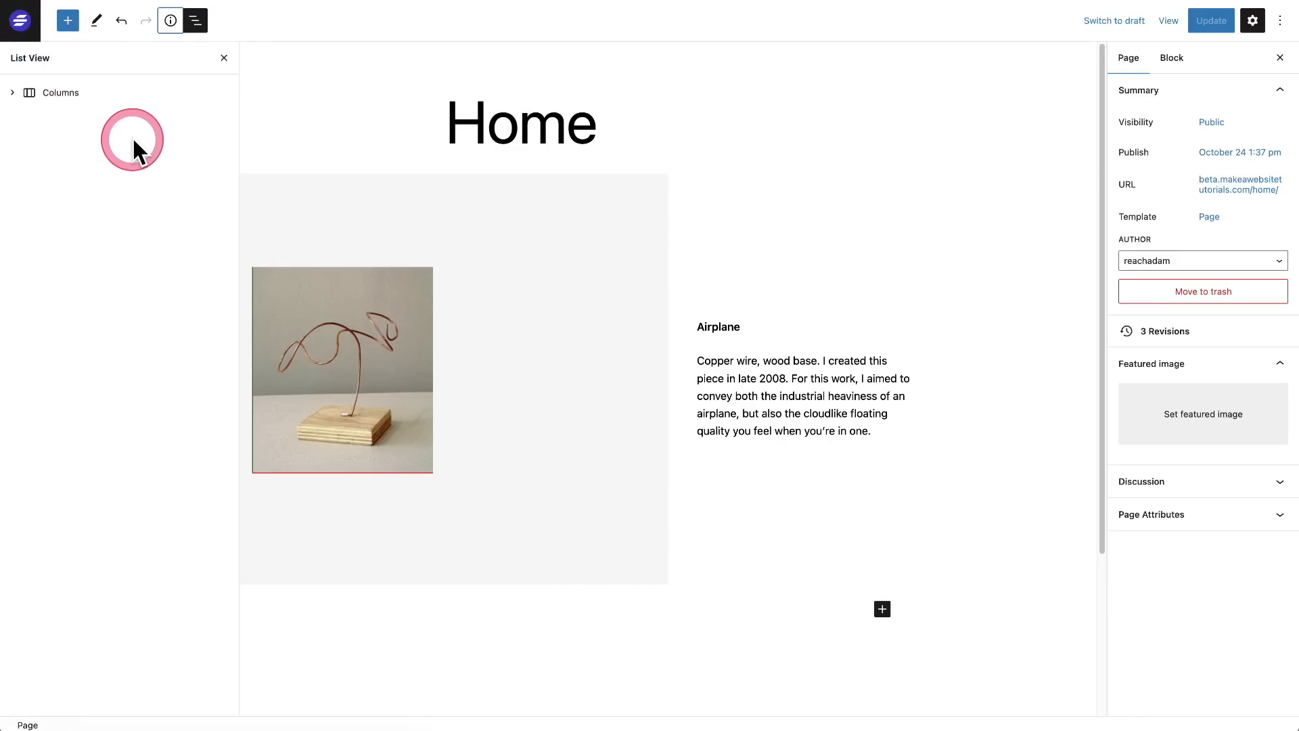
mouse_move(20, 20)
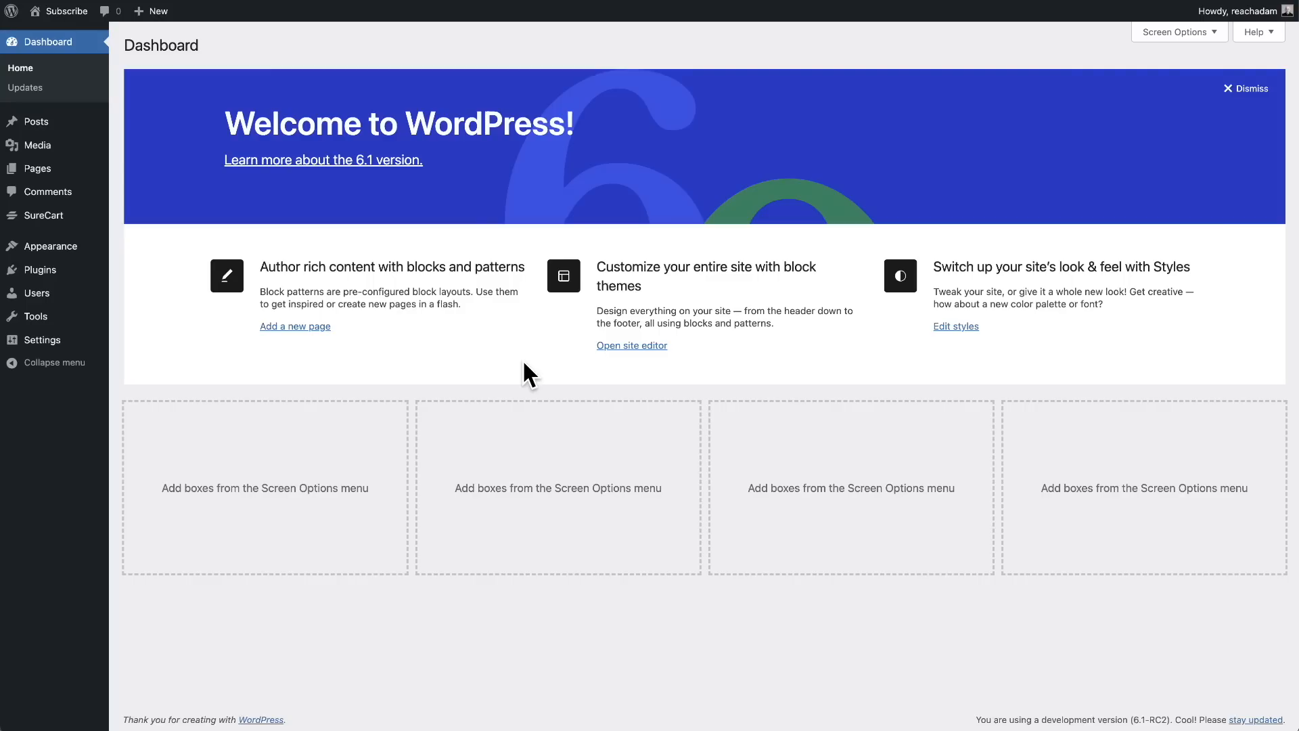
Step: Go to Tools > Site Health to view the Status recommendations
click(295, 326)
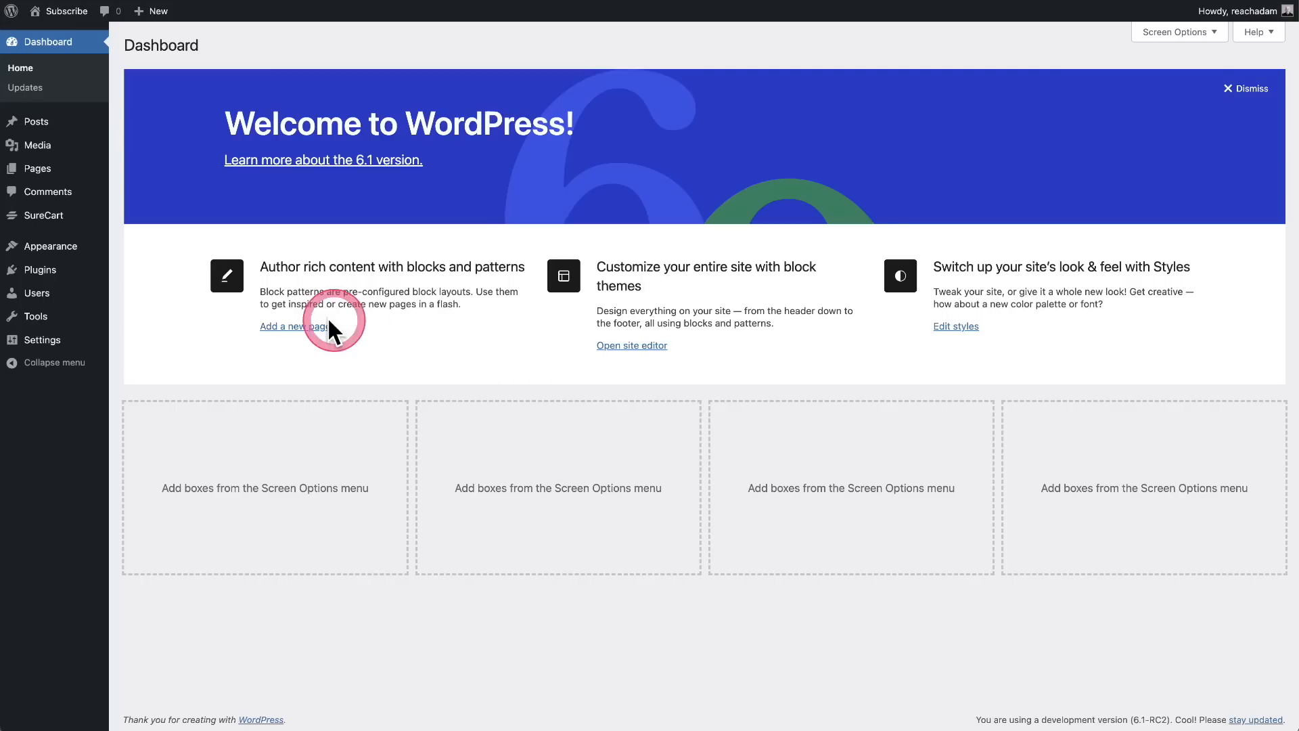
mouse_move(34, 316)
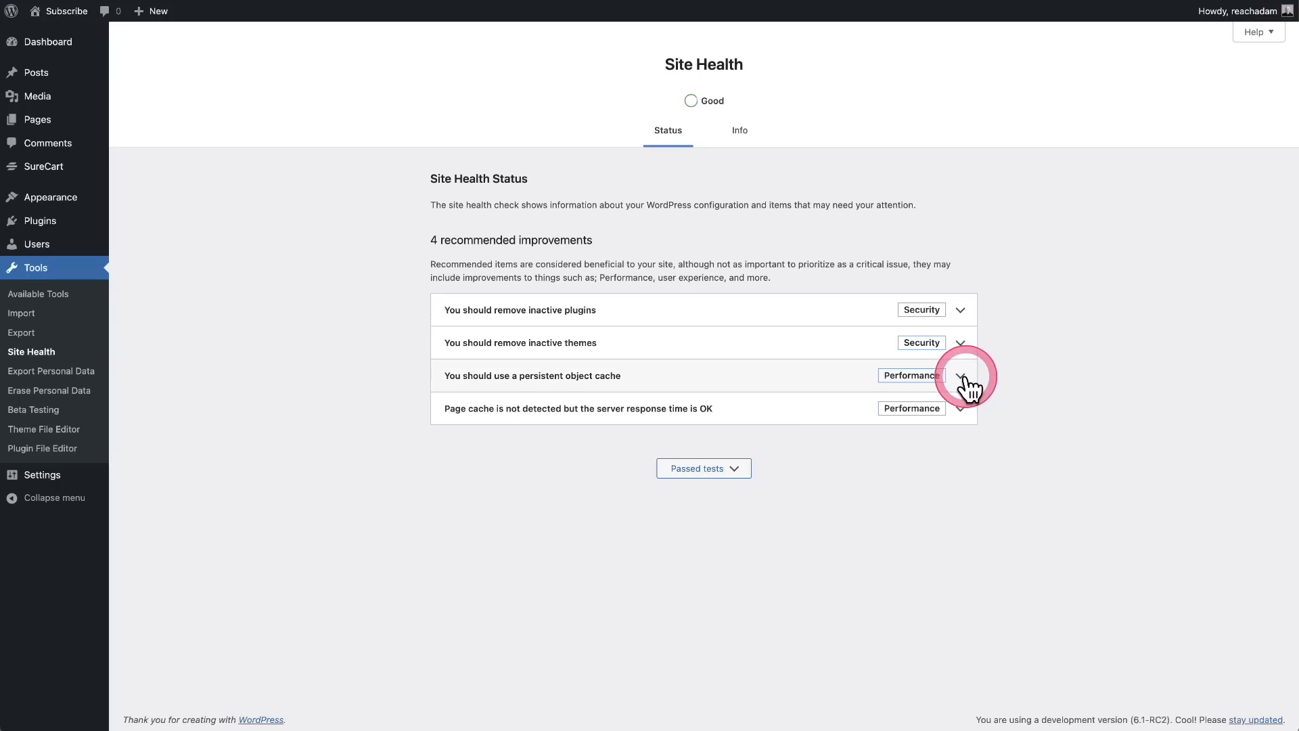
Step: Expand the persistent object cache and page cache recommendations and highlight the median server response time sentence
click(961, 375)
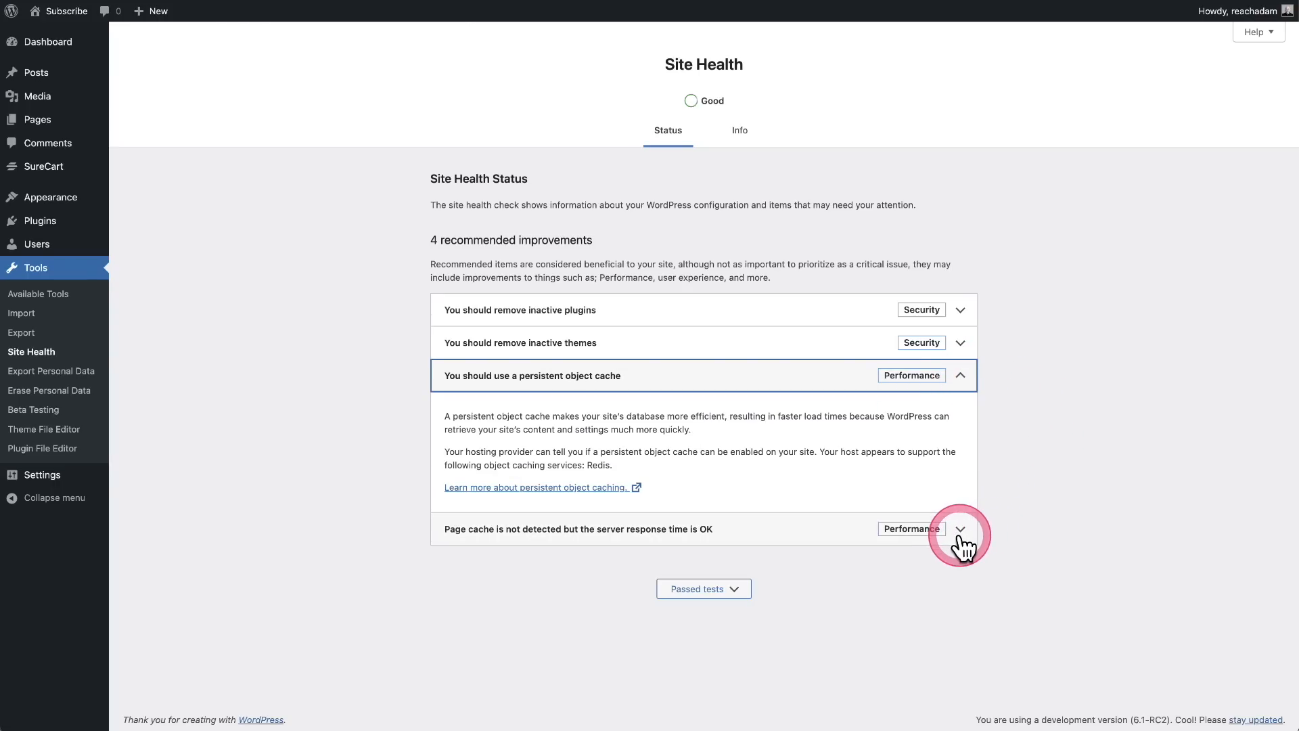
click(960, 530)
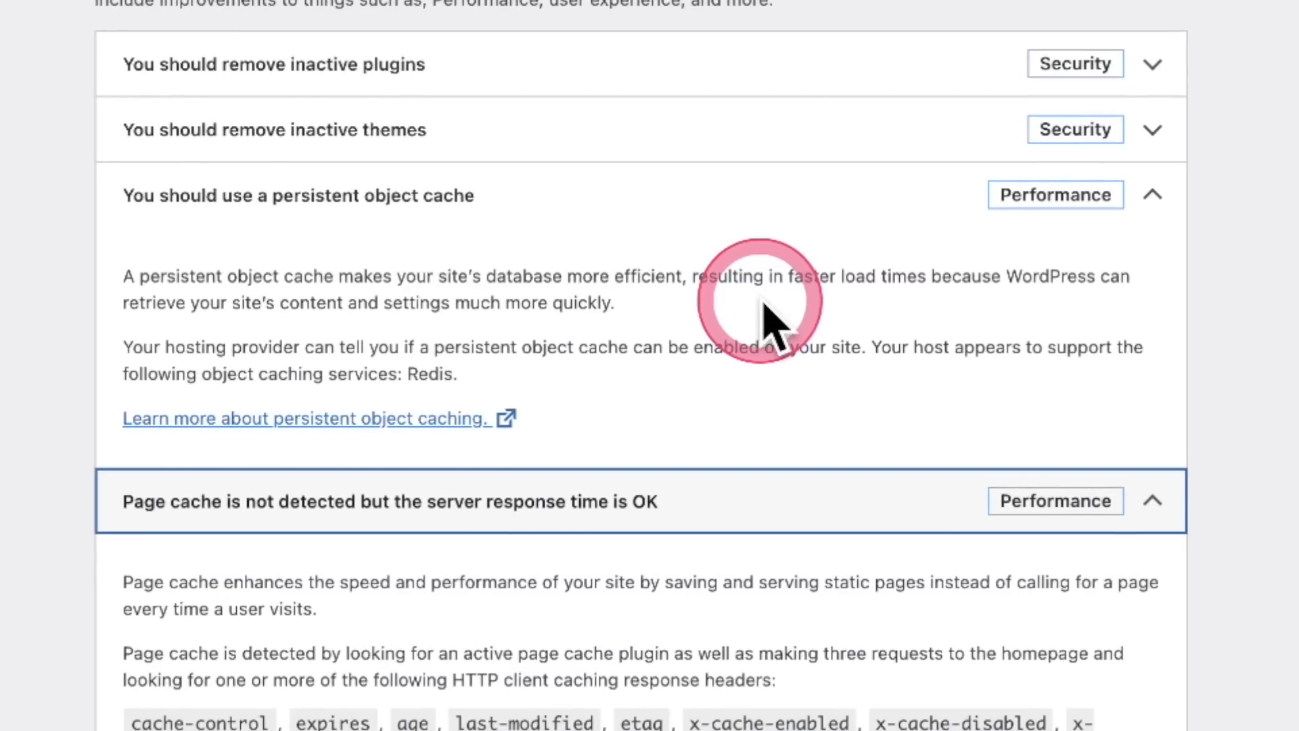
scroll(down, 3)
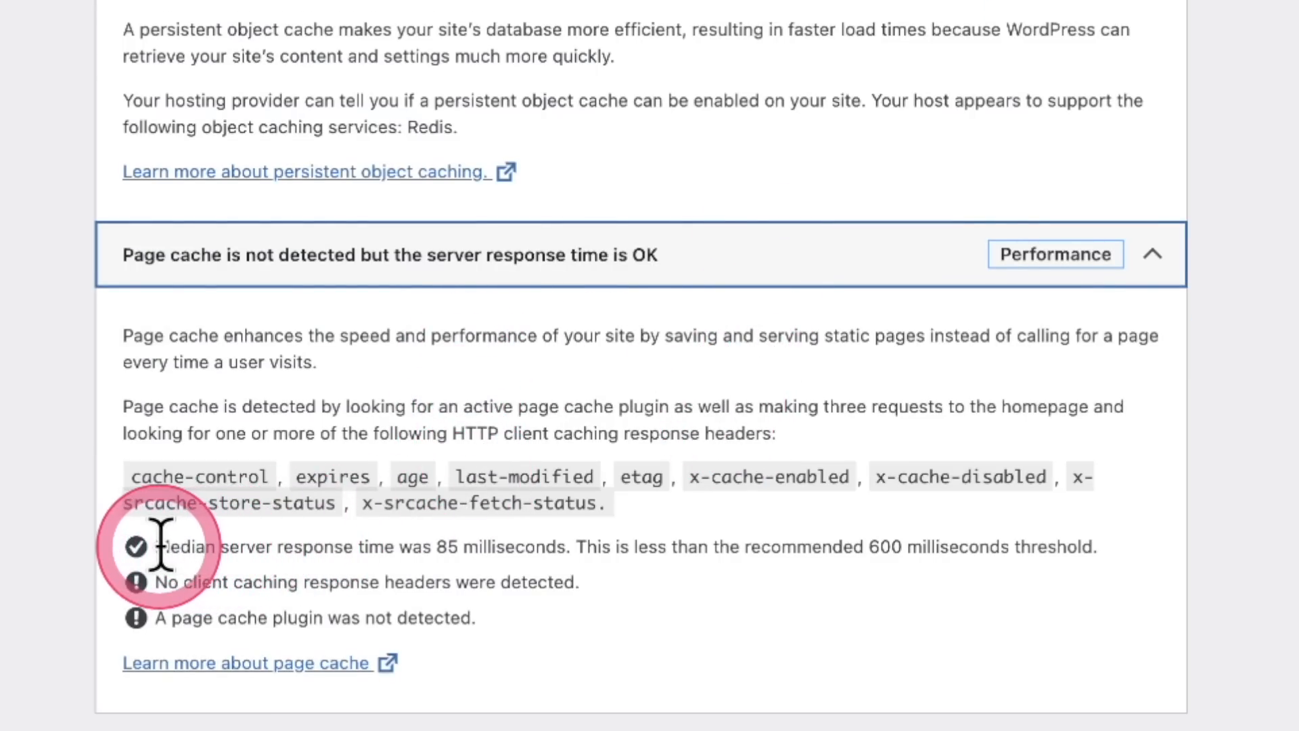
drag(155, 546, 574, 547)
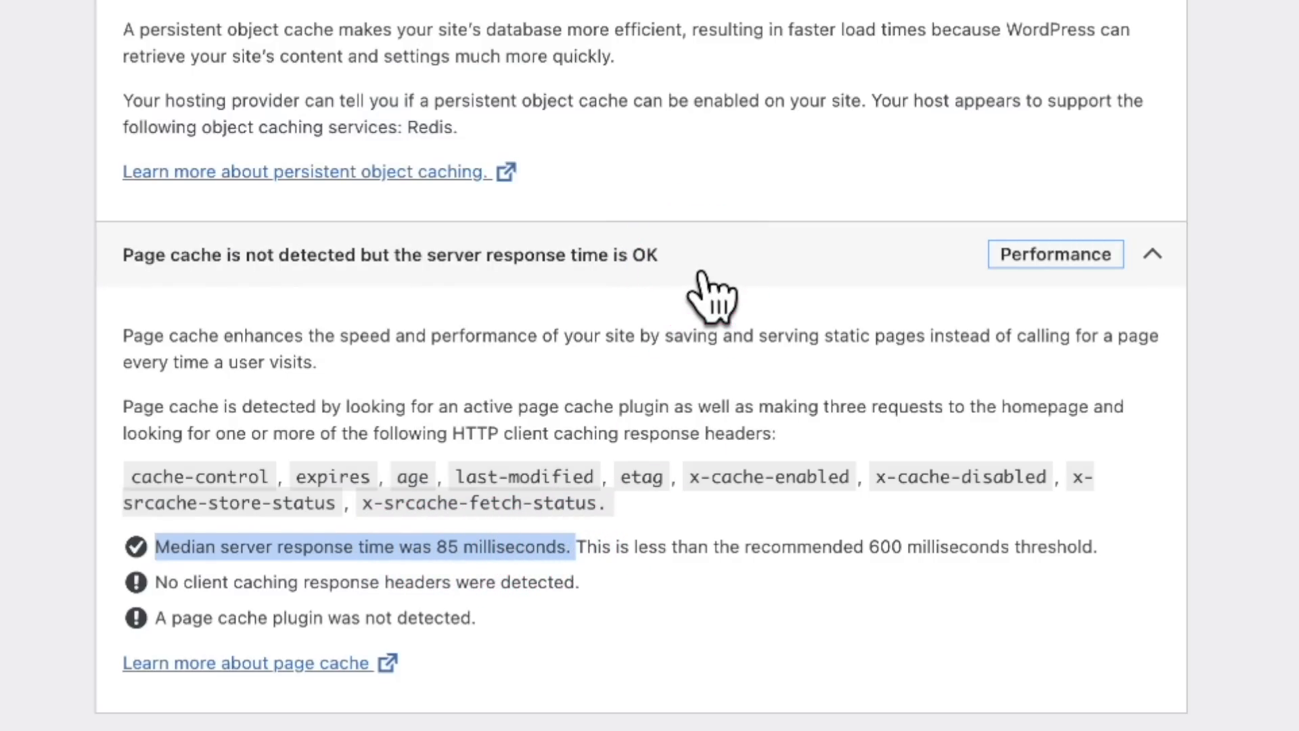
click(430, 547)
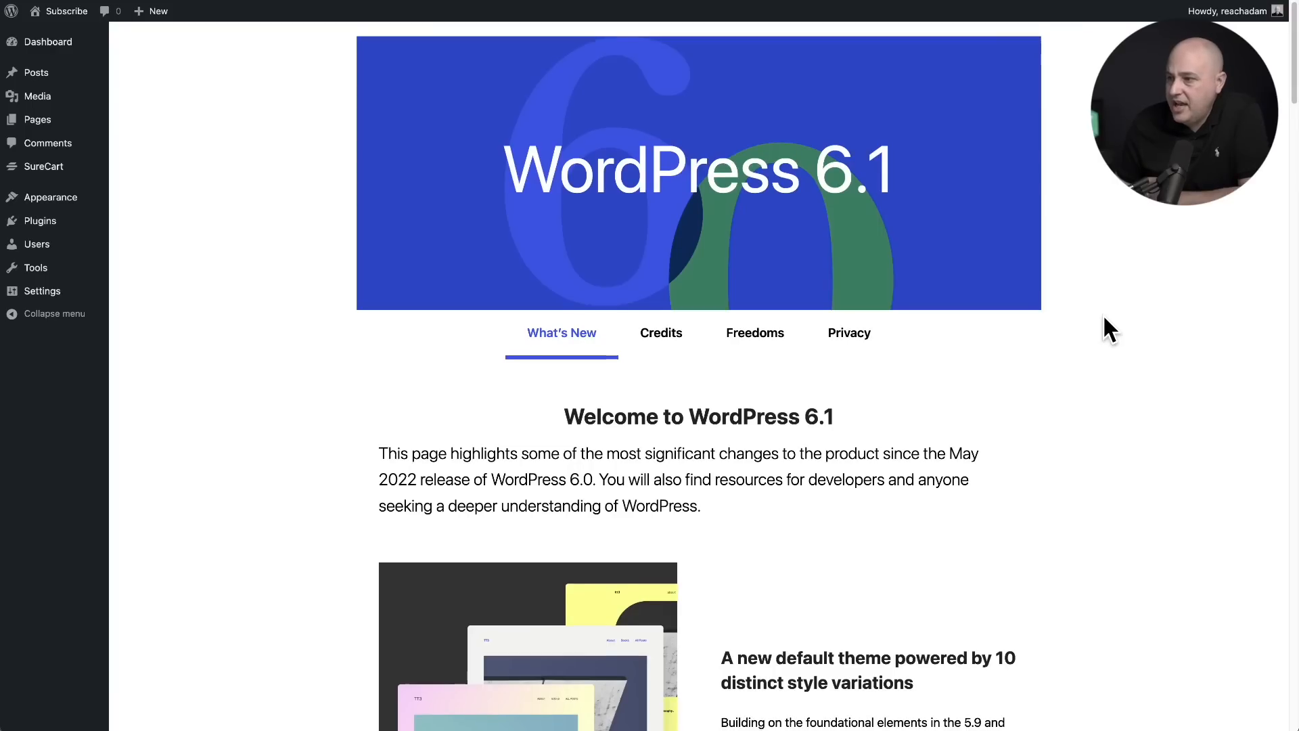
scroll(down, 3)
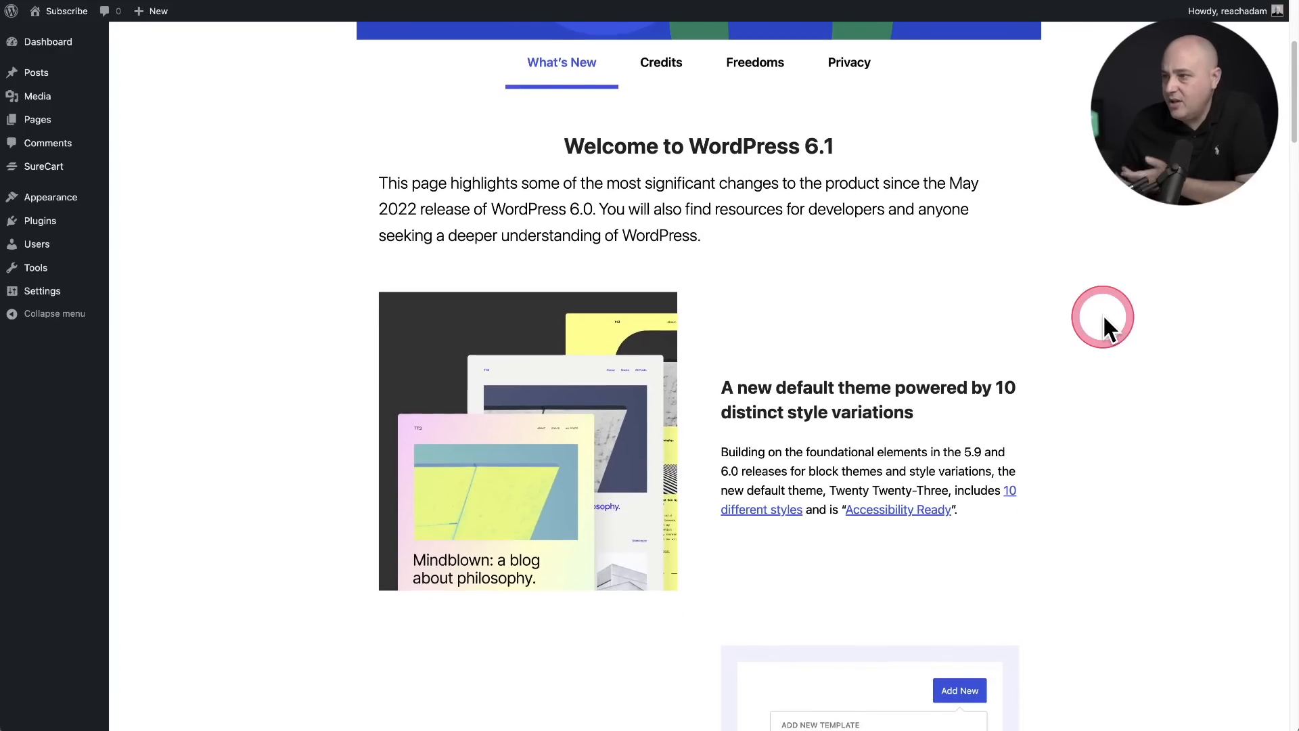
scroll(down, 3)
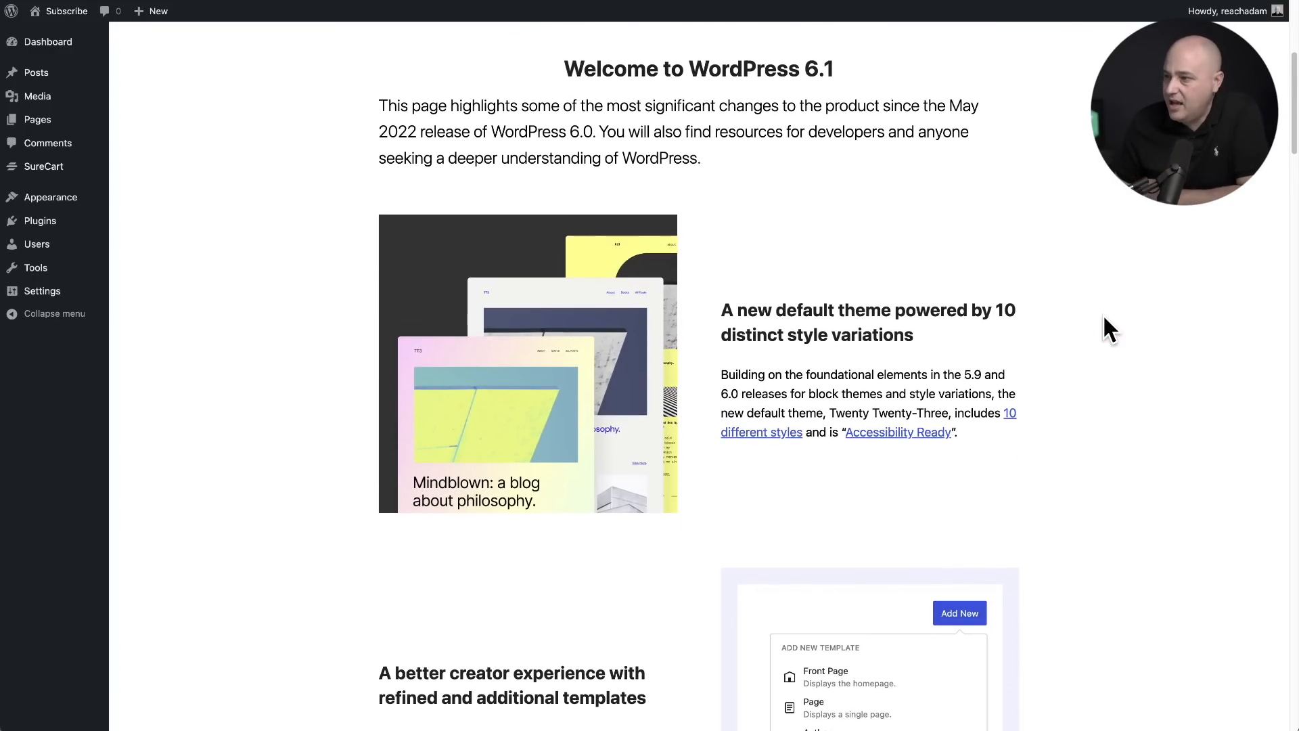
scroll(down, 3)
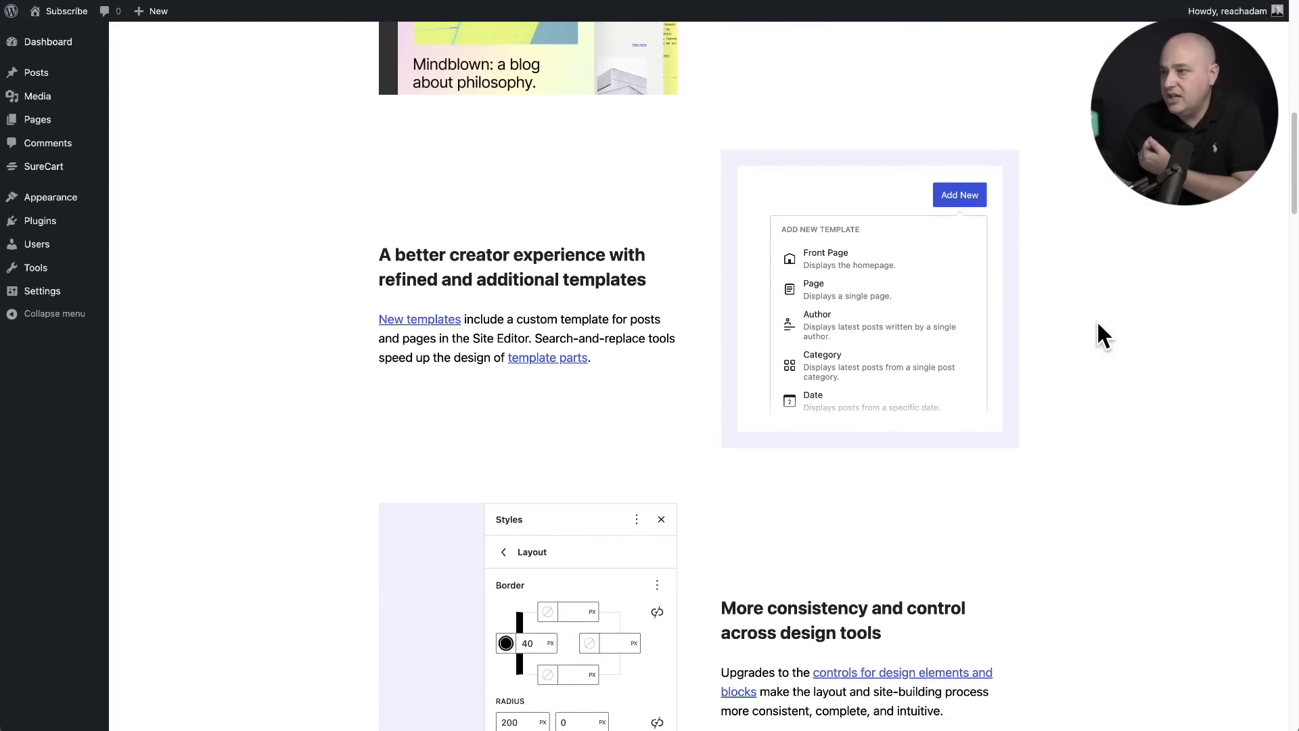
scroll(down, 3)
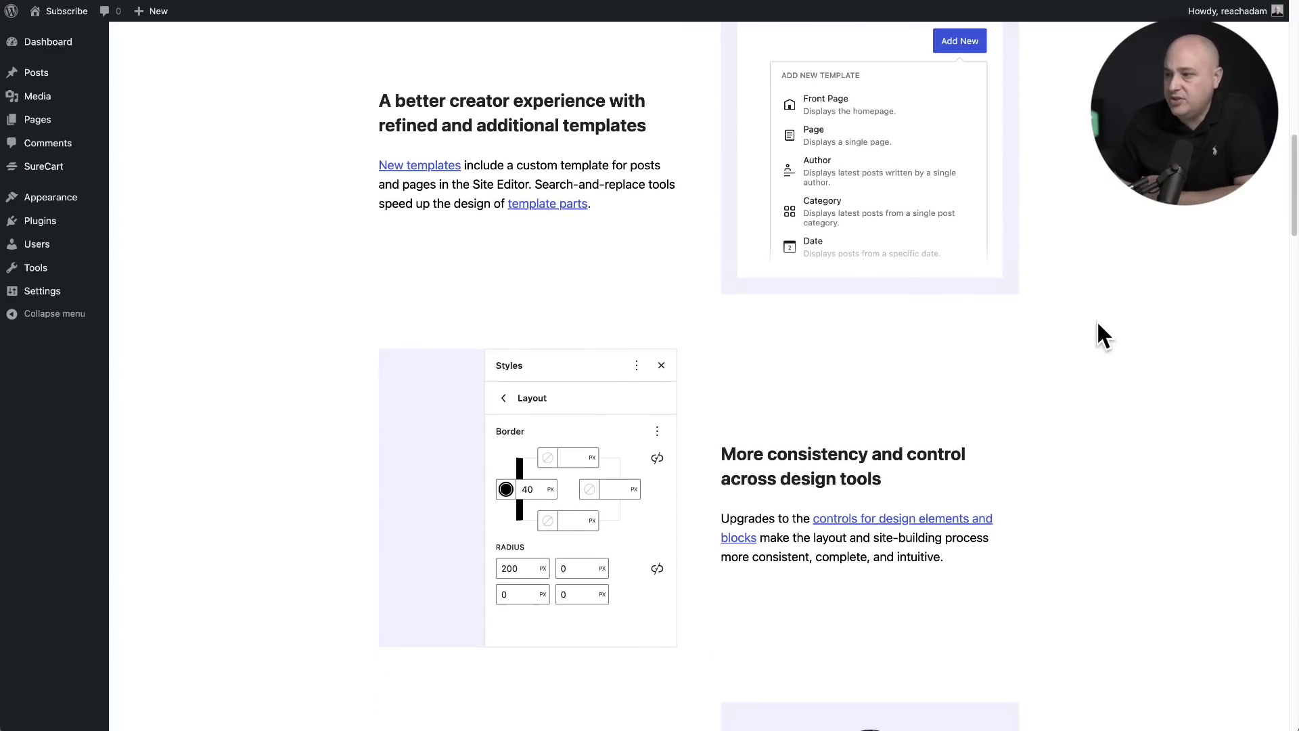
scroll(down, 3)
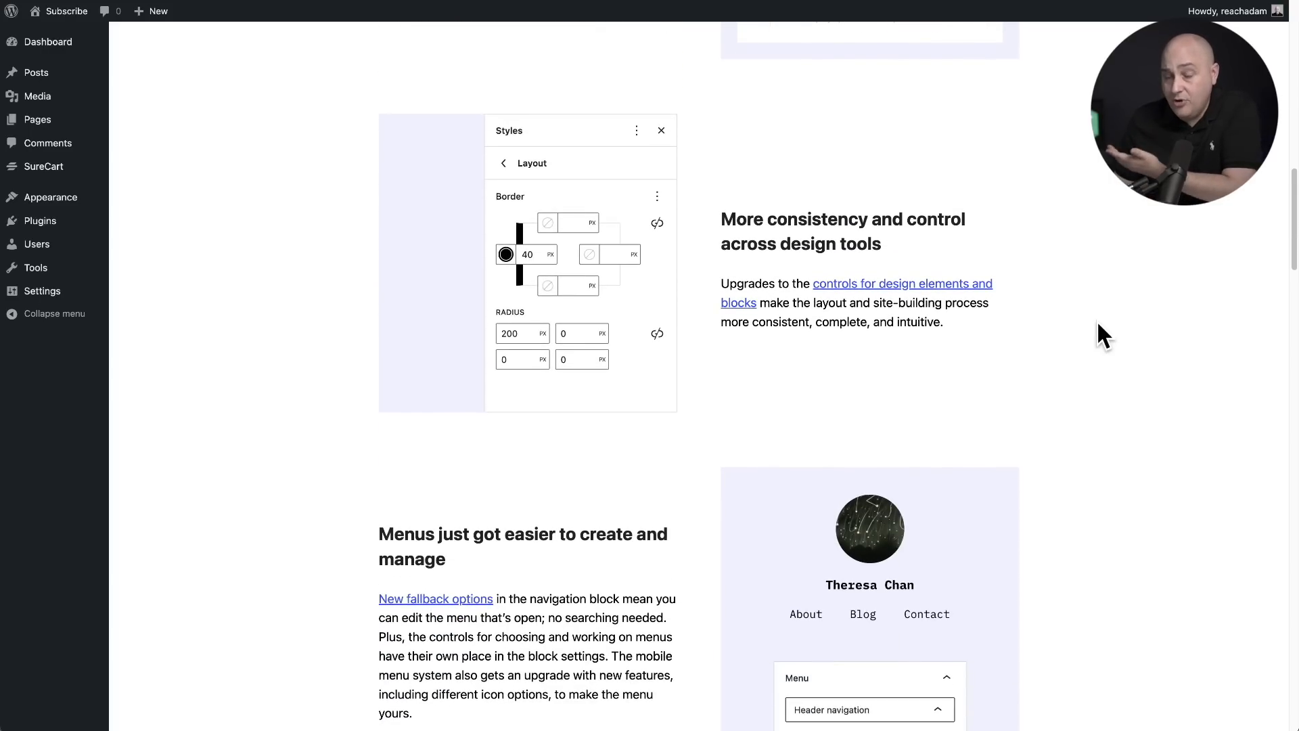
click(1095, 323)
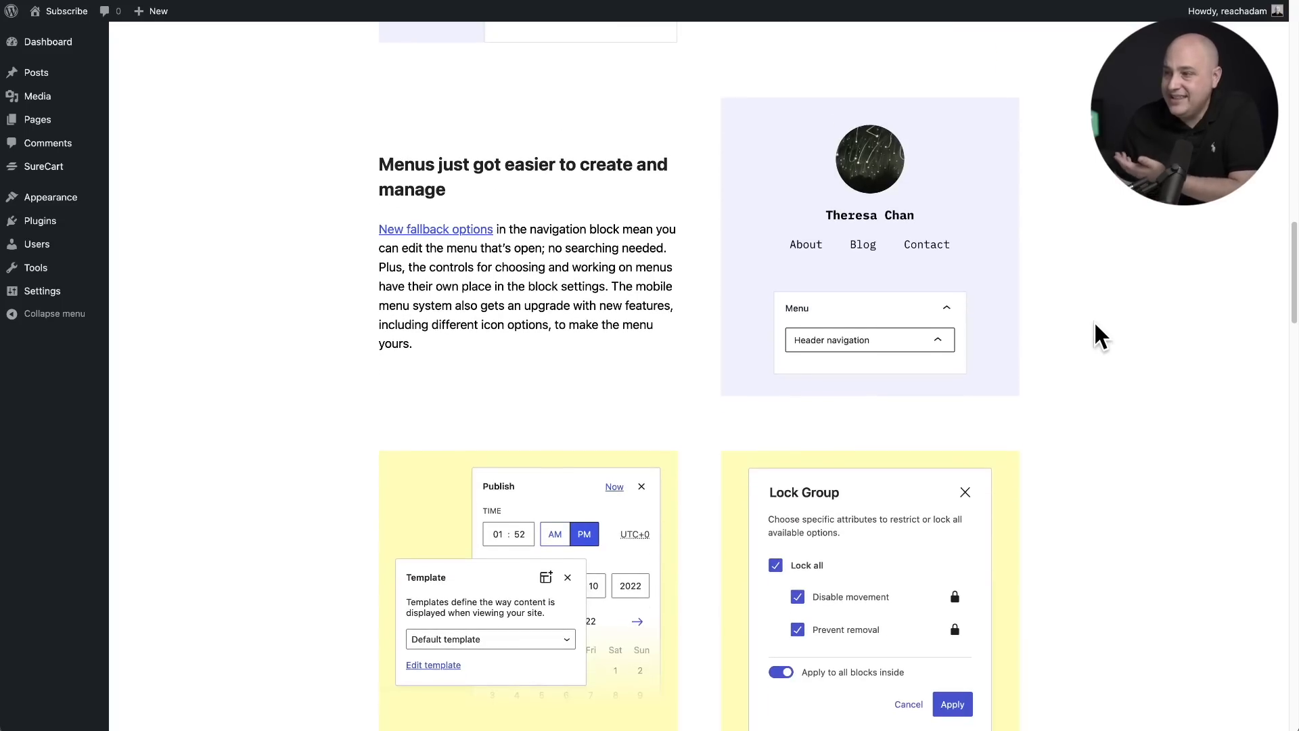
scroll(down, 3)
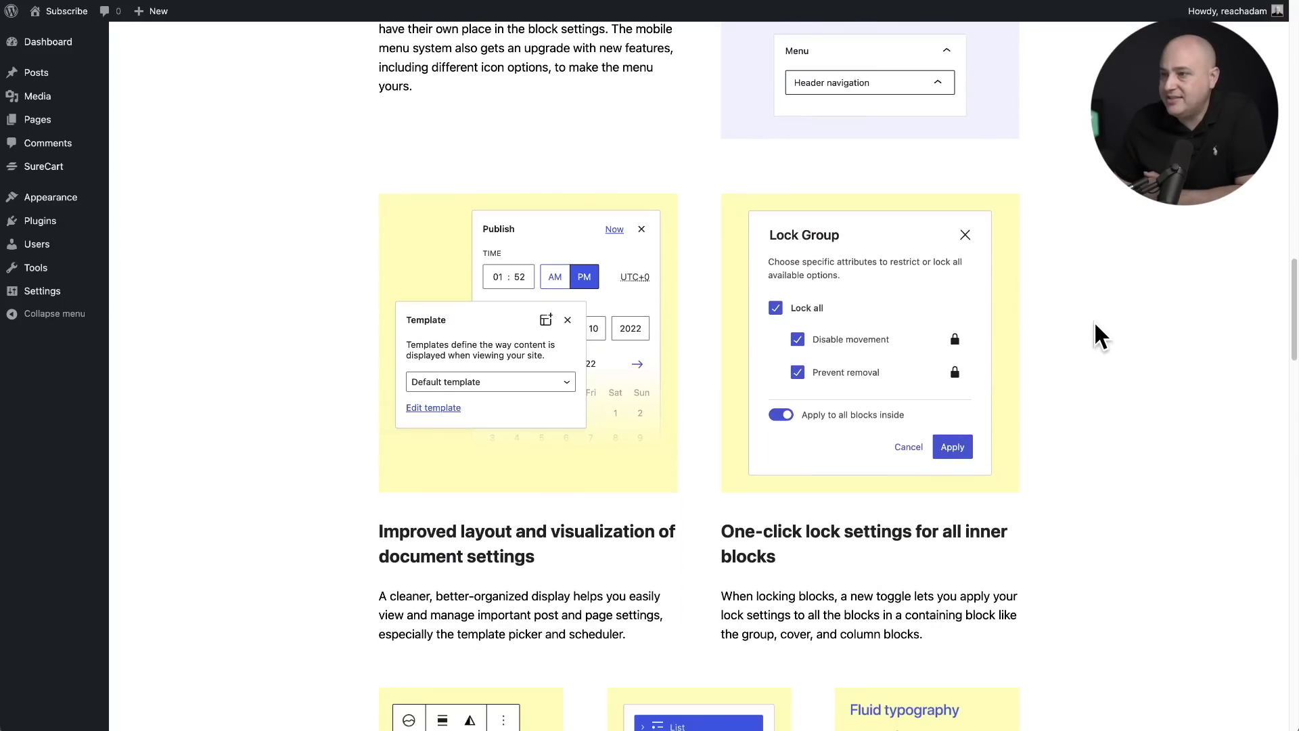
click(1122, 323)
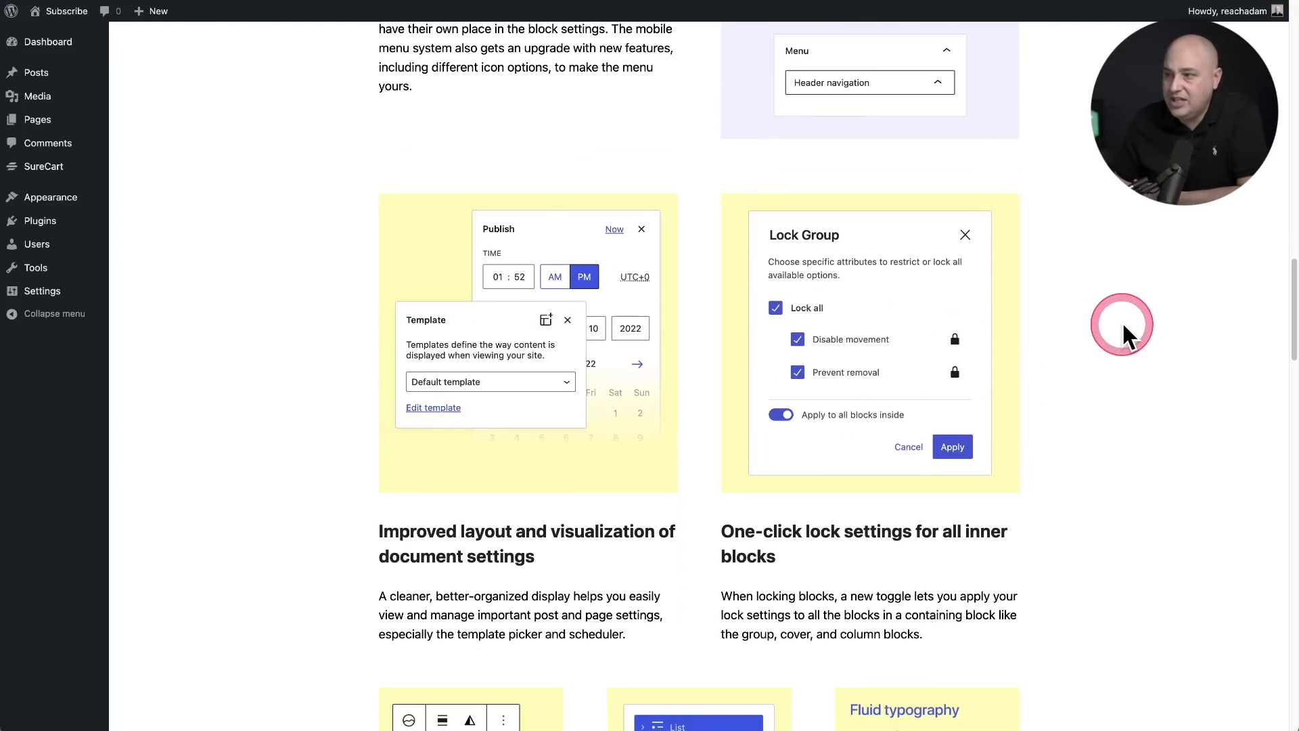
scroll(down, 3)
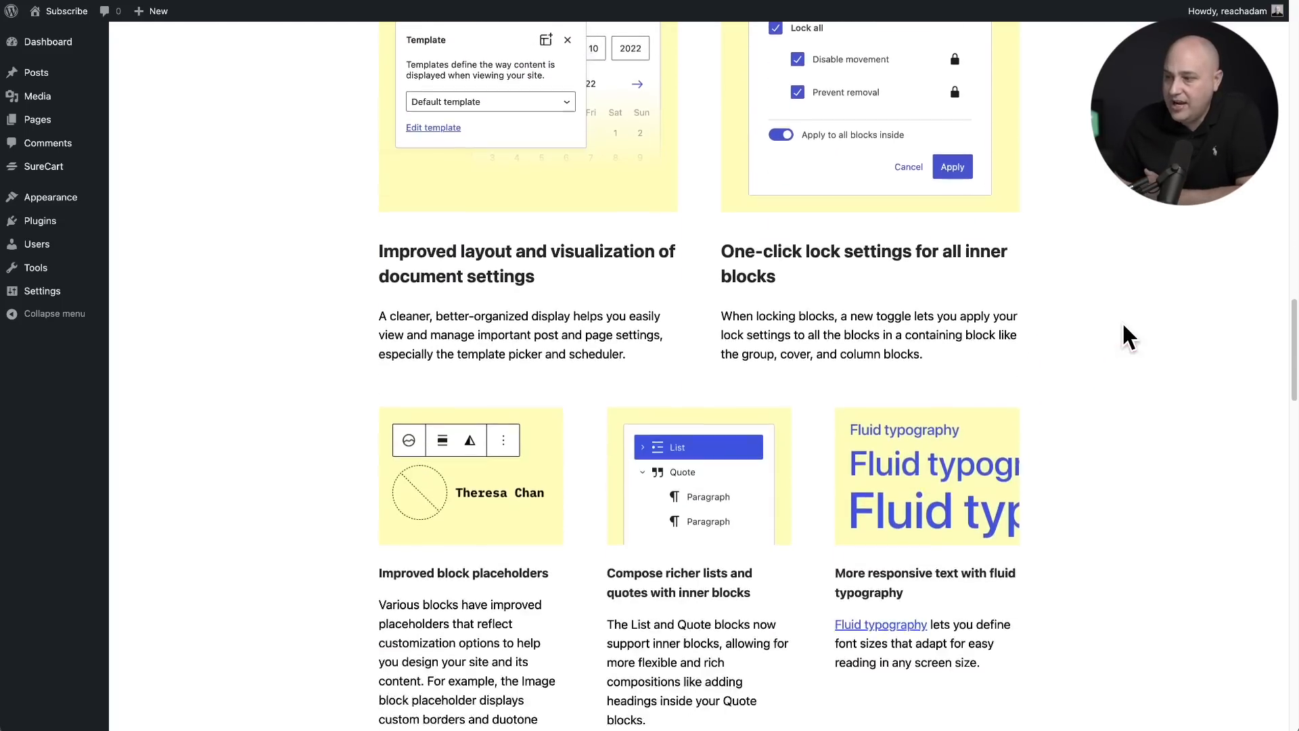
scroll(down, 3)
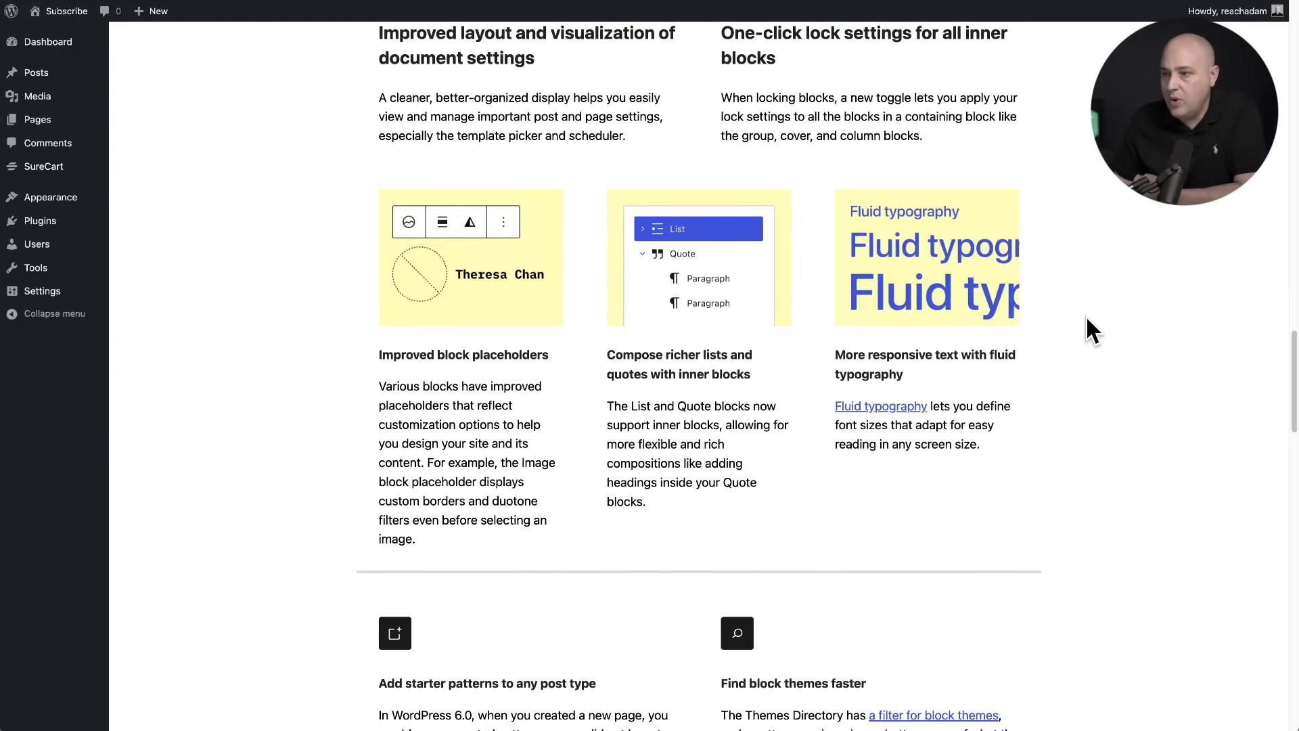
scroll(down, 3)
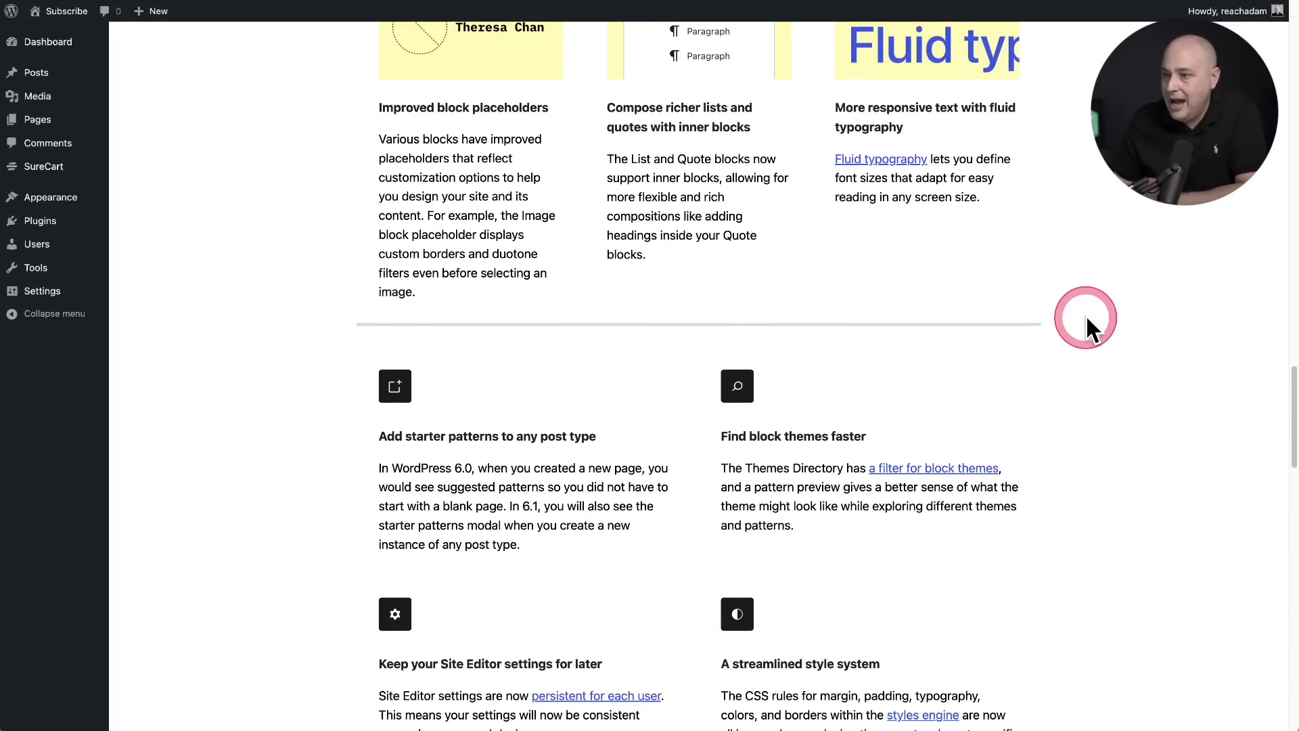
scroll(down, 3)
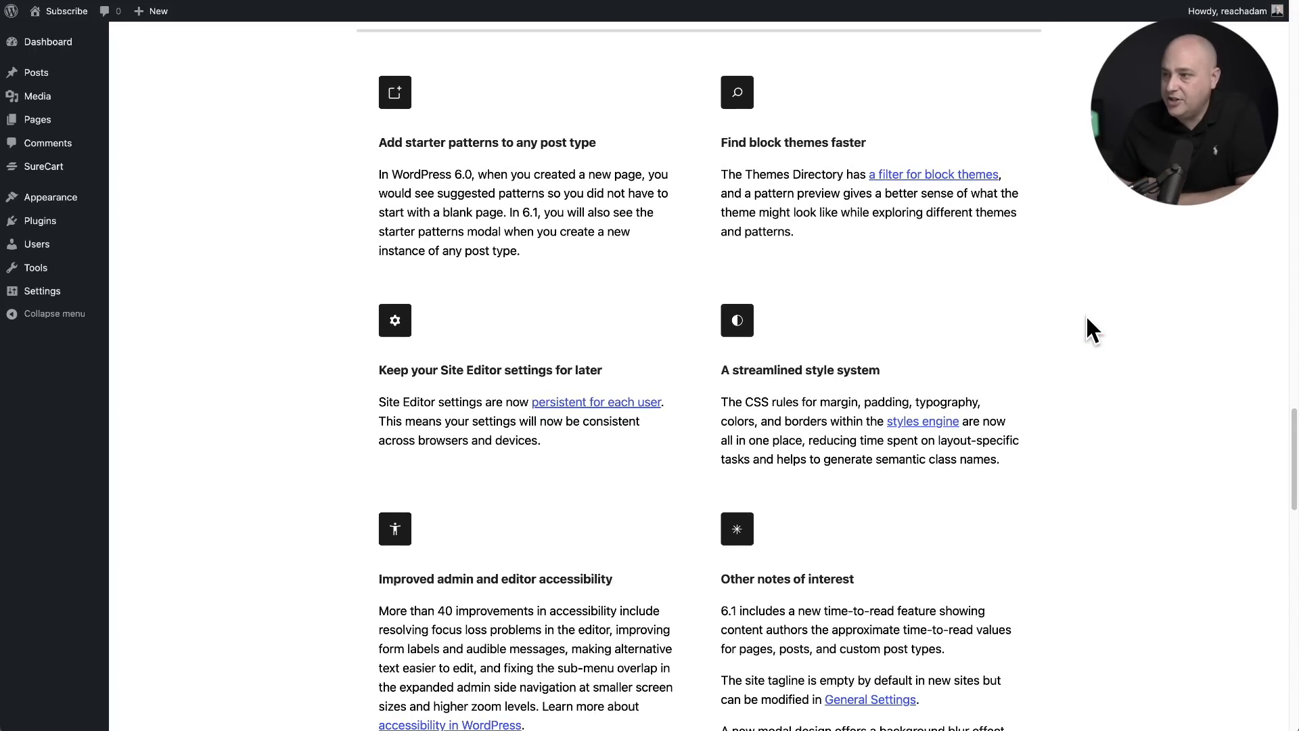